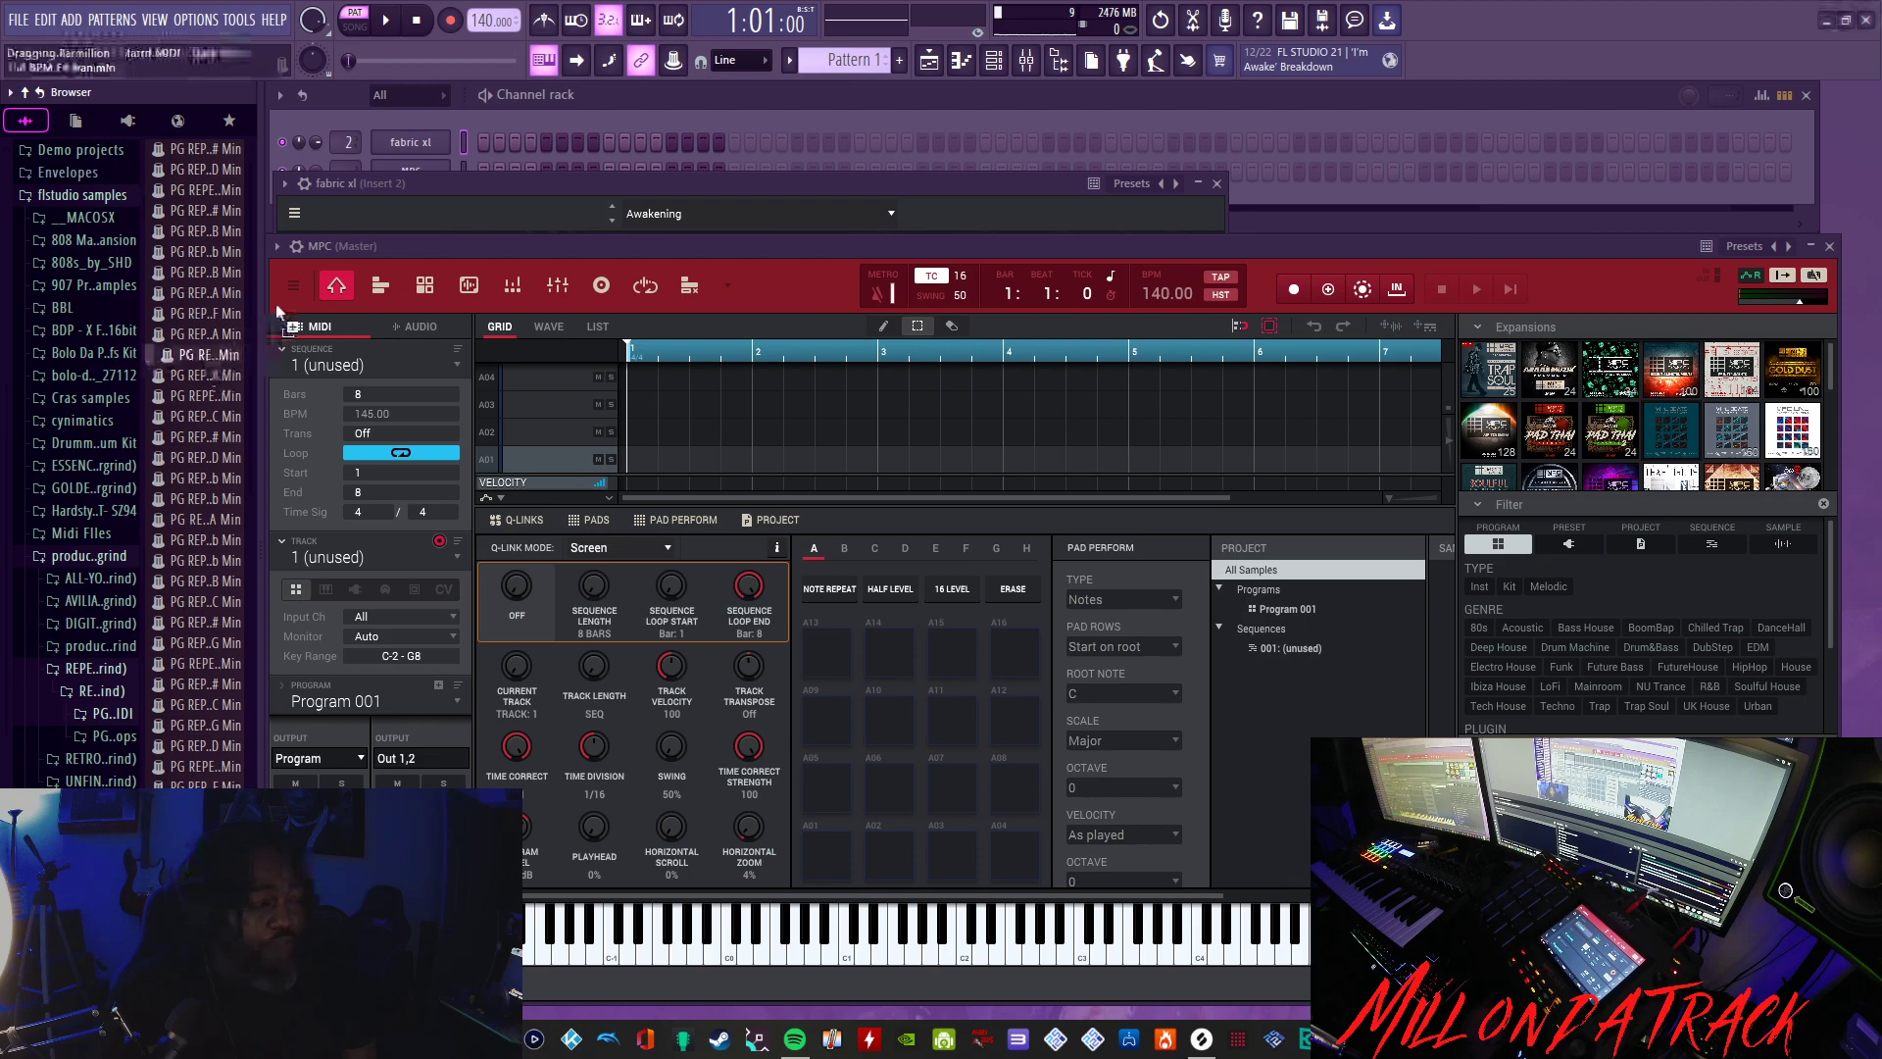
- Select the Fabric XL channel in the Channel rack and open its context menu
left_click(1216, 182)
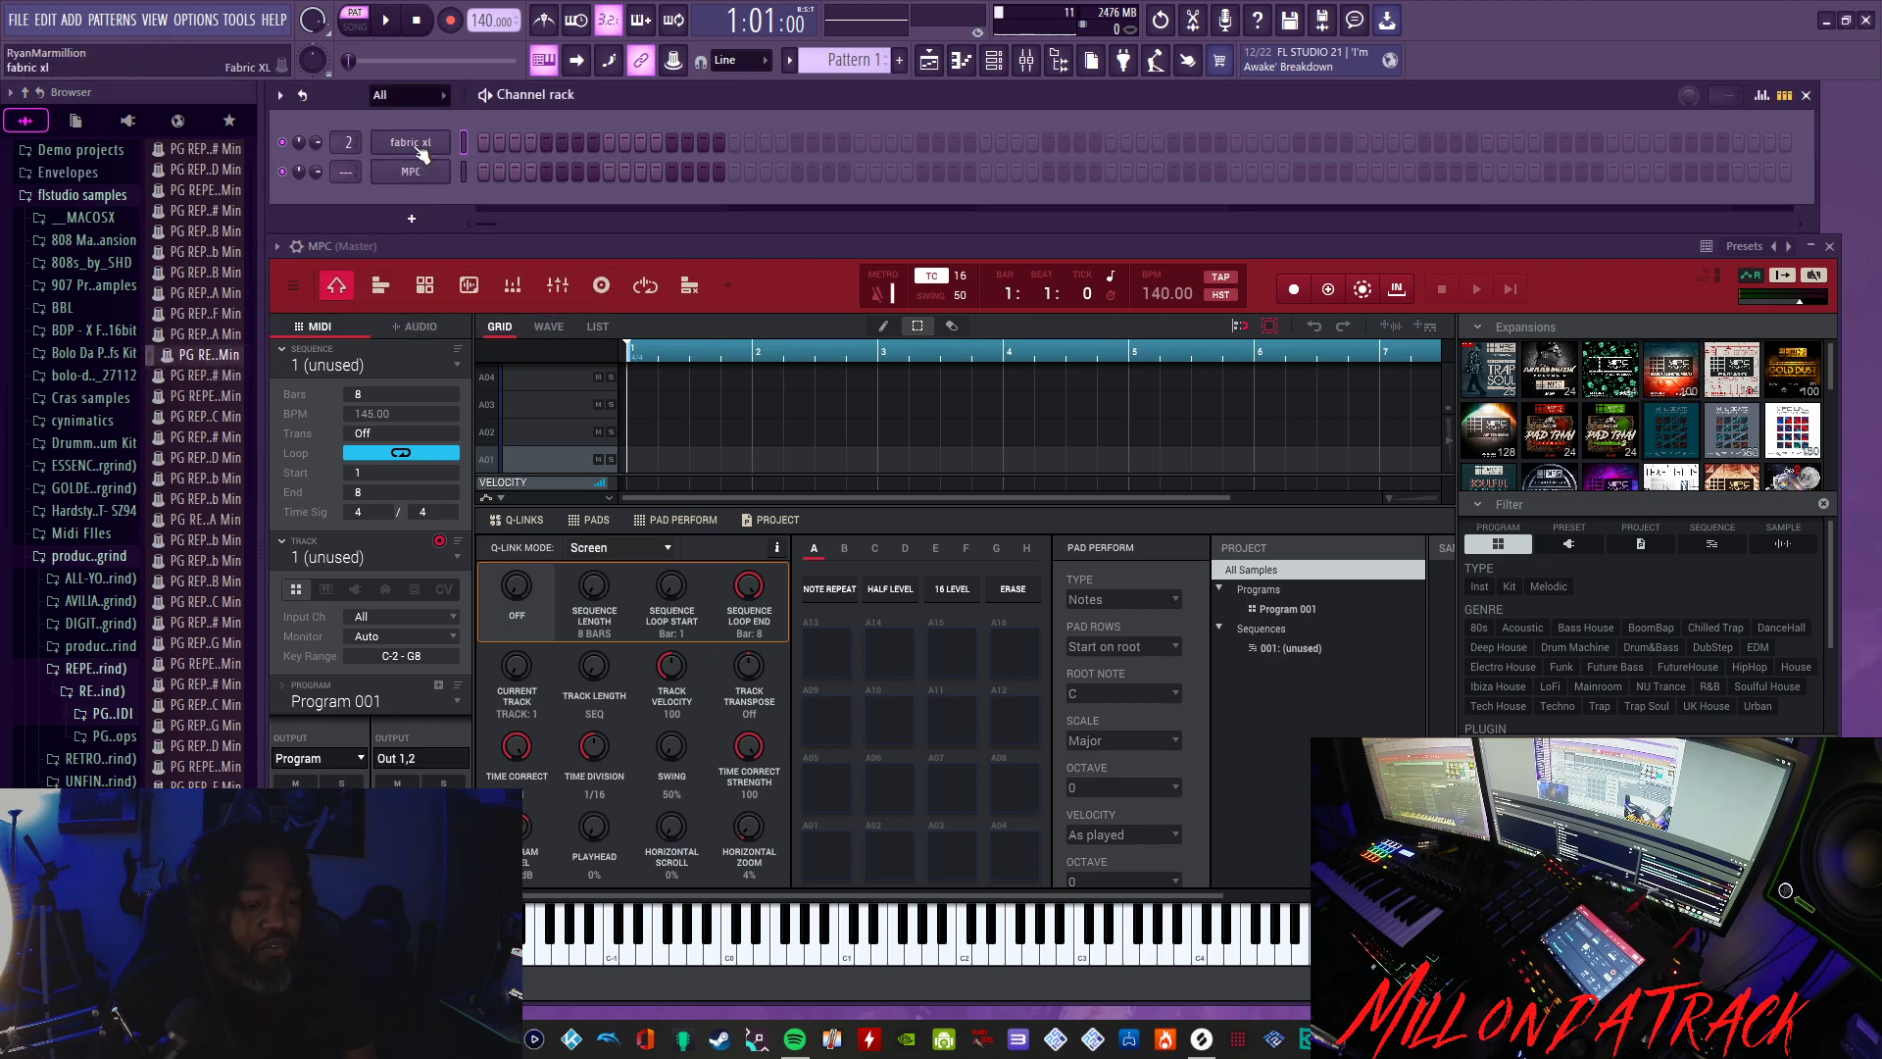
left_click(410, 141)
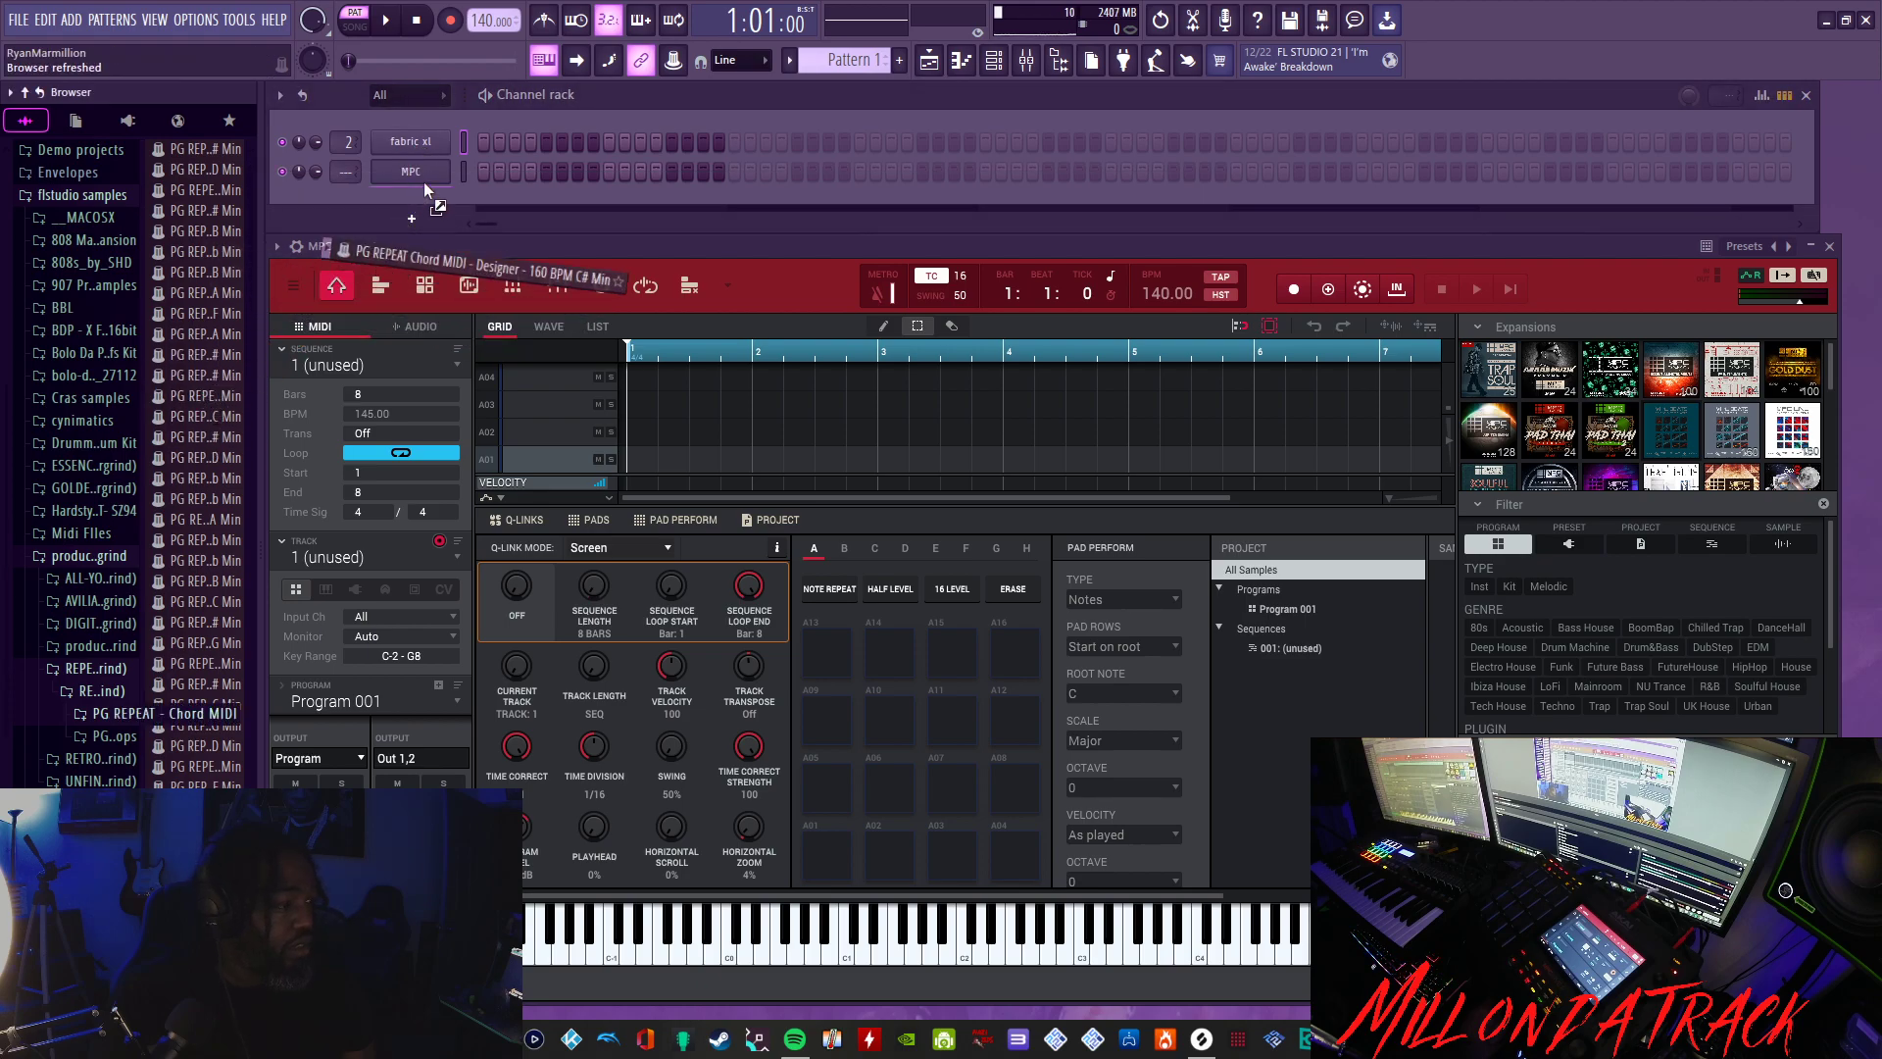
right_click(410, 140)
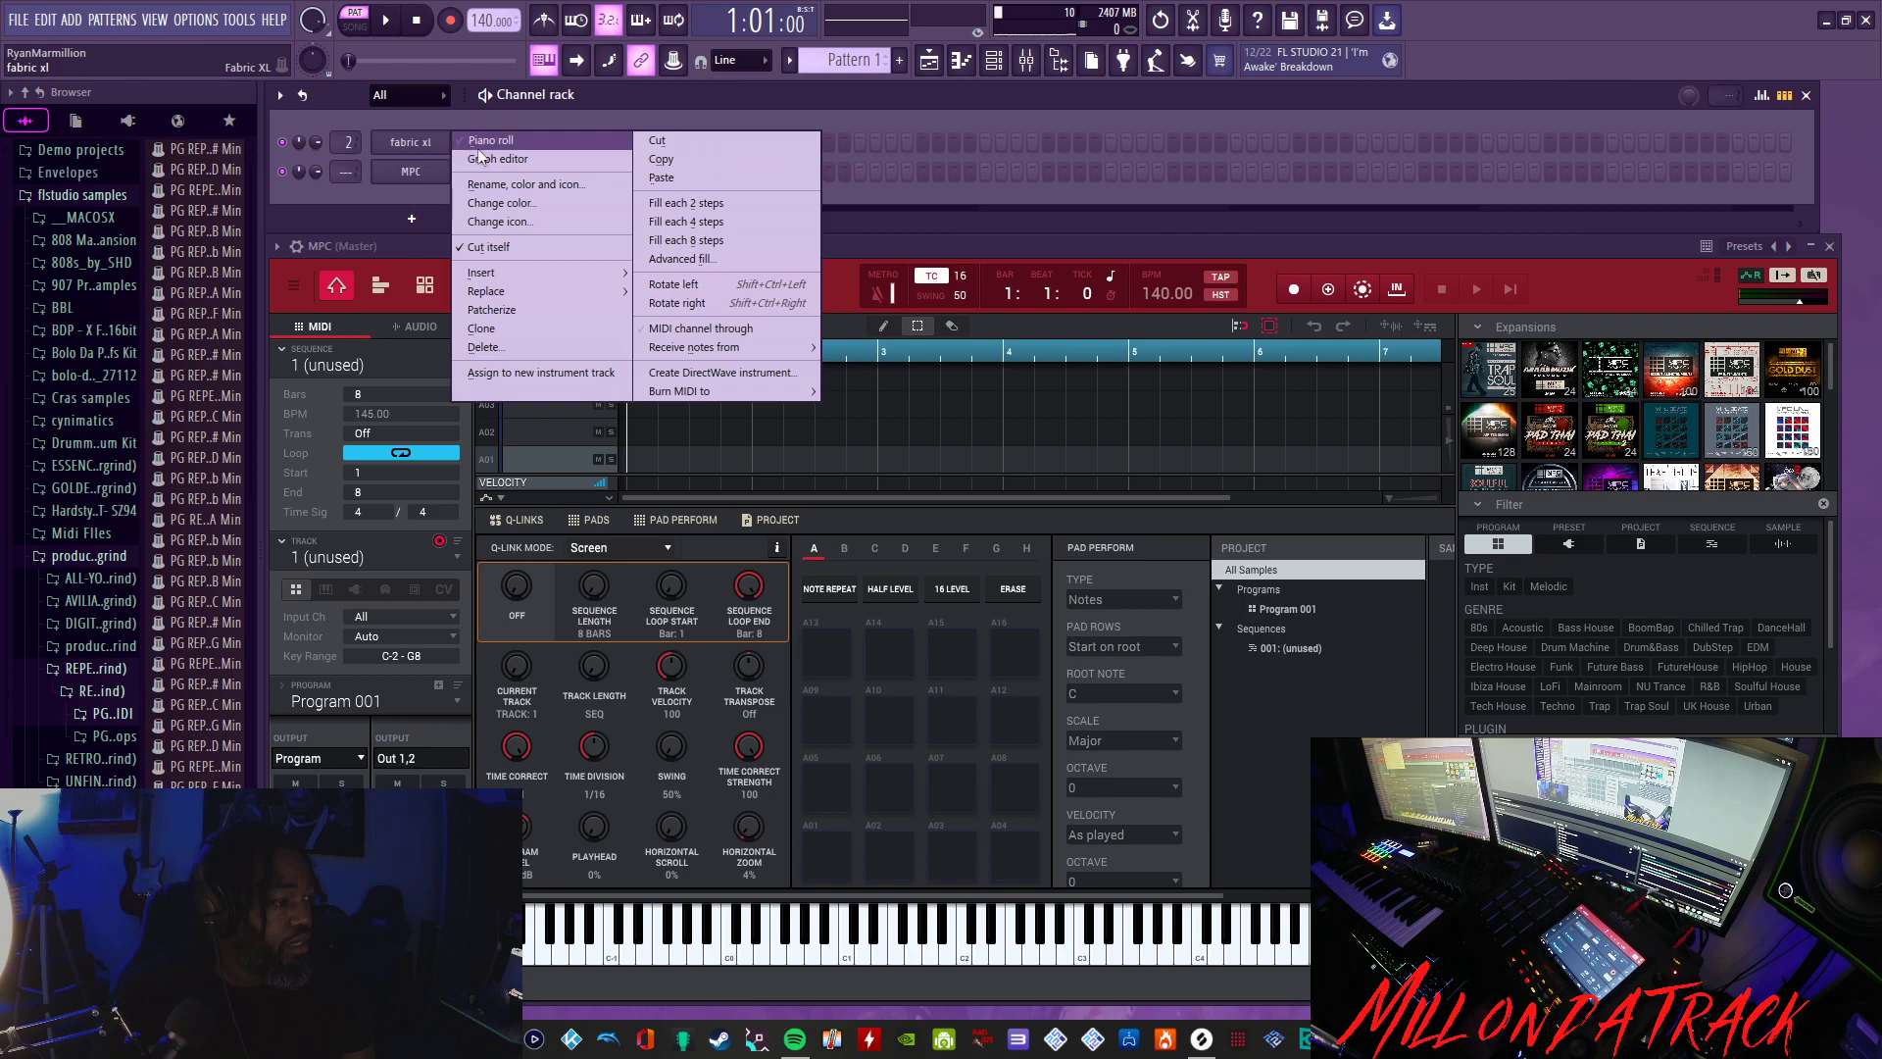
- View Fabric XL's chord progression in the maximized Piano roll, then restore its size
left_click(488, 140)
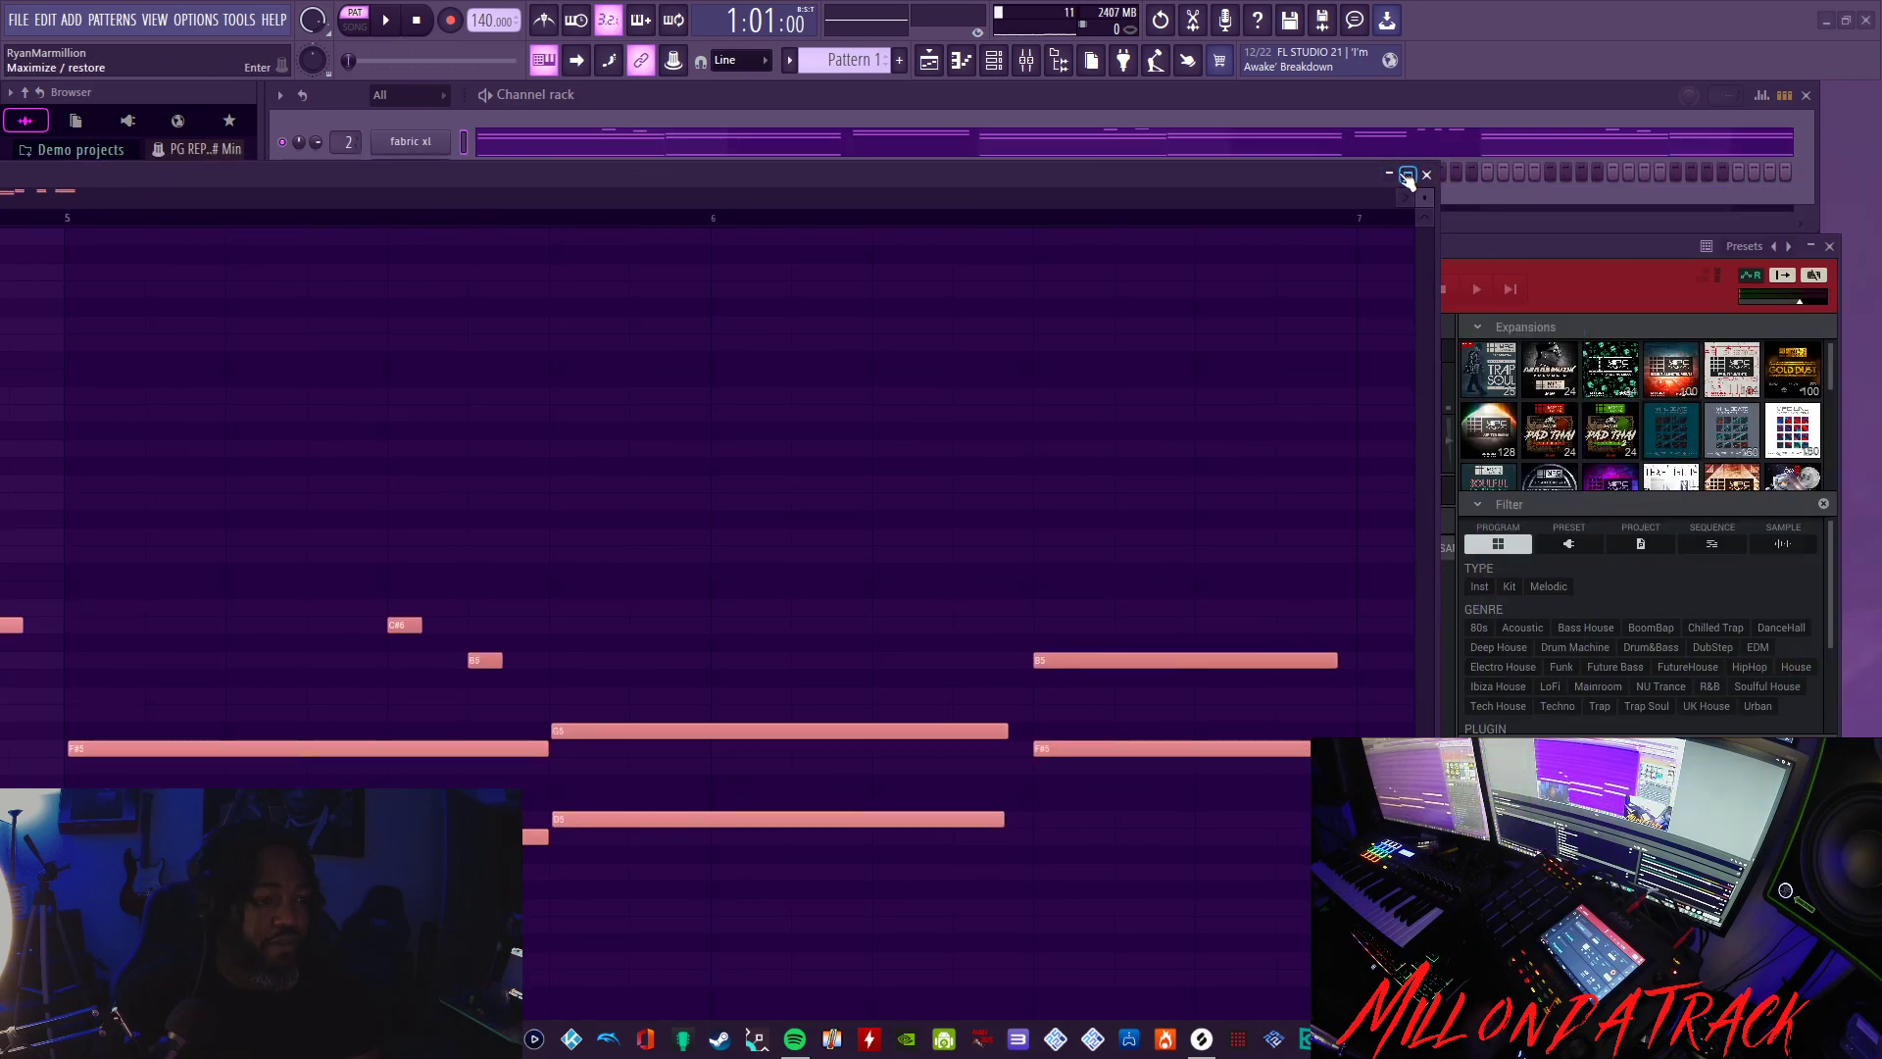
left_click(1407, 175)
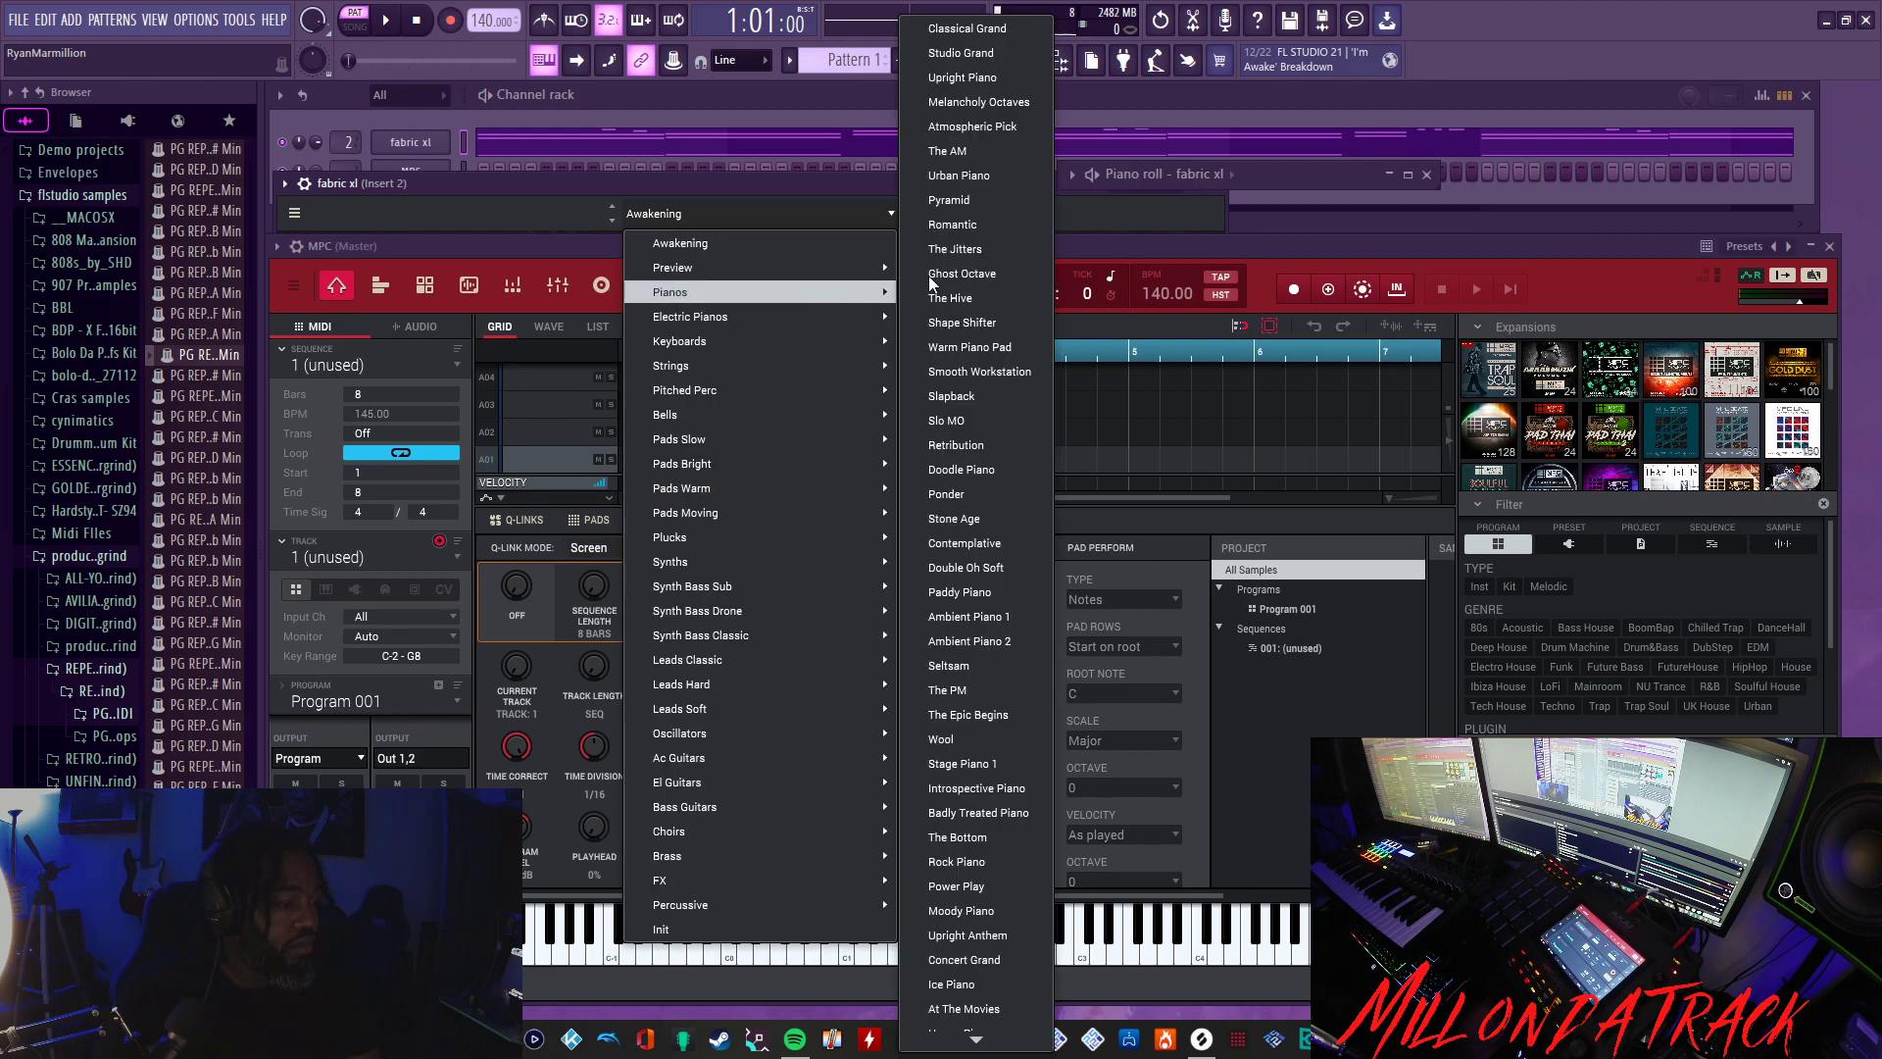
- Load the Pianos > Classical Grand preset on Fabric XL and play the chords
left_click(967, 28)
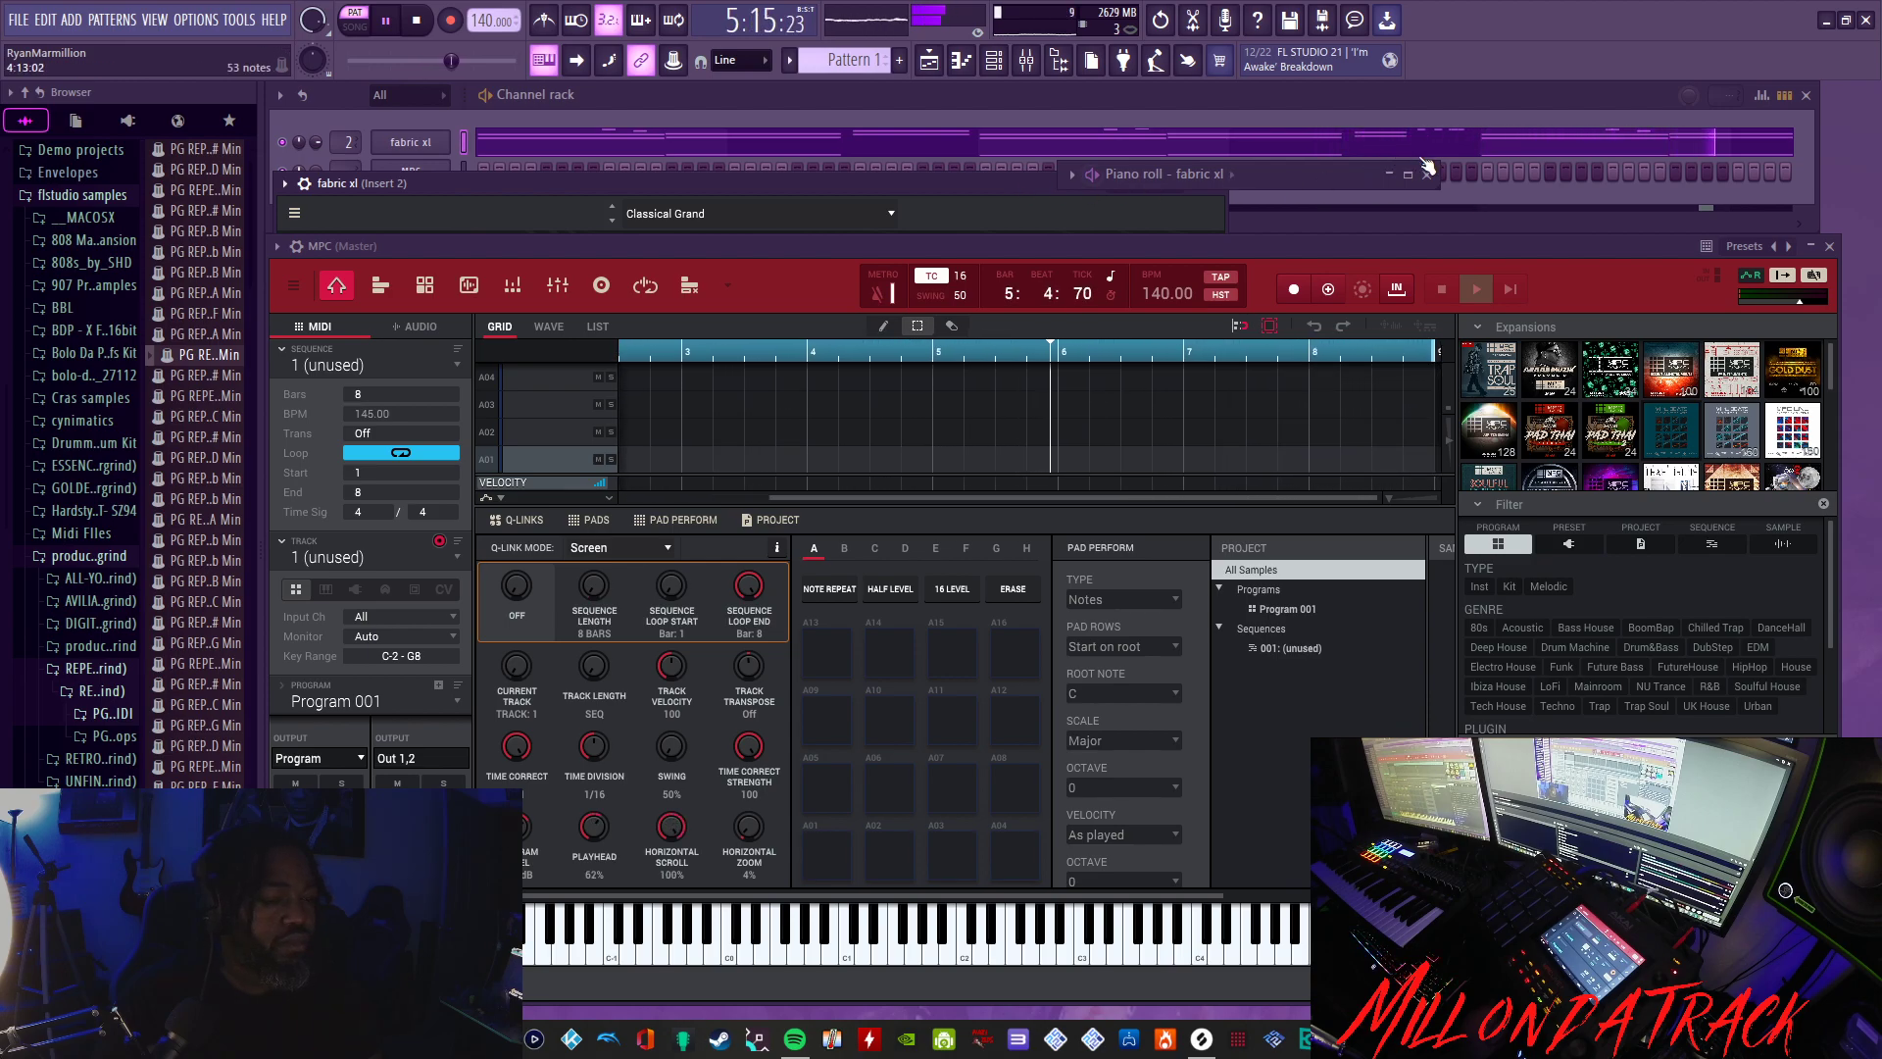
- Raise the tempo from 140 to 188 BPM, audition the chords, and stop
left_click(385, 20)
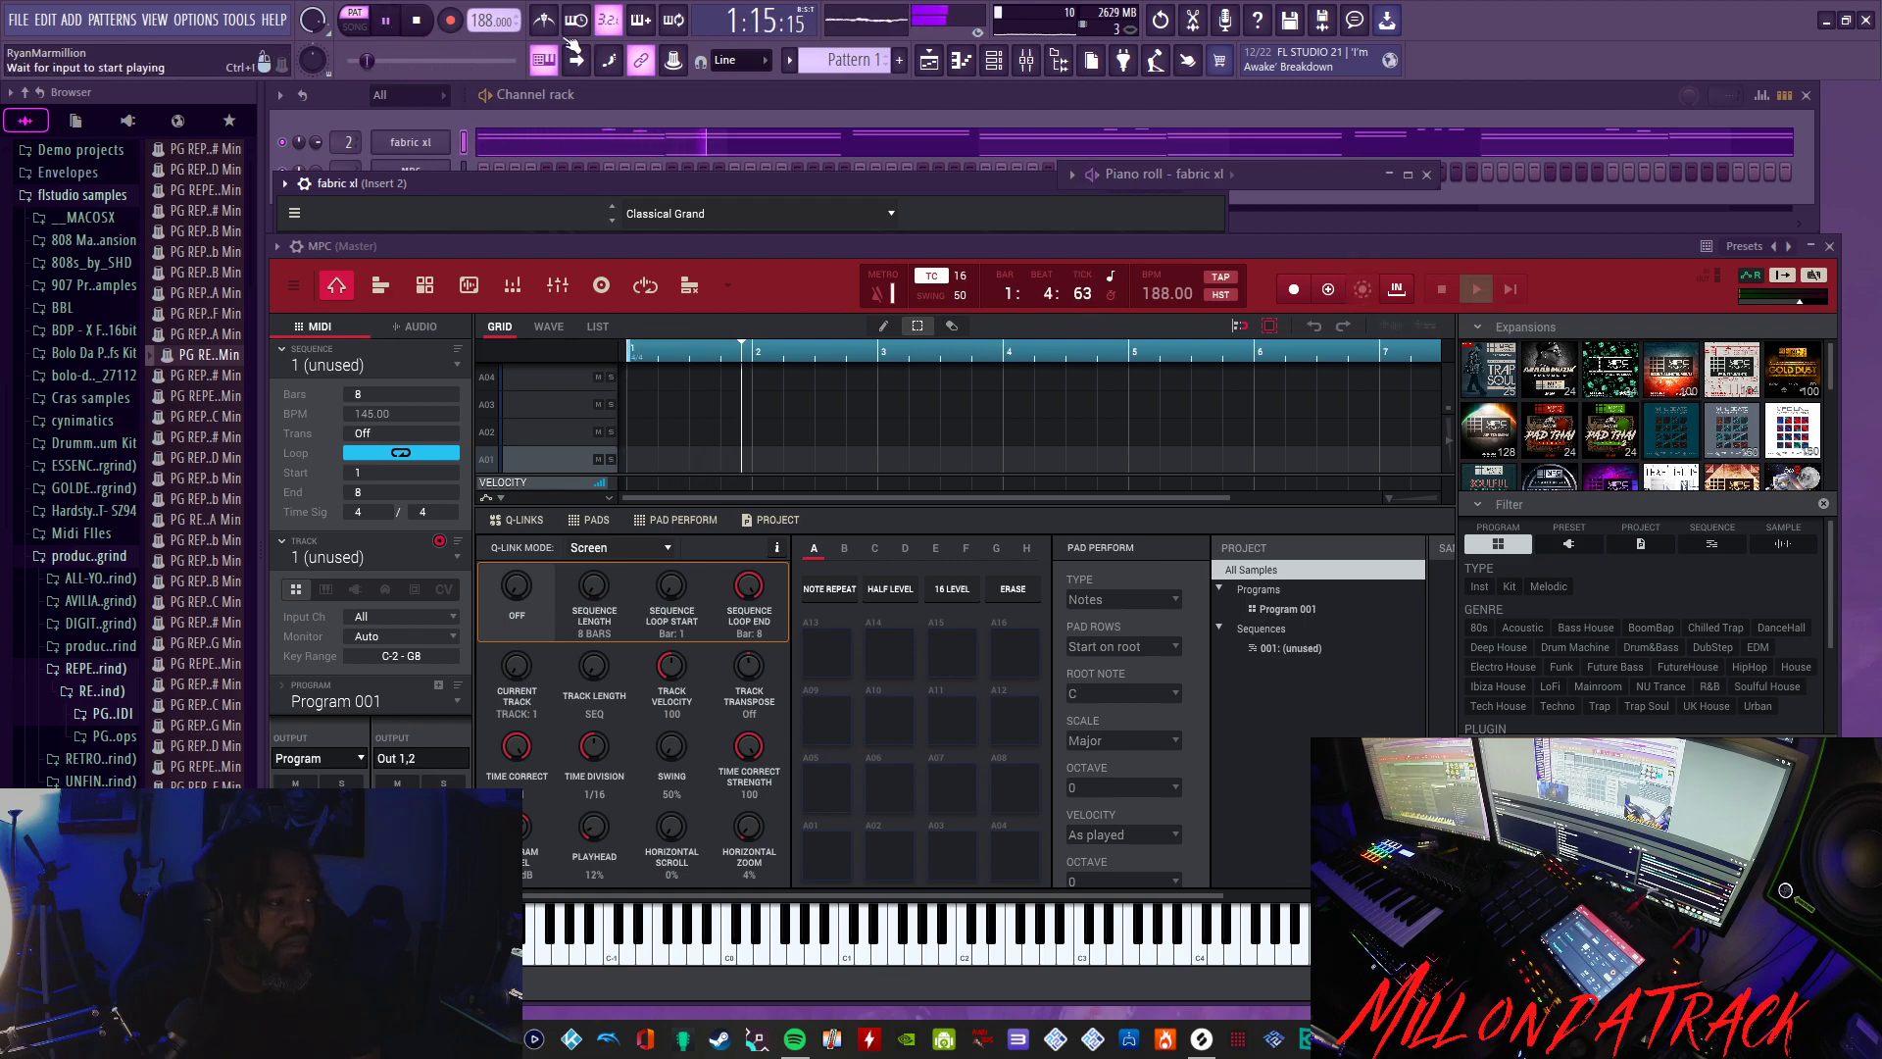
left_click(450, 19)
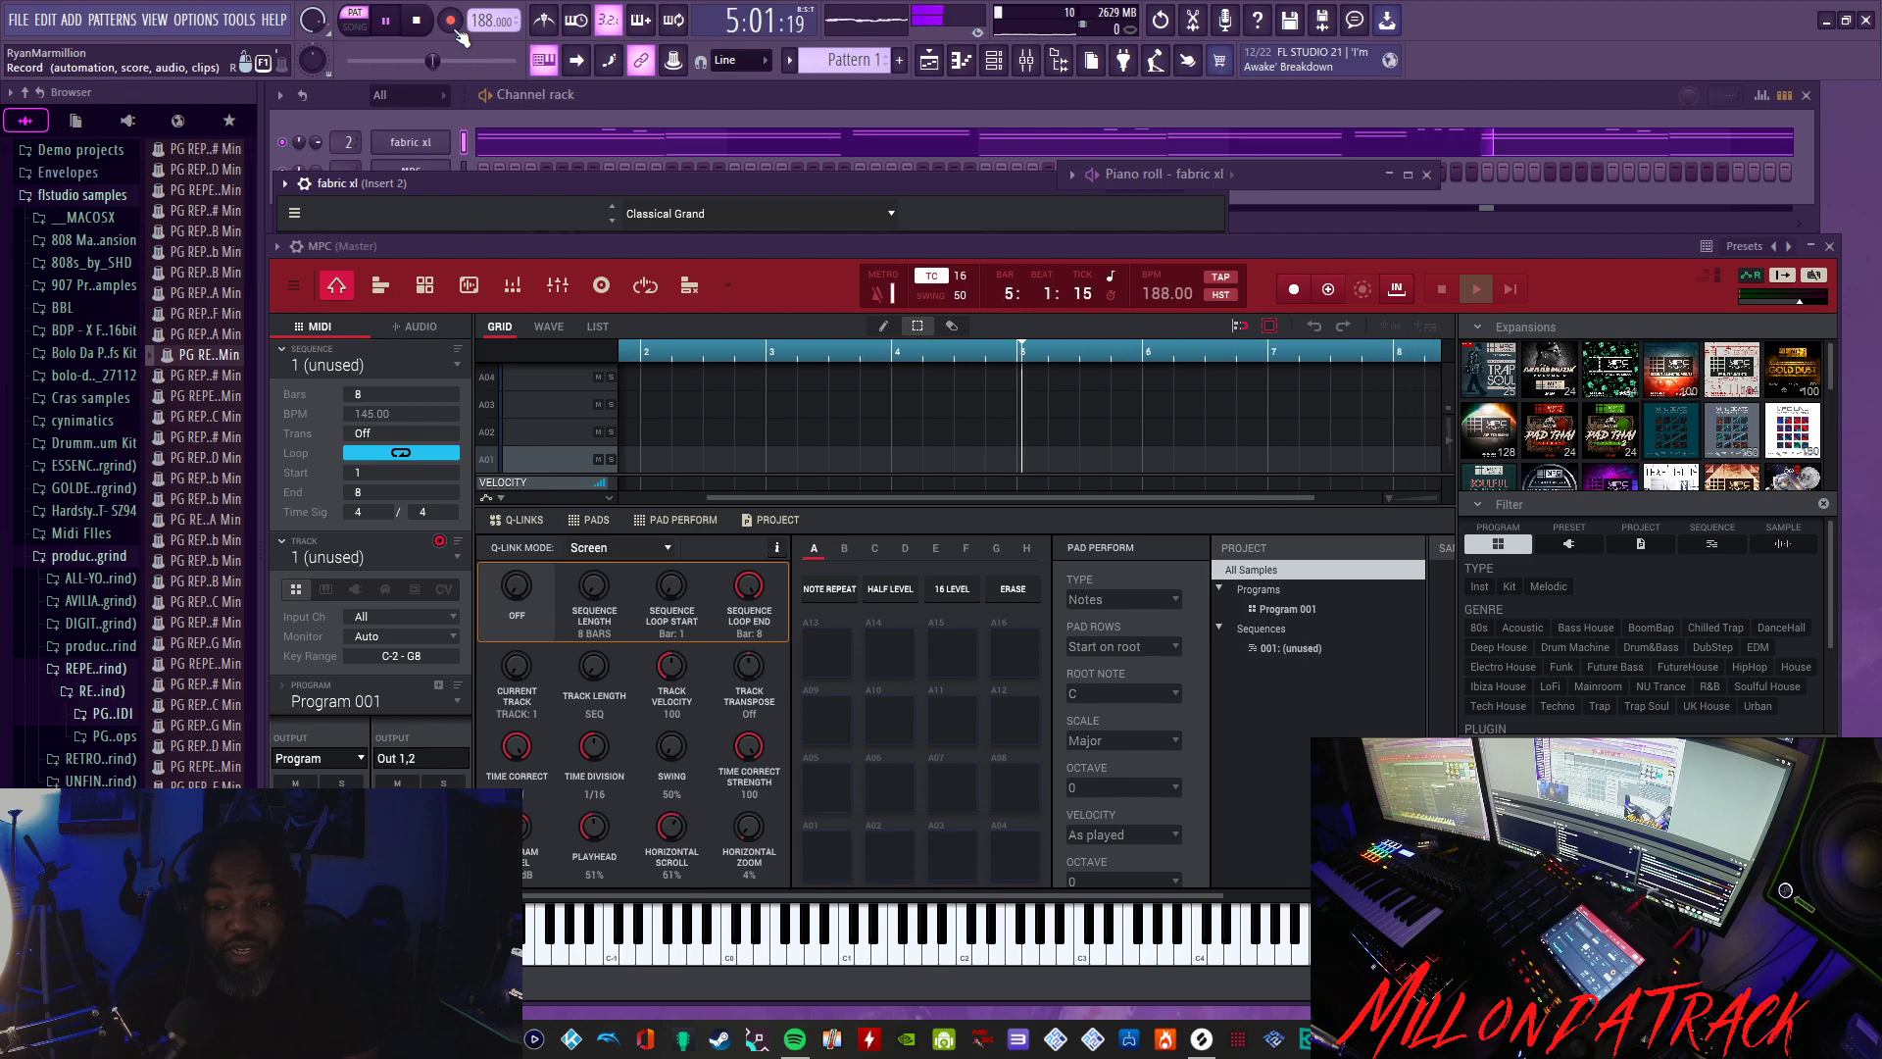
left_click(416, 21)
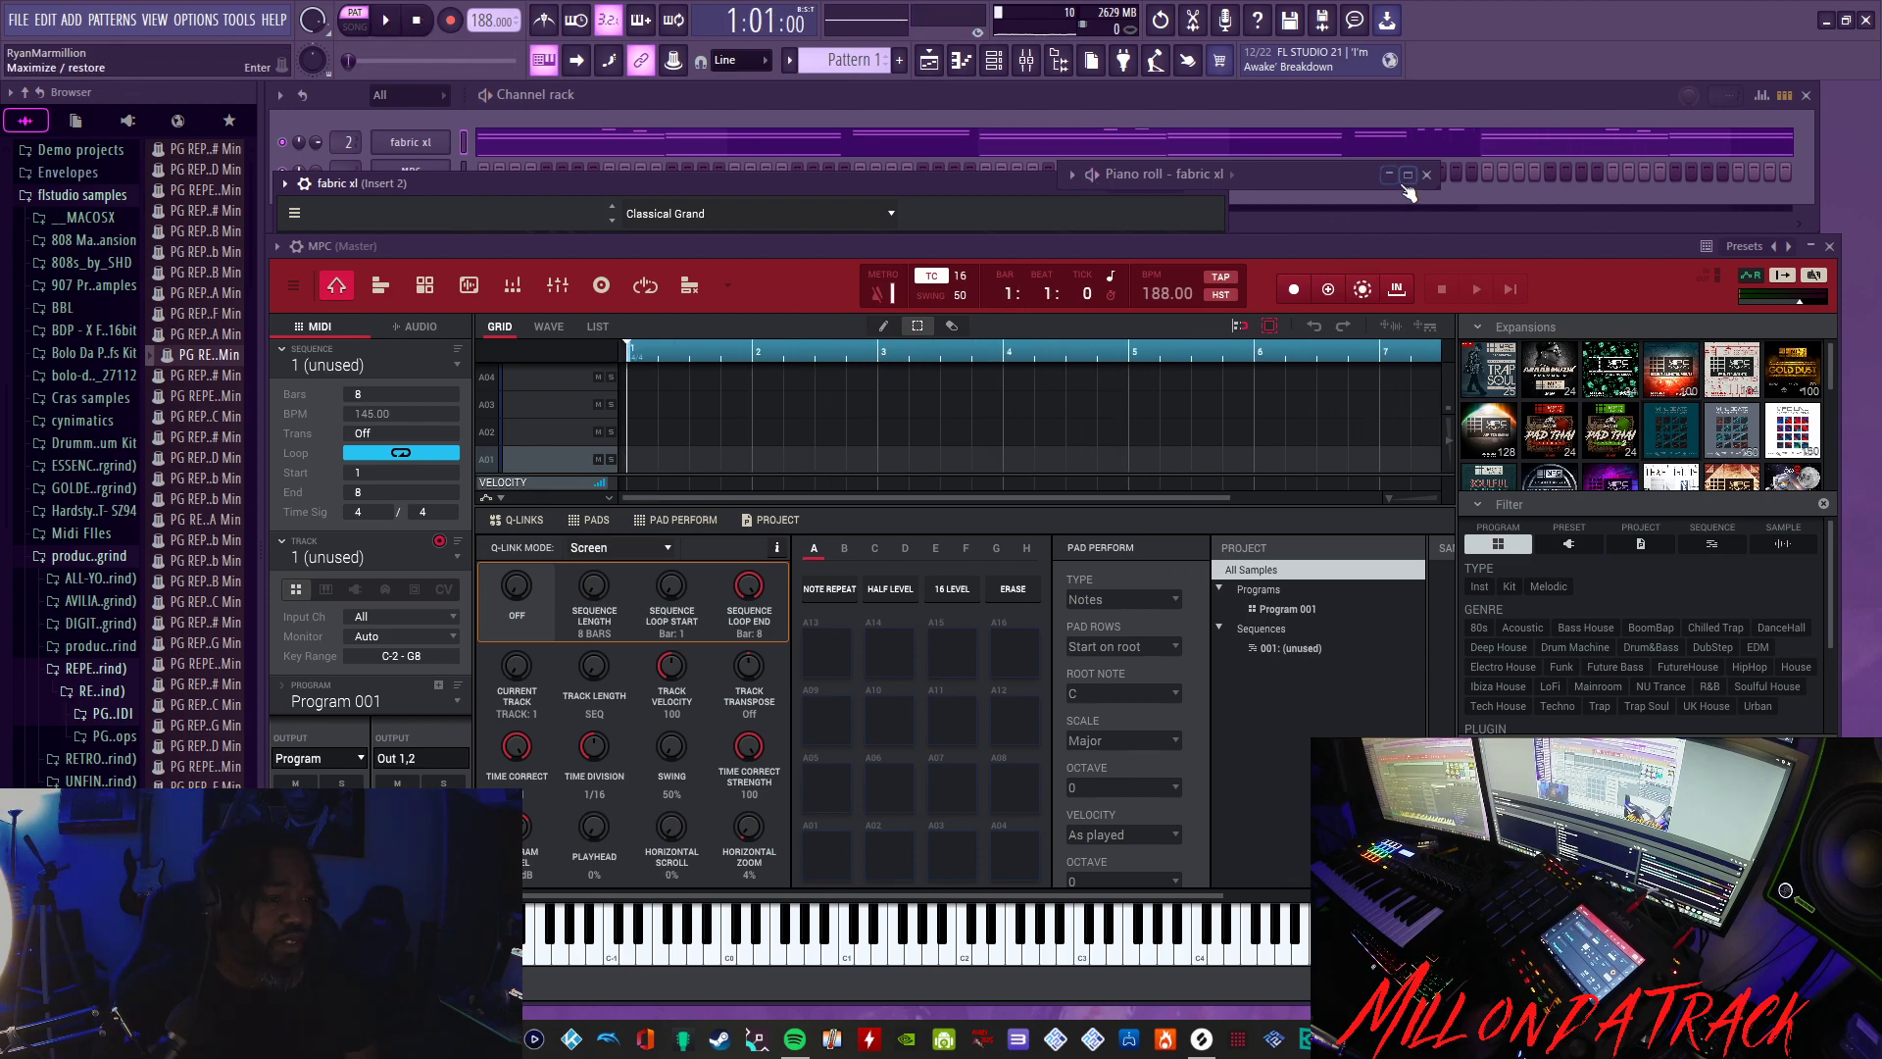
- Maximize Fabric XL's Piano roll, set the tempo to 144 BPM, then play and stop
left_click(1406, 175)
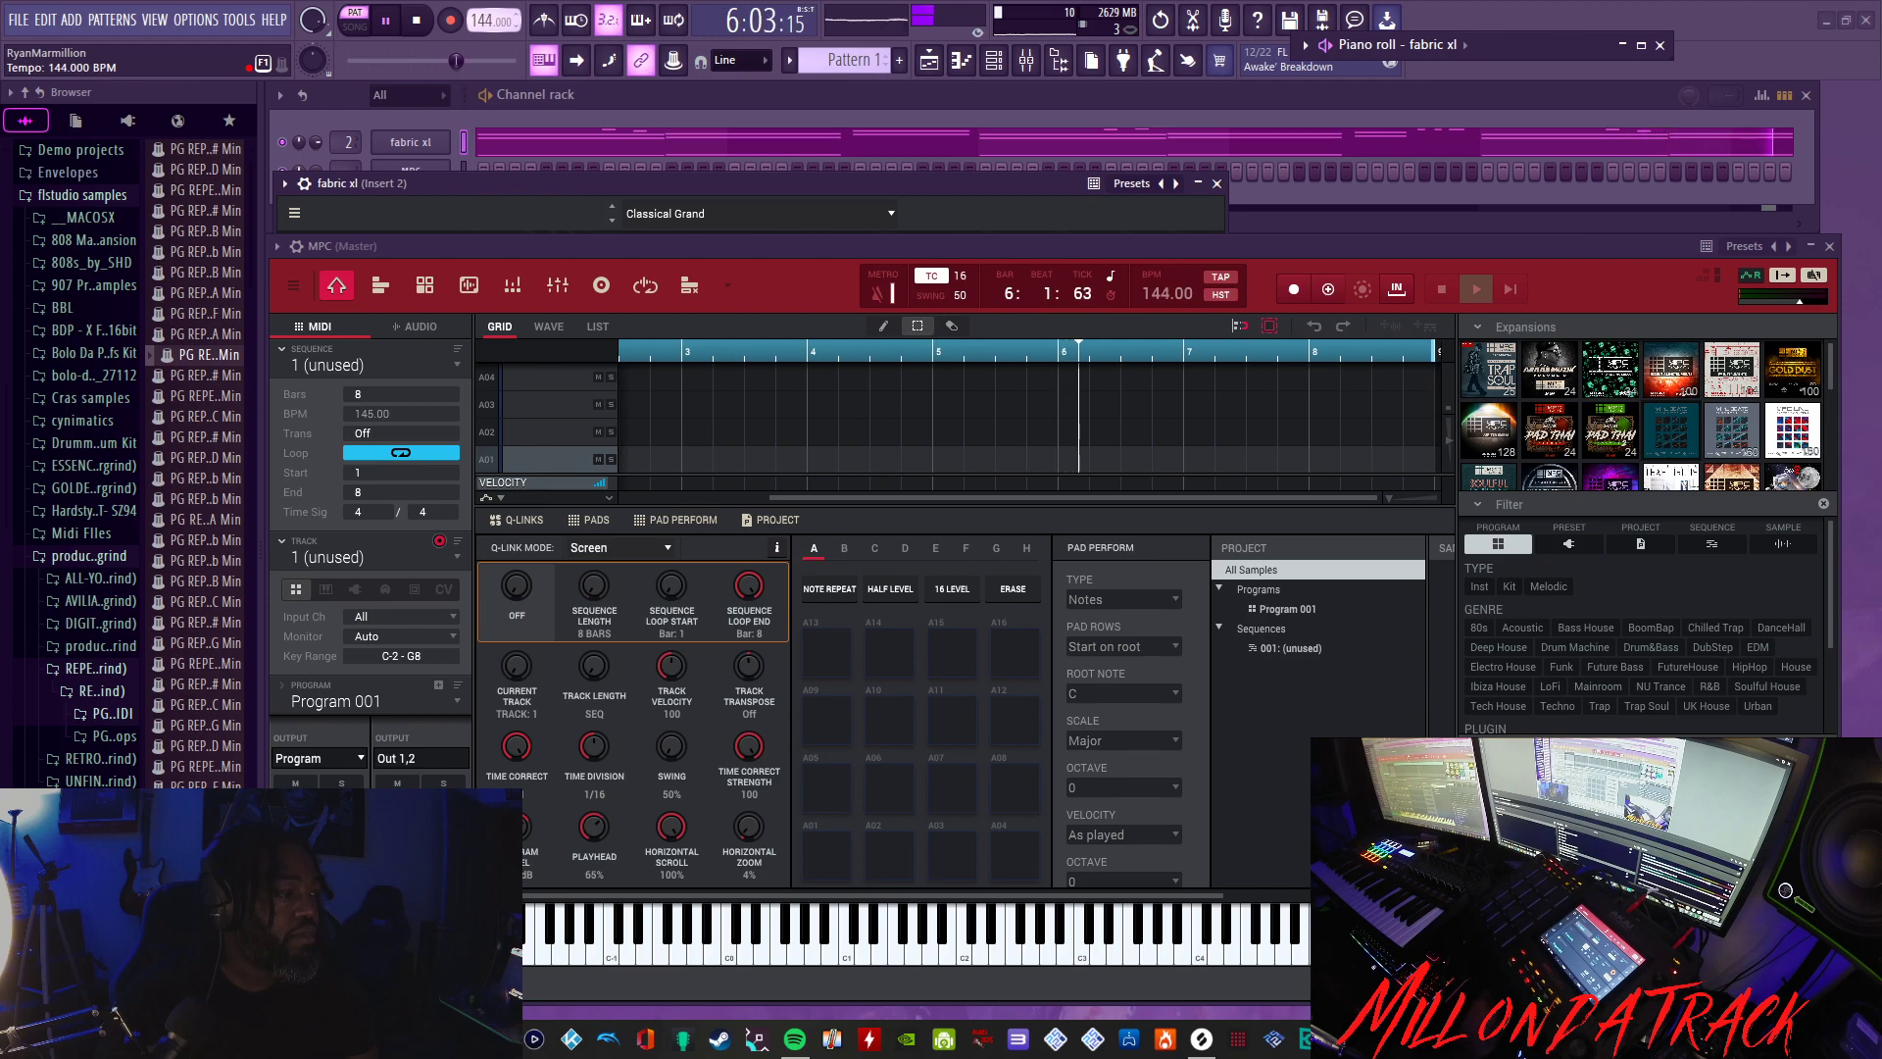
left_click(417, 21)
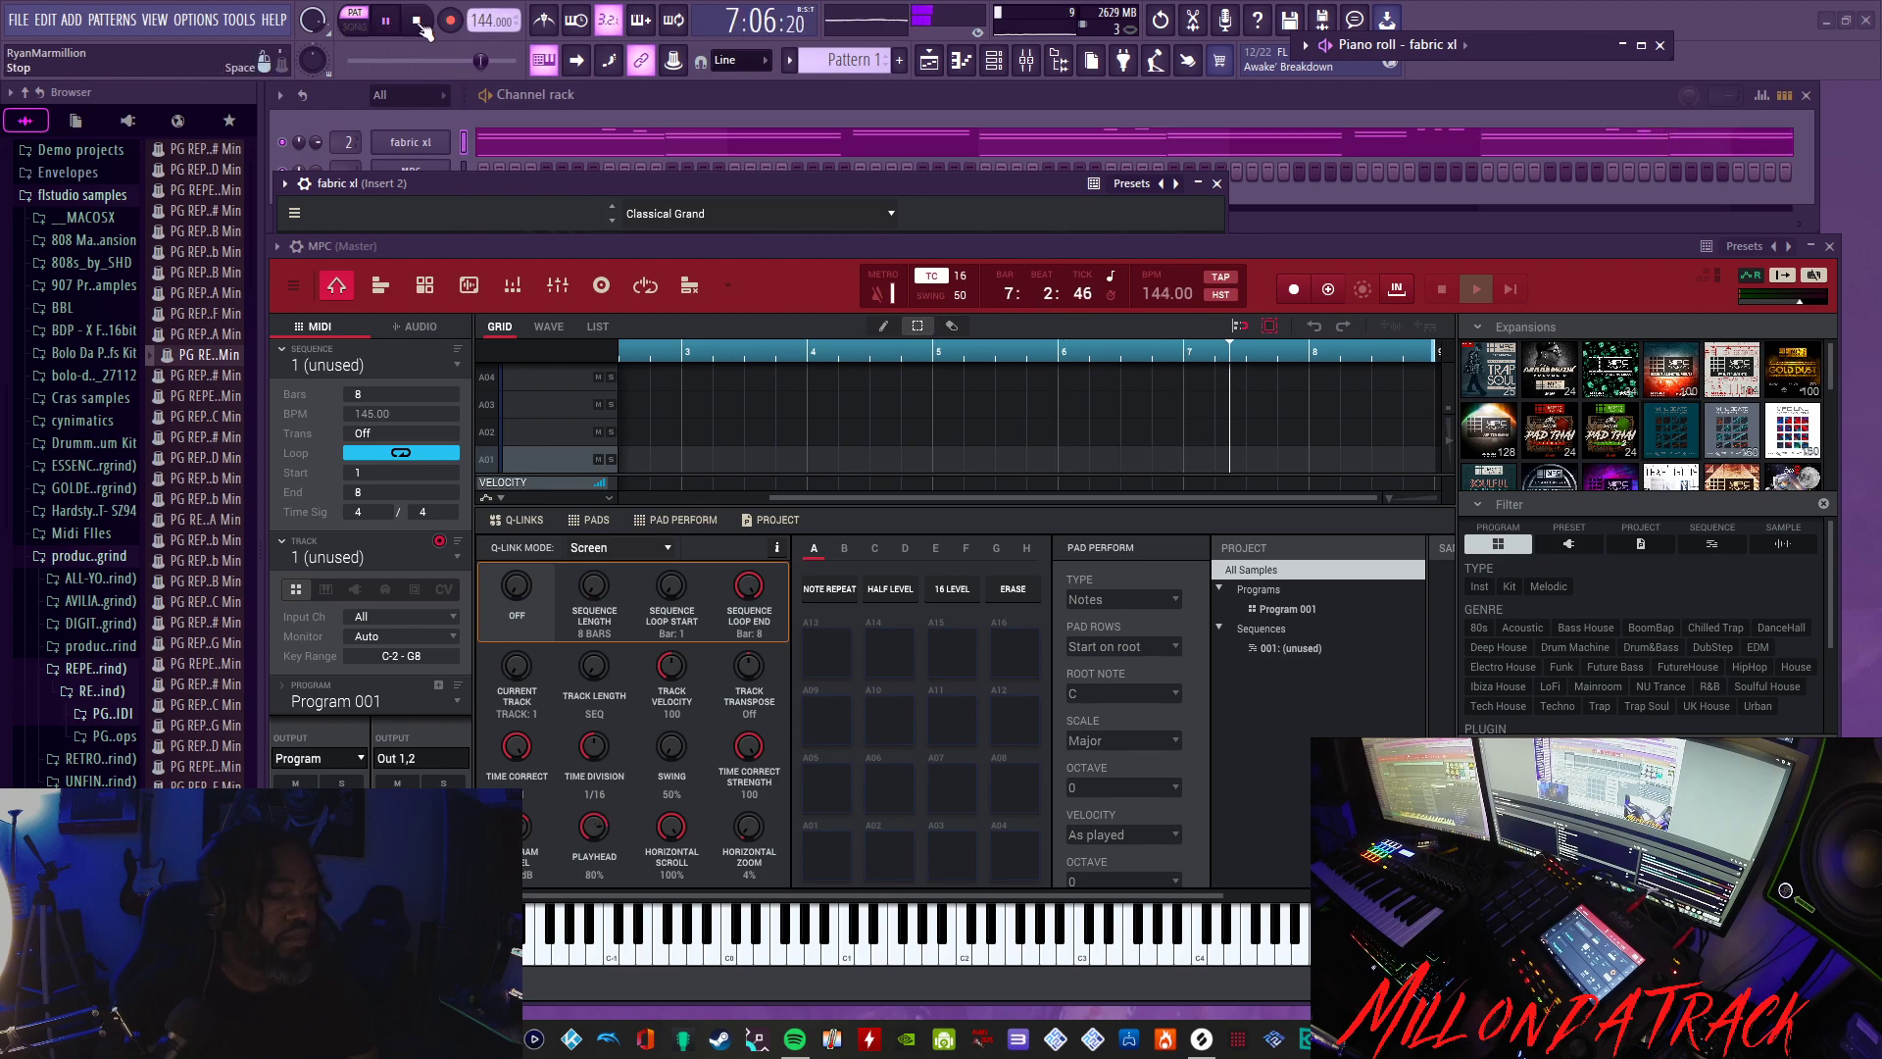
left_click(416, 19)
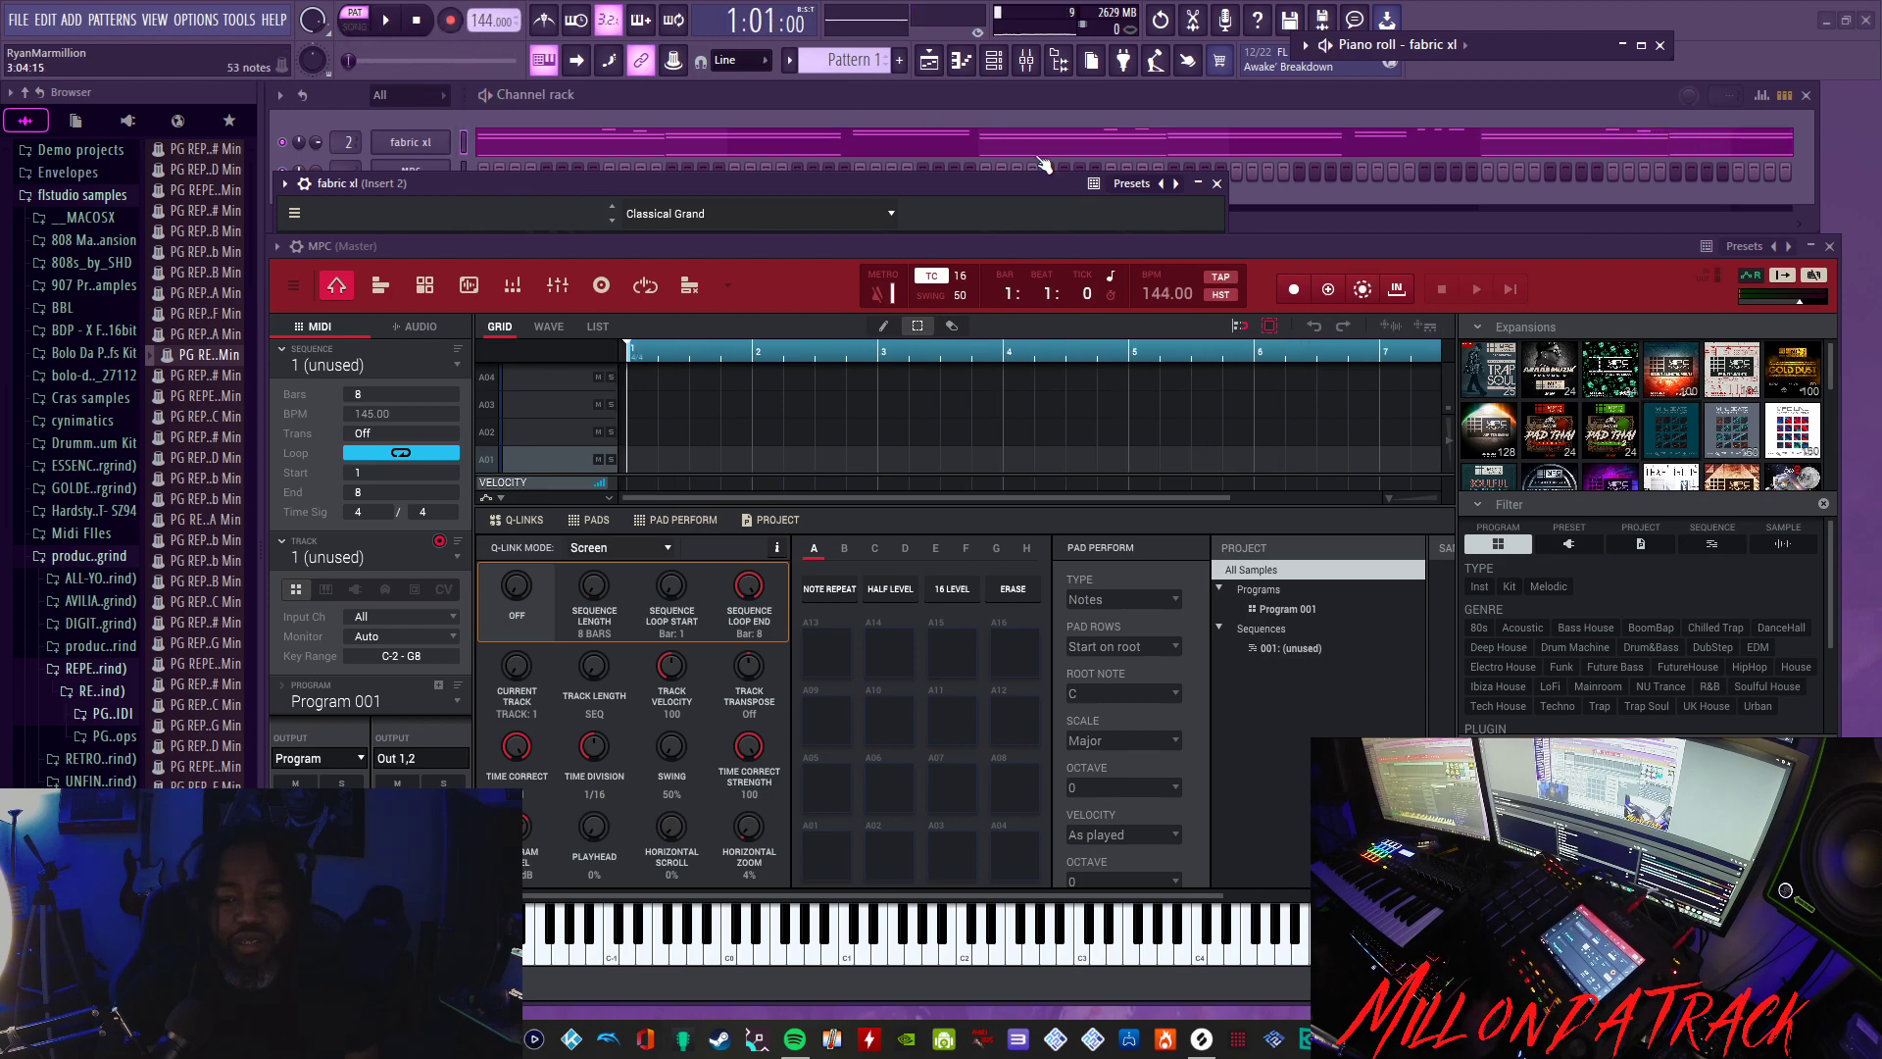
- Swap Fabric XL to the Tenderness preset and set the tempo to 150 BPM
left_click(888, 212)
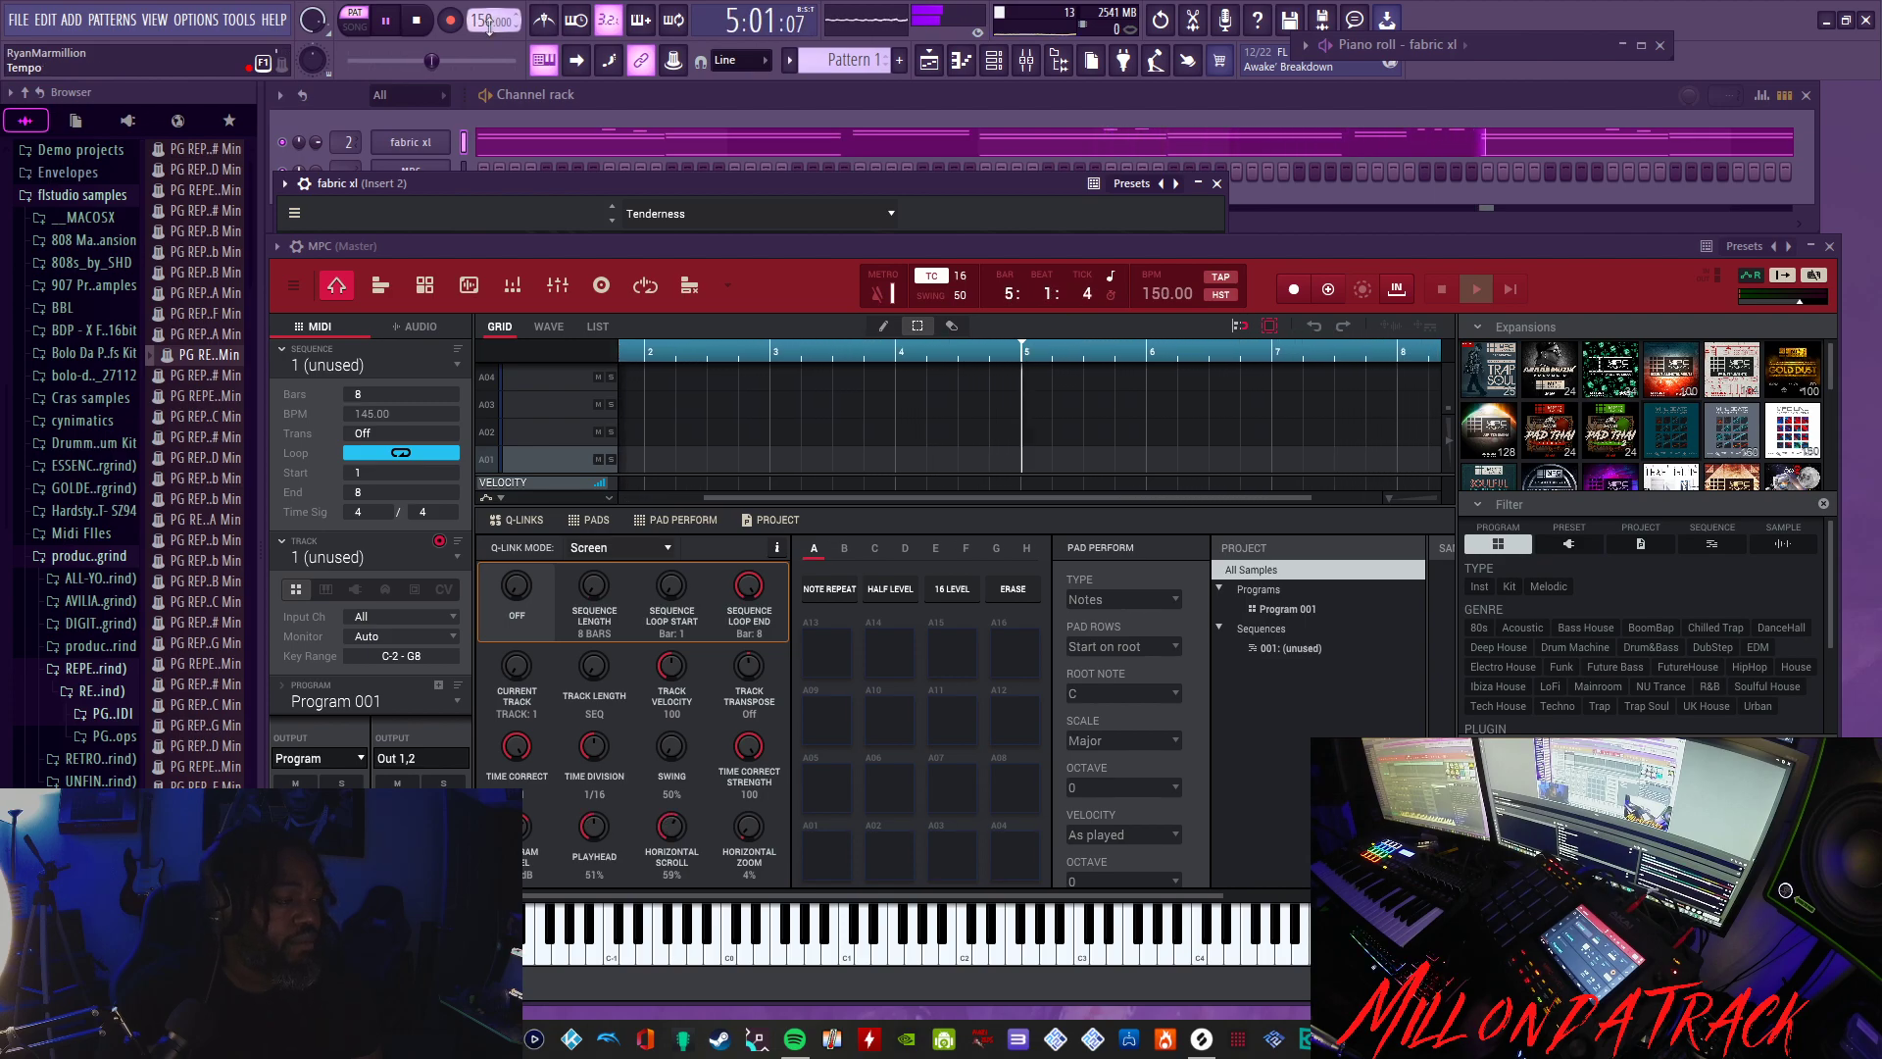
left_click(386, 20)
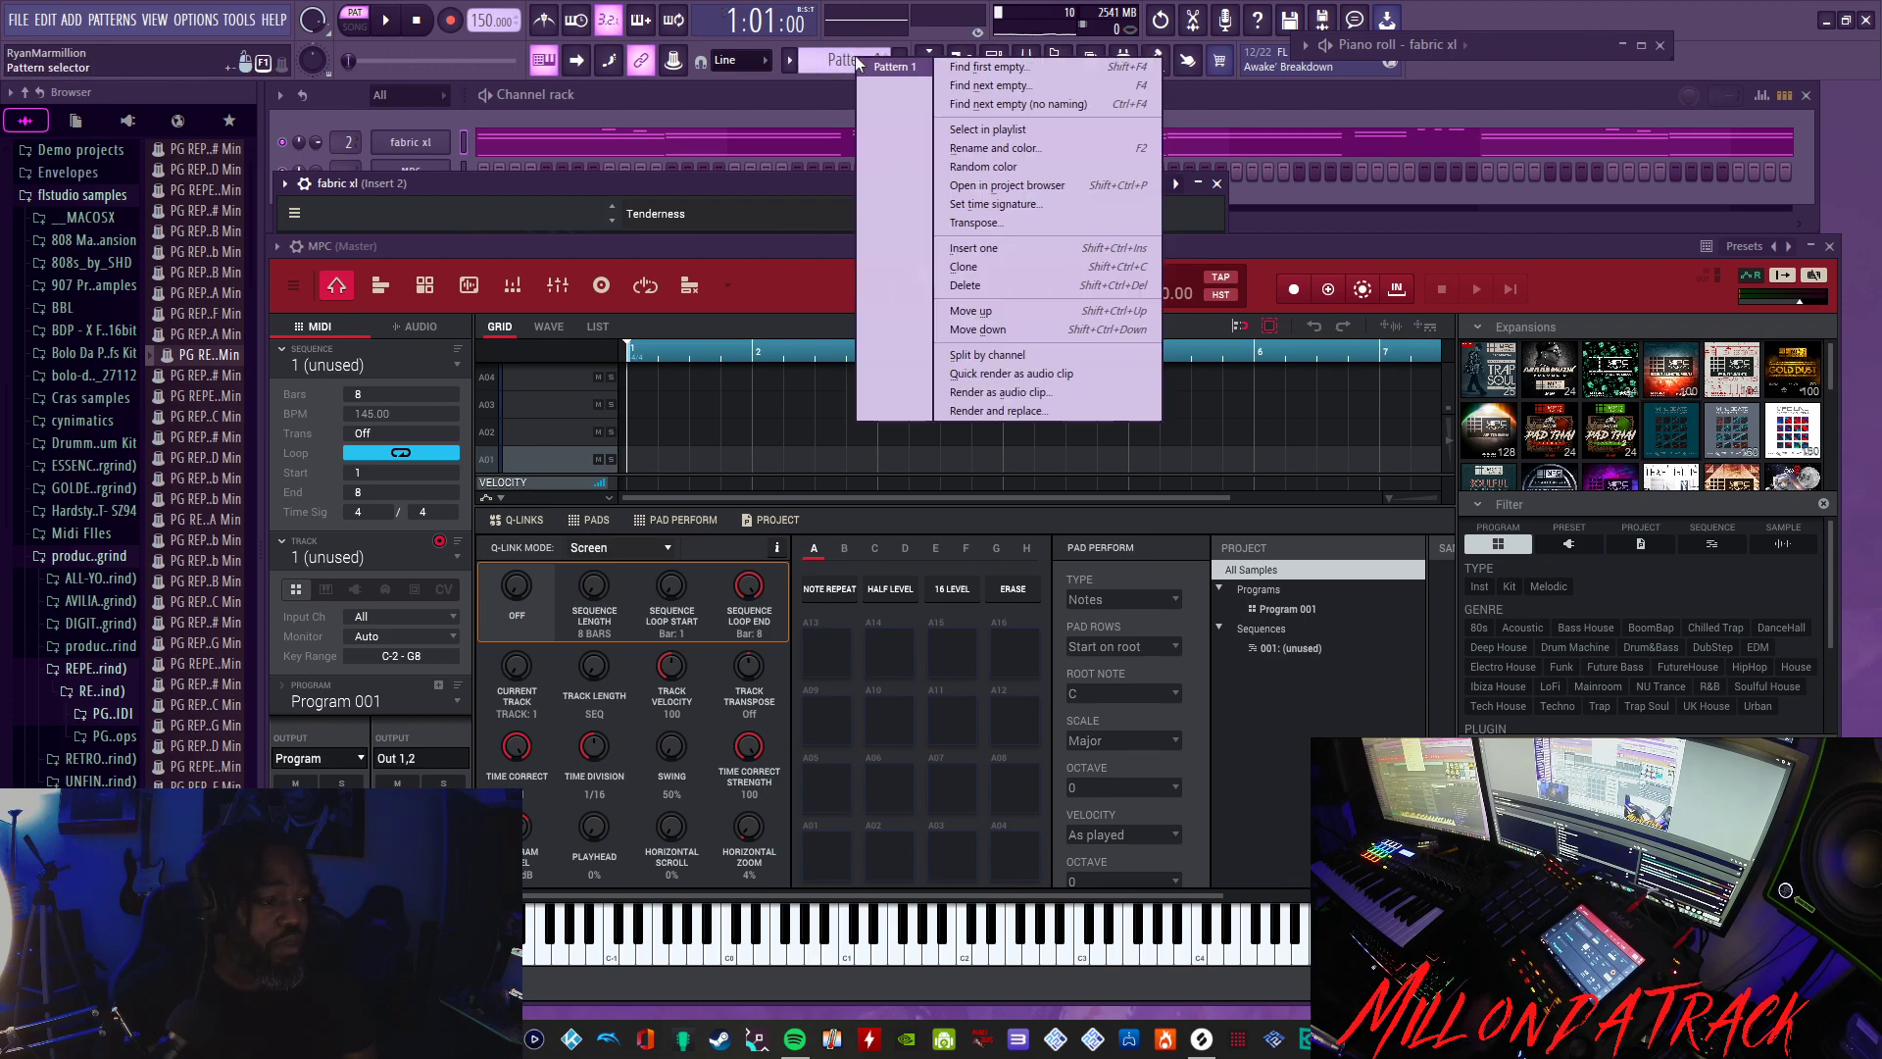
- Render Pattern 1 as an audio clip and enable Normalize under Precomputed effects
left_click(1000, 391)
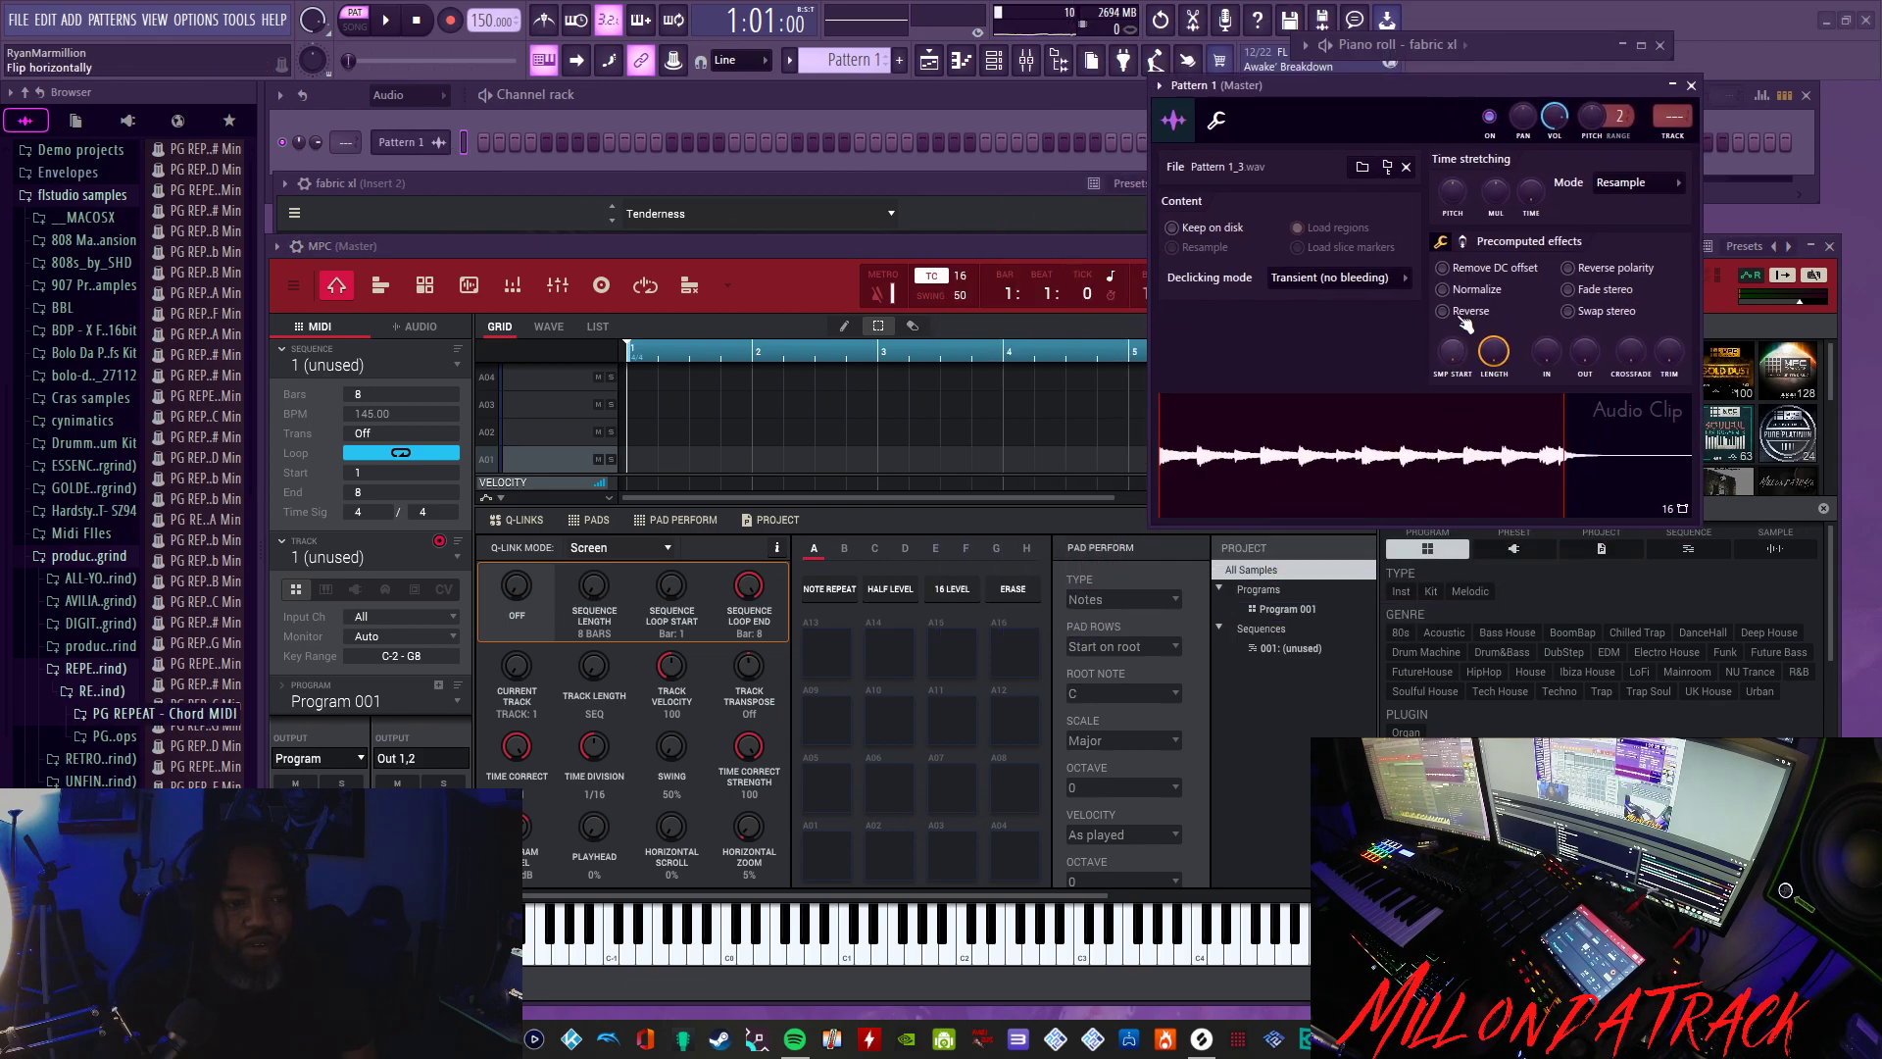
left_click(1448, 289)
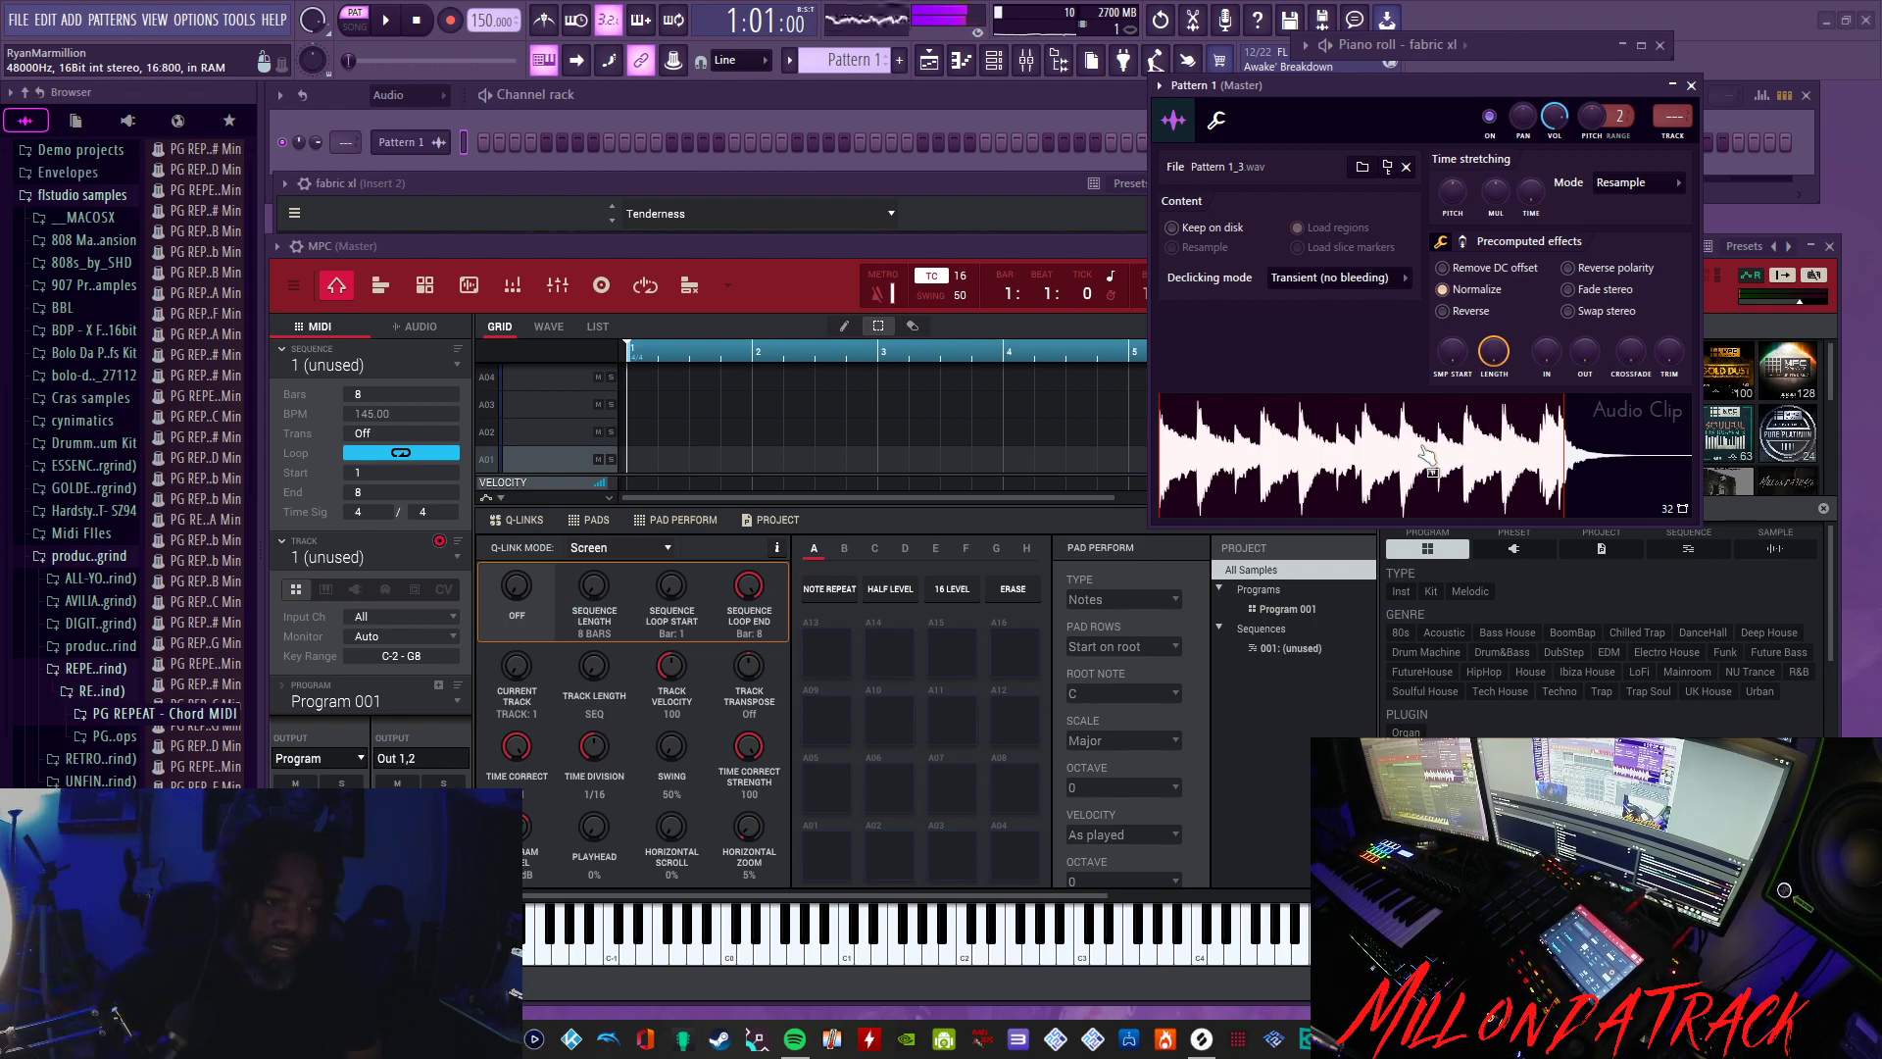
mouse_move(1429, 462)
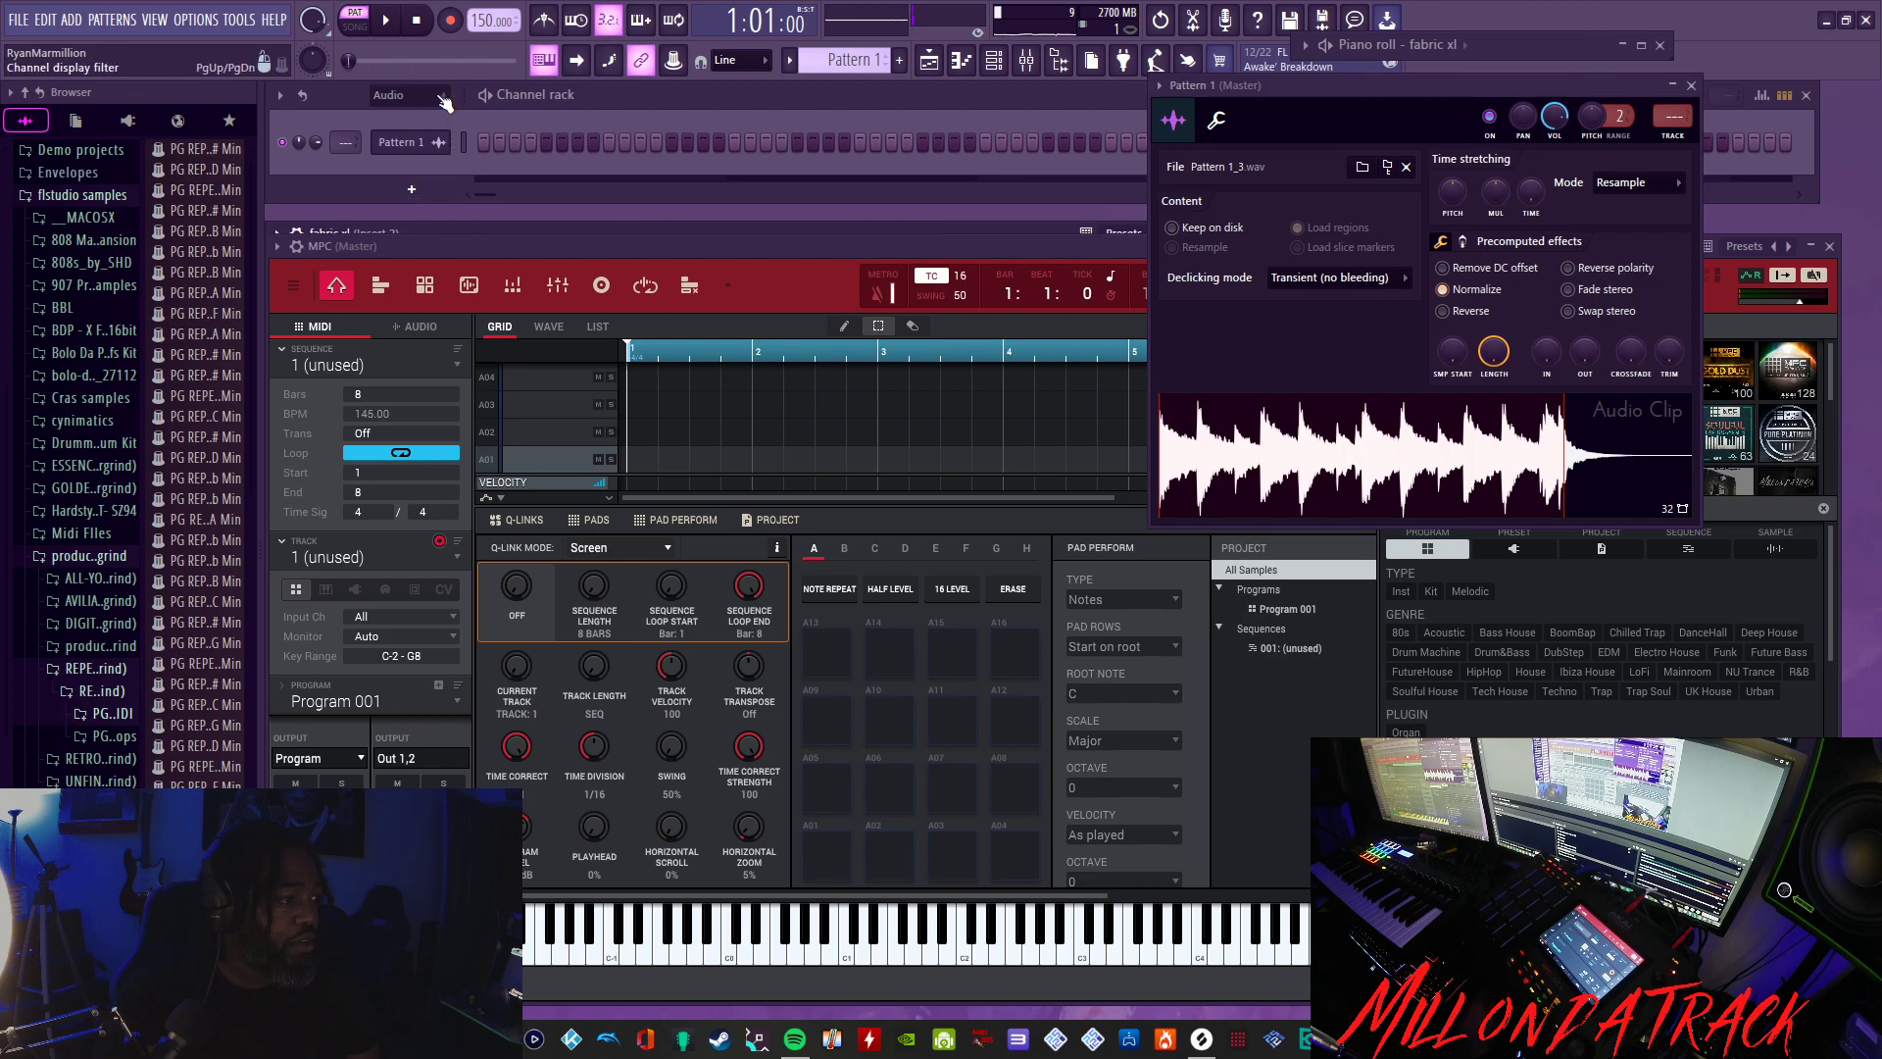
- Set the Channel rack filter to All and add a Fruity Slicer channel from Drum plugins
left_click(408, 95)
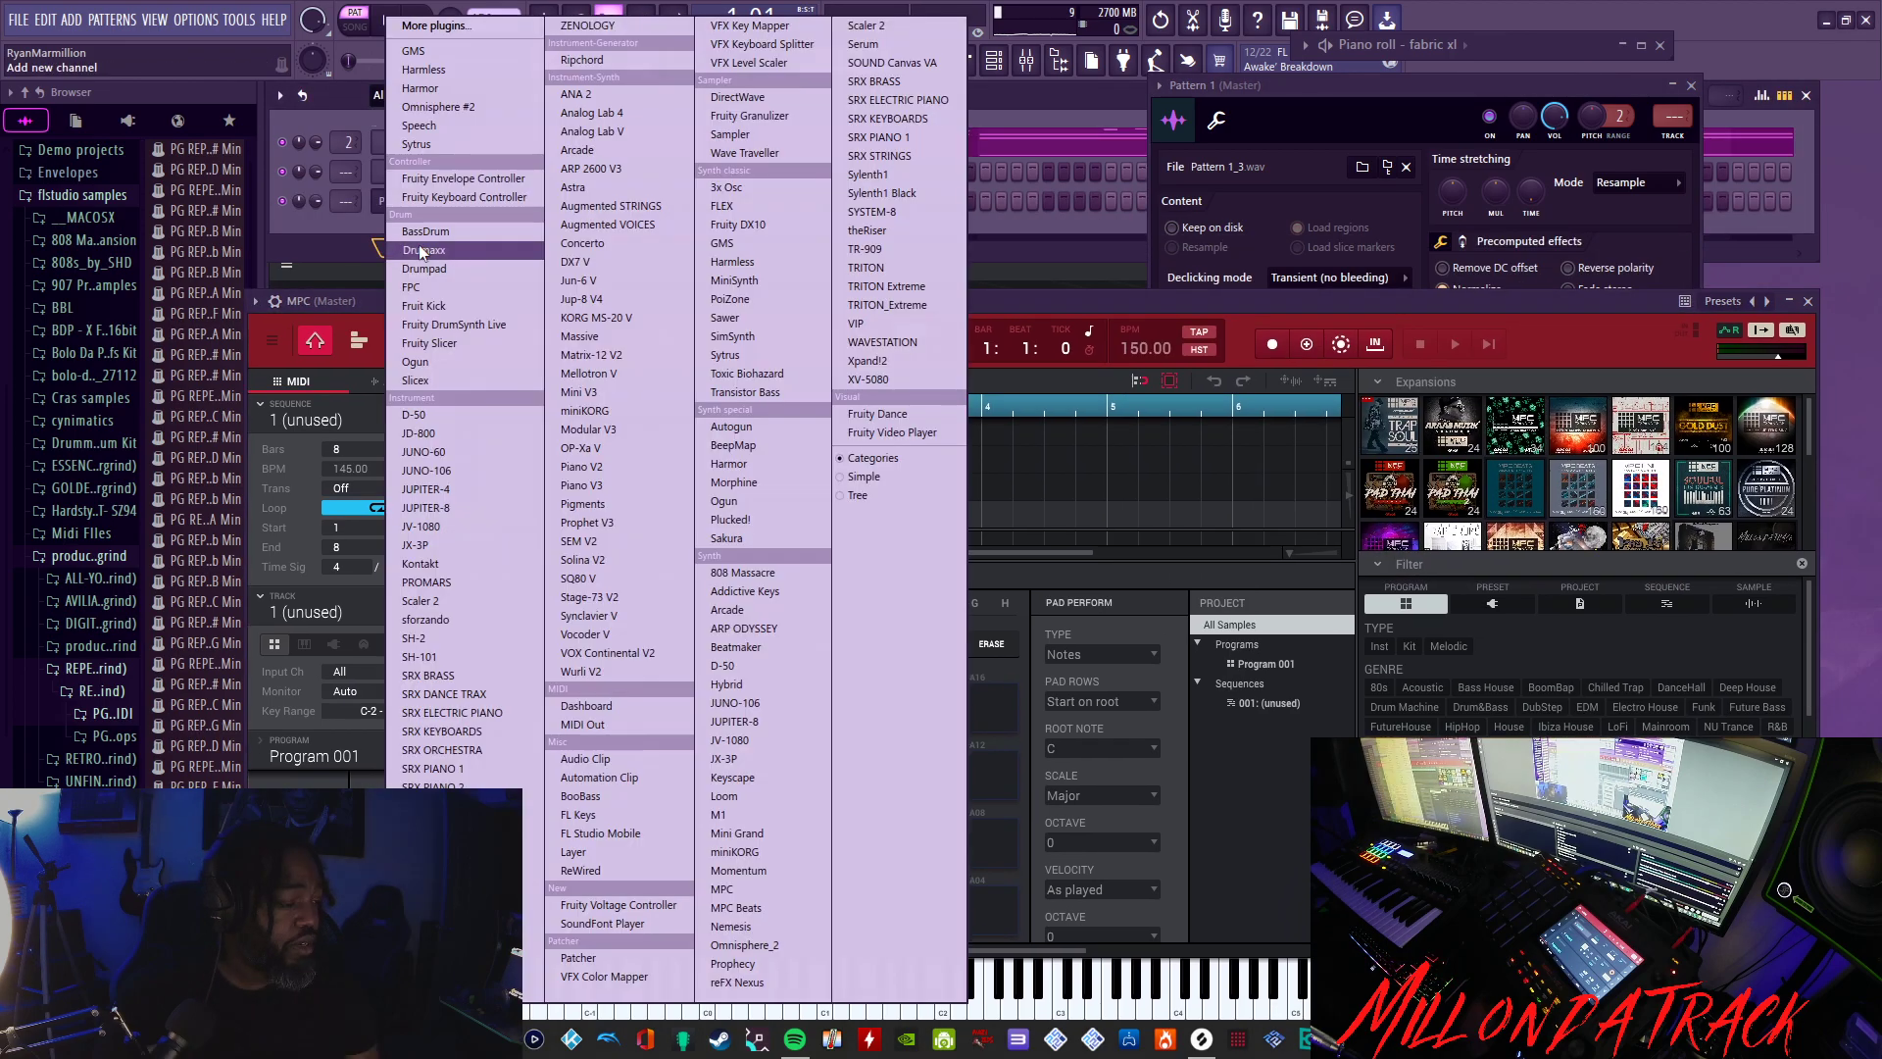
left_click(428, 342)
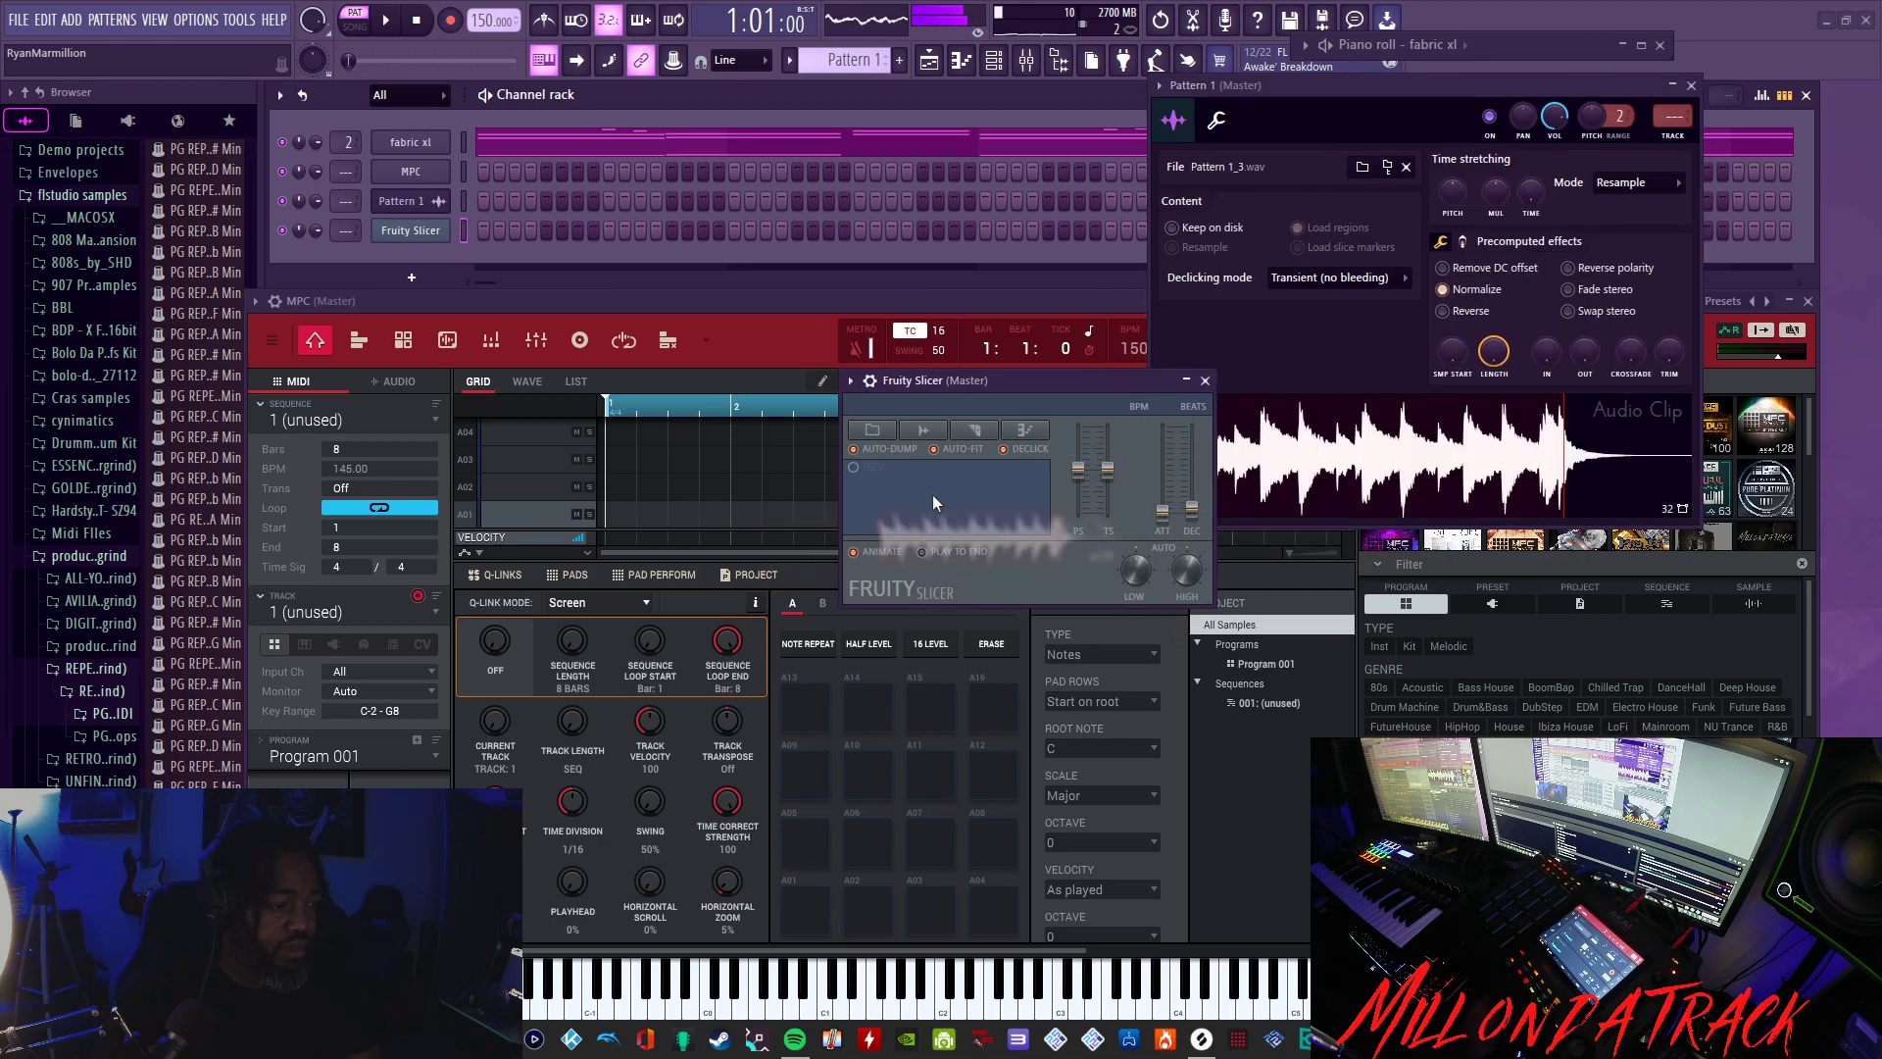
left_click(418, 21)
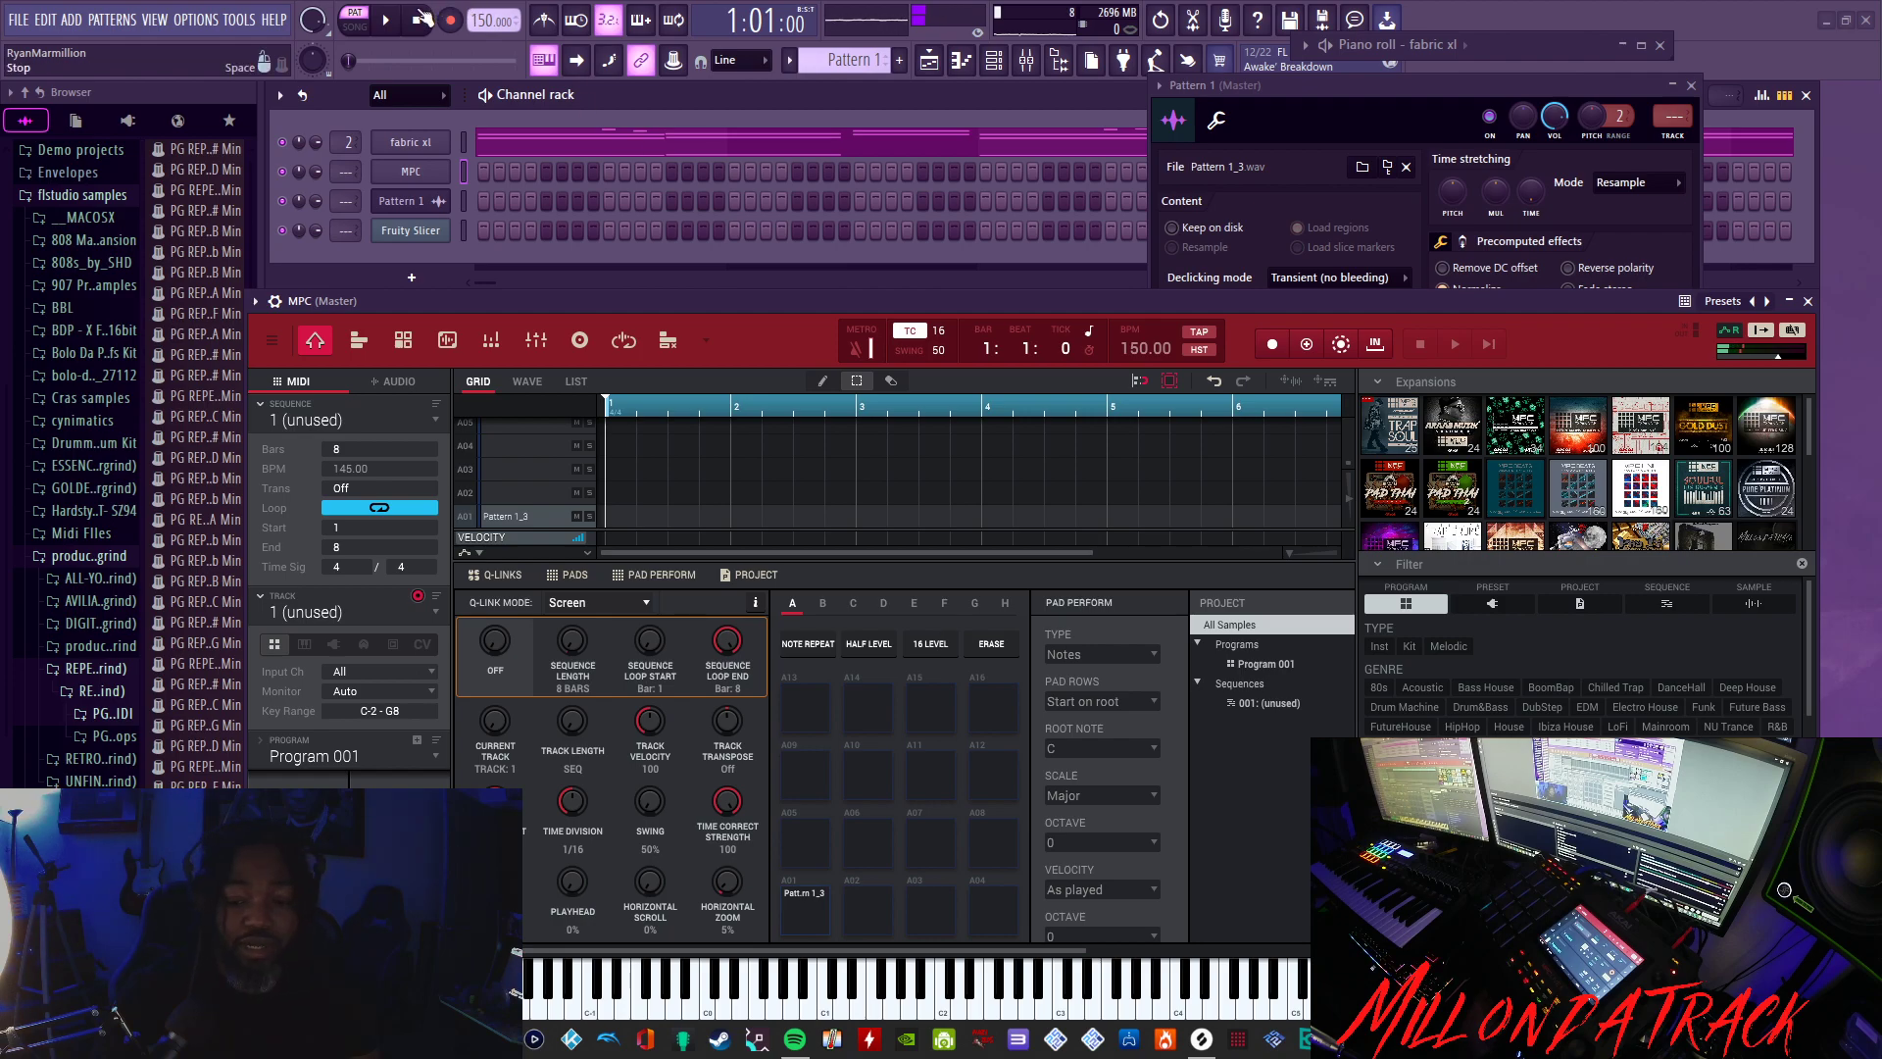
- Open Pattern 1_3 in the MPC's Sample Edit trim mode and bring up Process Sample
left_click(383, 20)
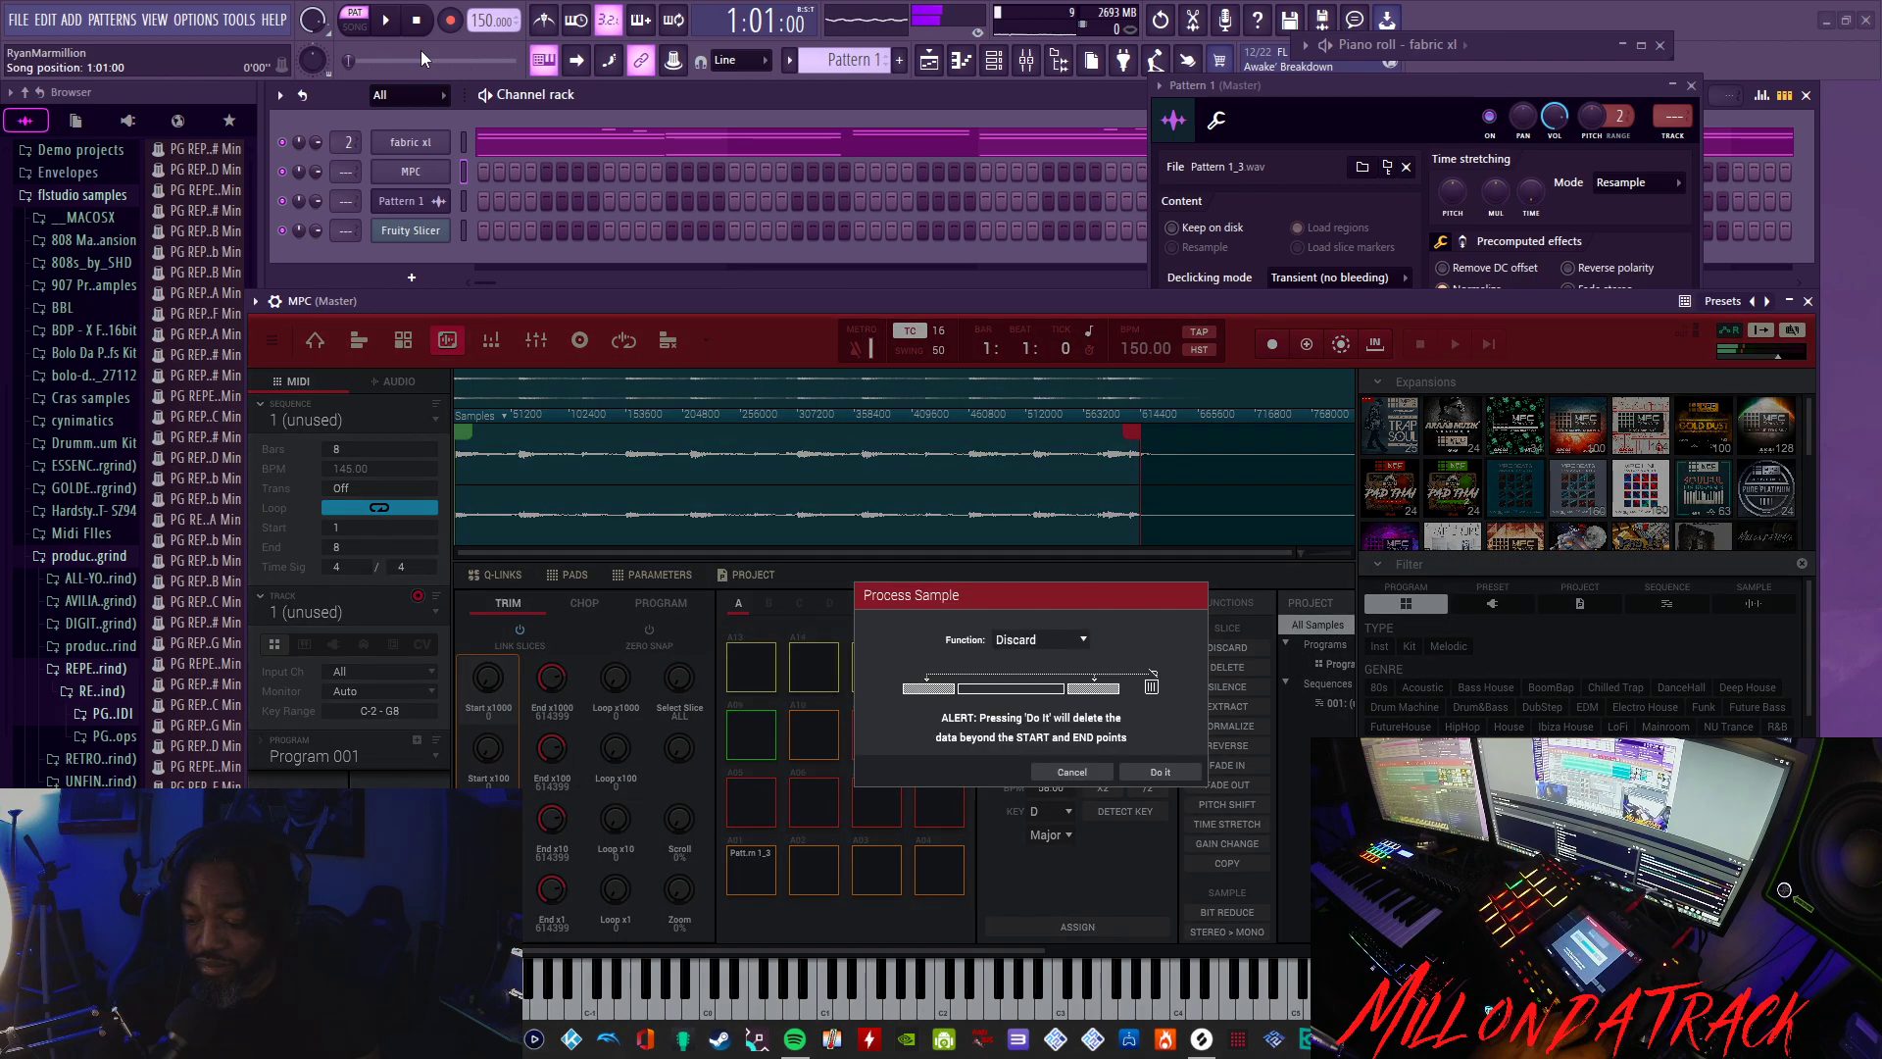
- Apply the Normalize function to the Pattern 1_3 sample, then switch to the Chop tab
left_click(1039, 638)
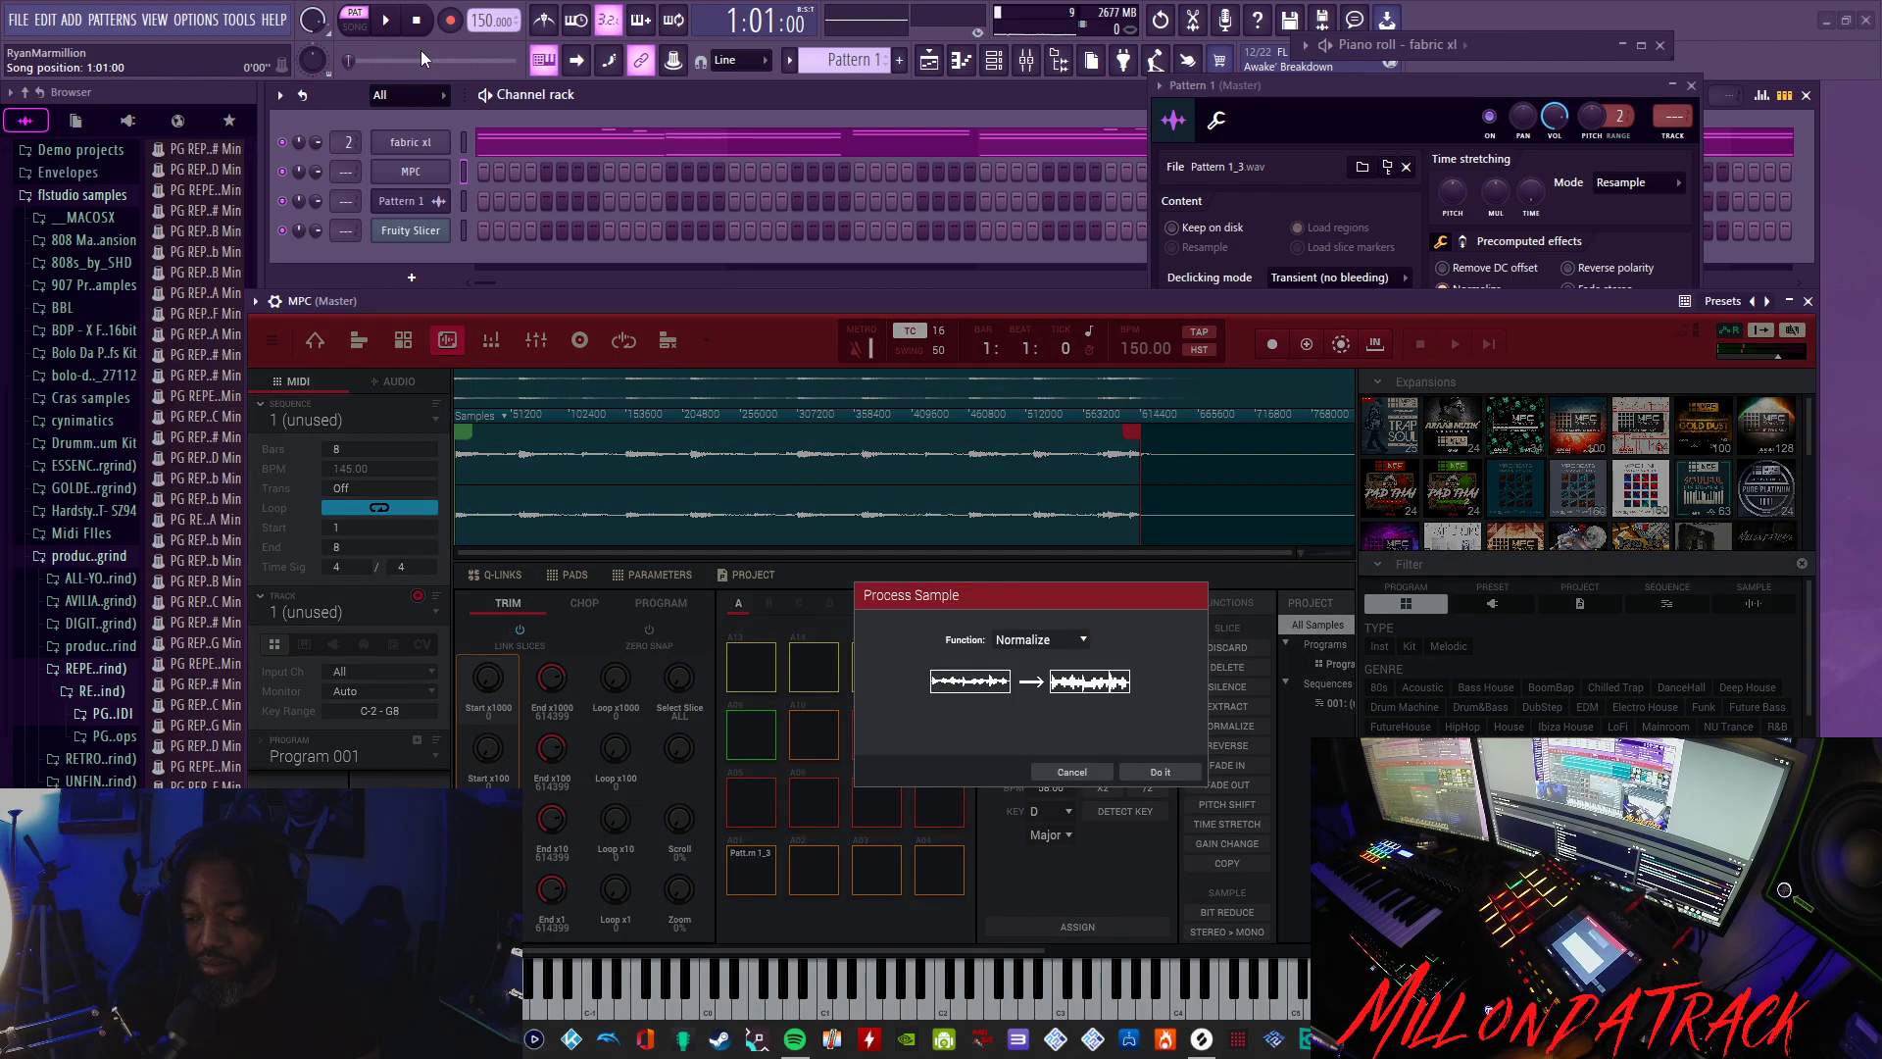
left_click(1157, 771)
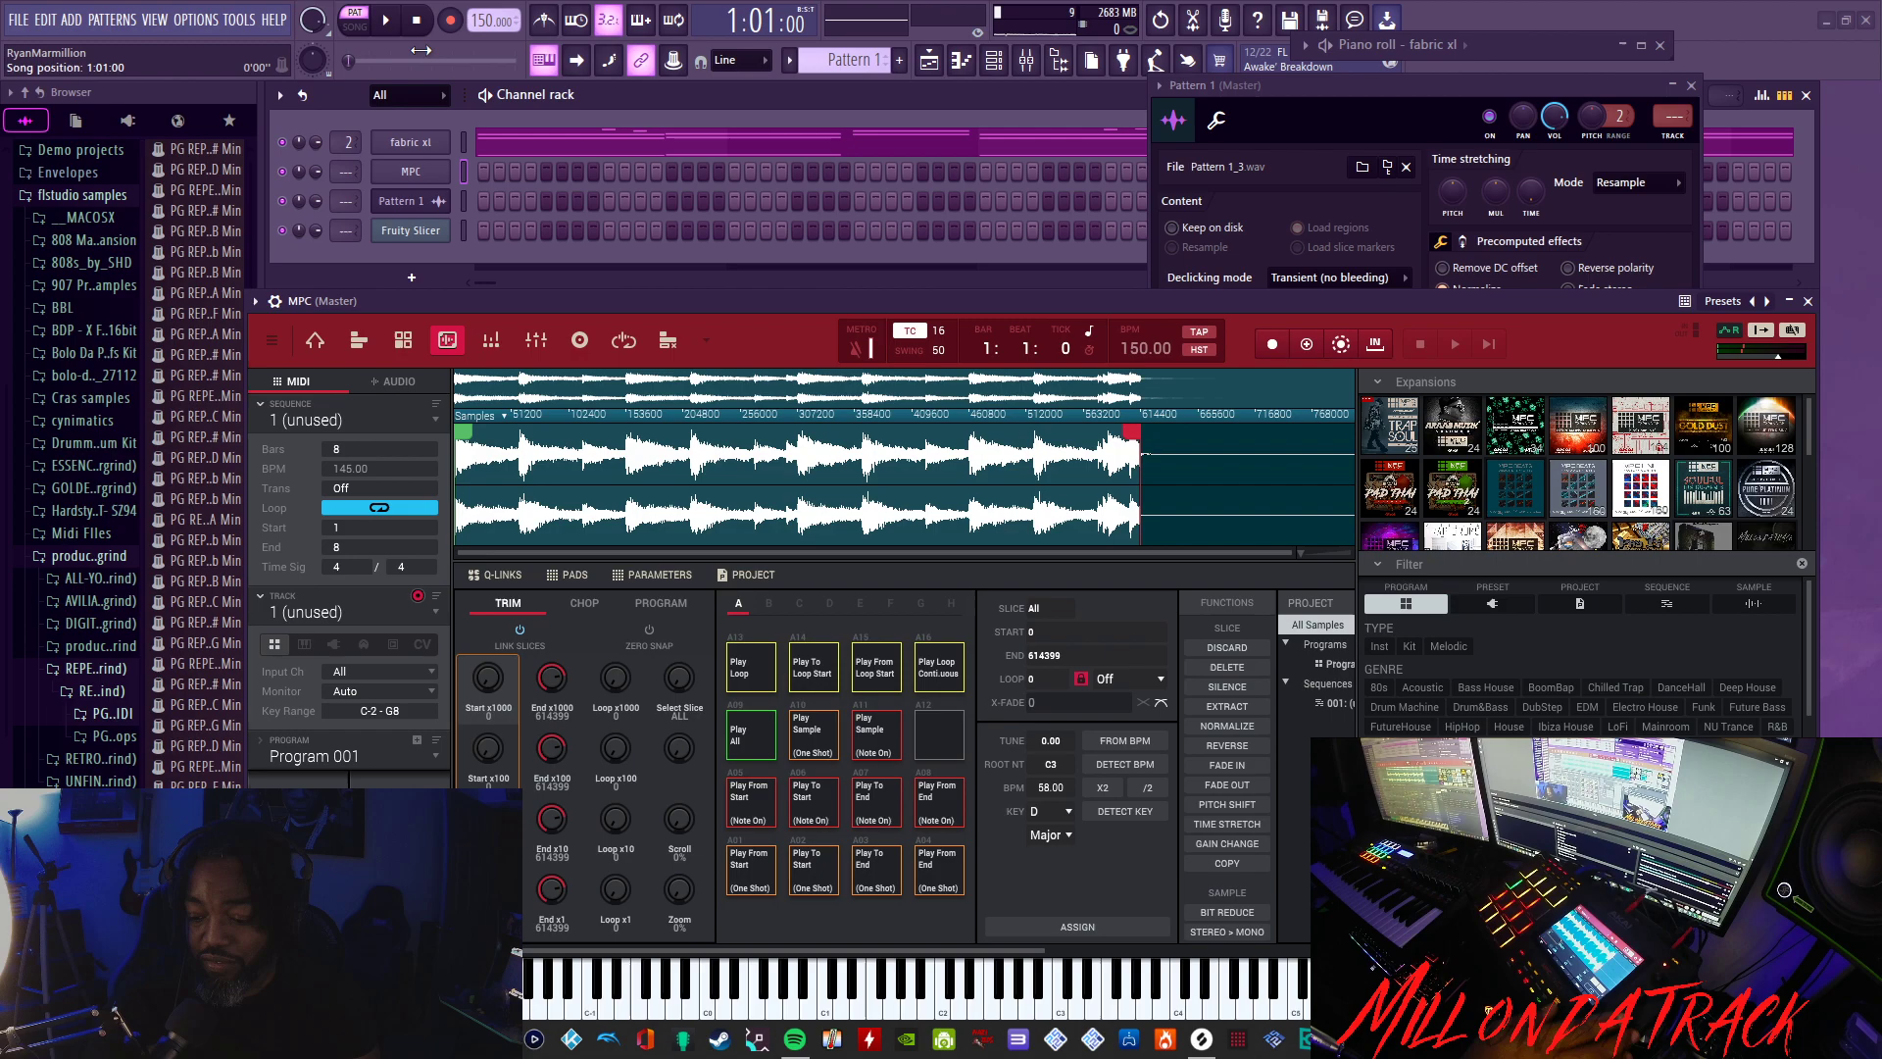
left_click(583, 603)
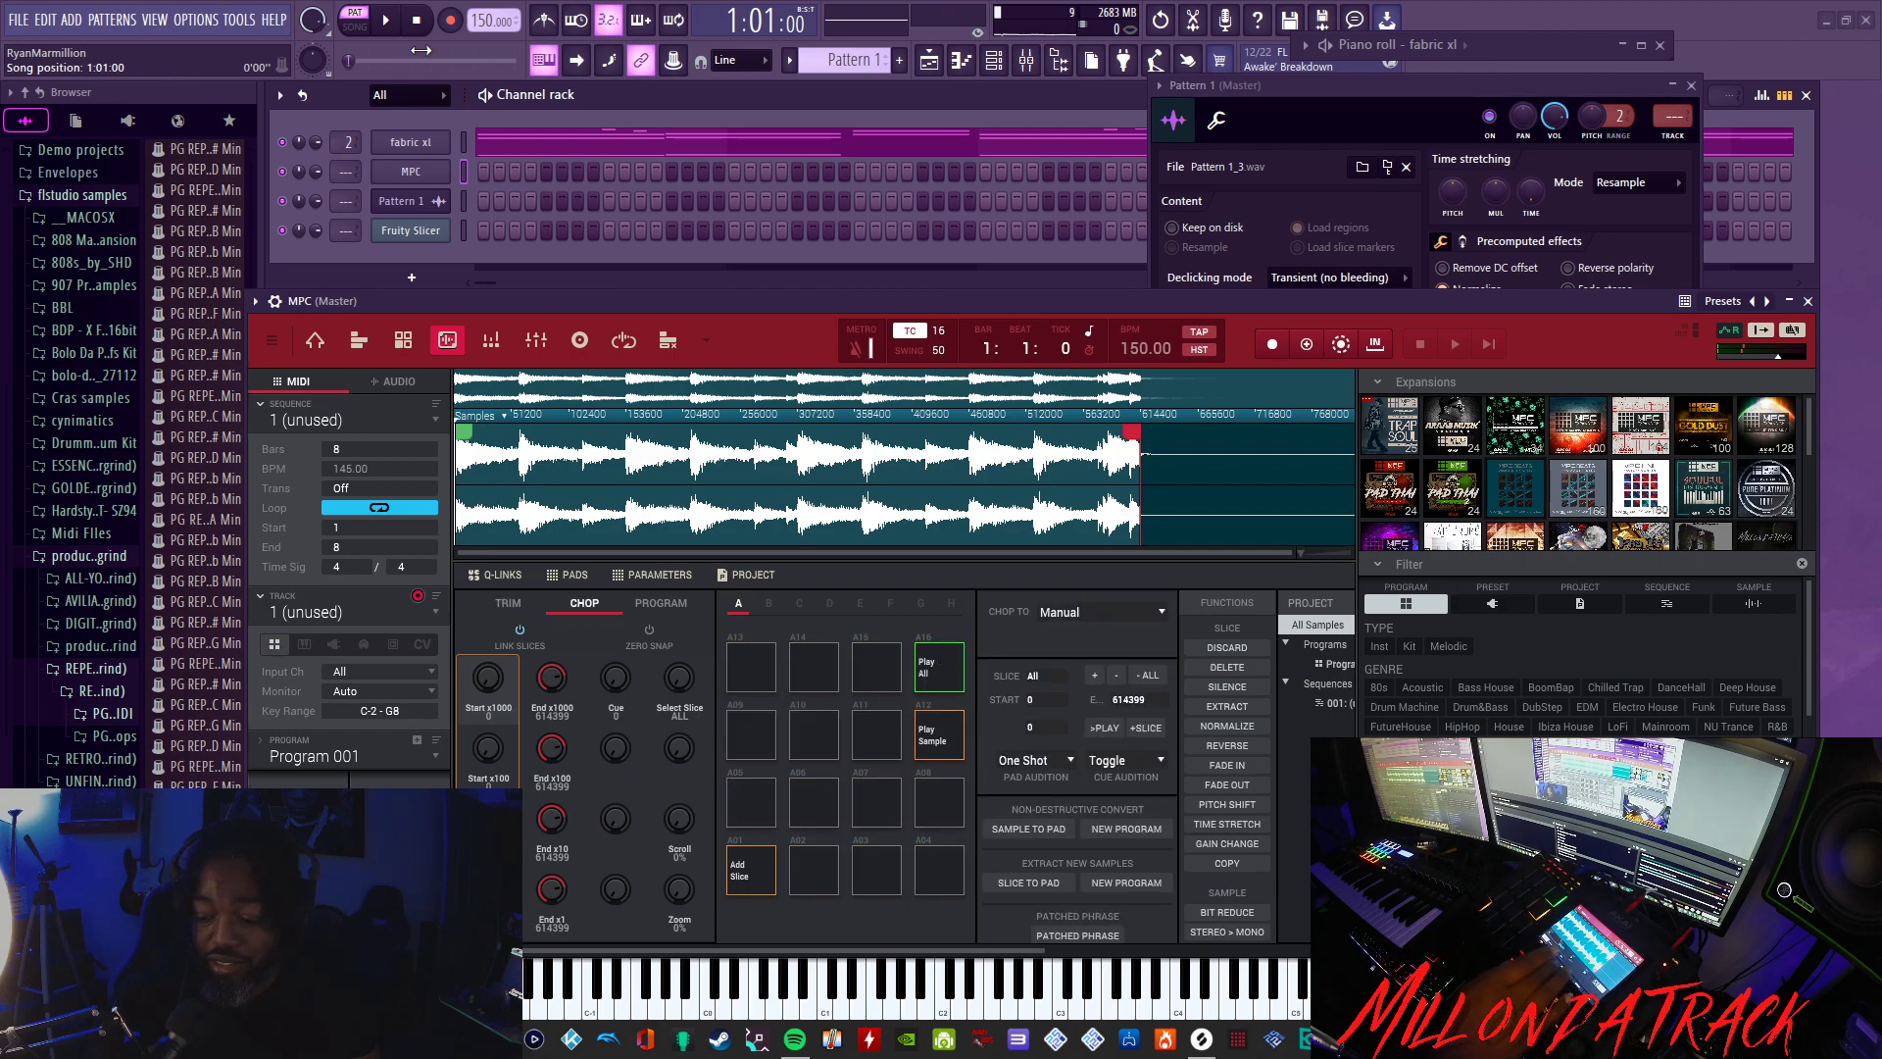
- Chop the chord sample by BPM into 16 slices and audition slices 1 and 2
left_click(1061, 611)
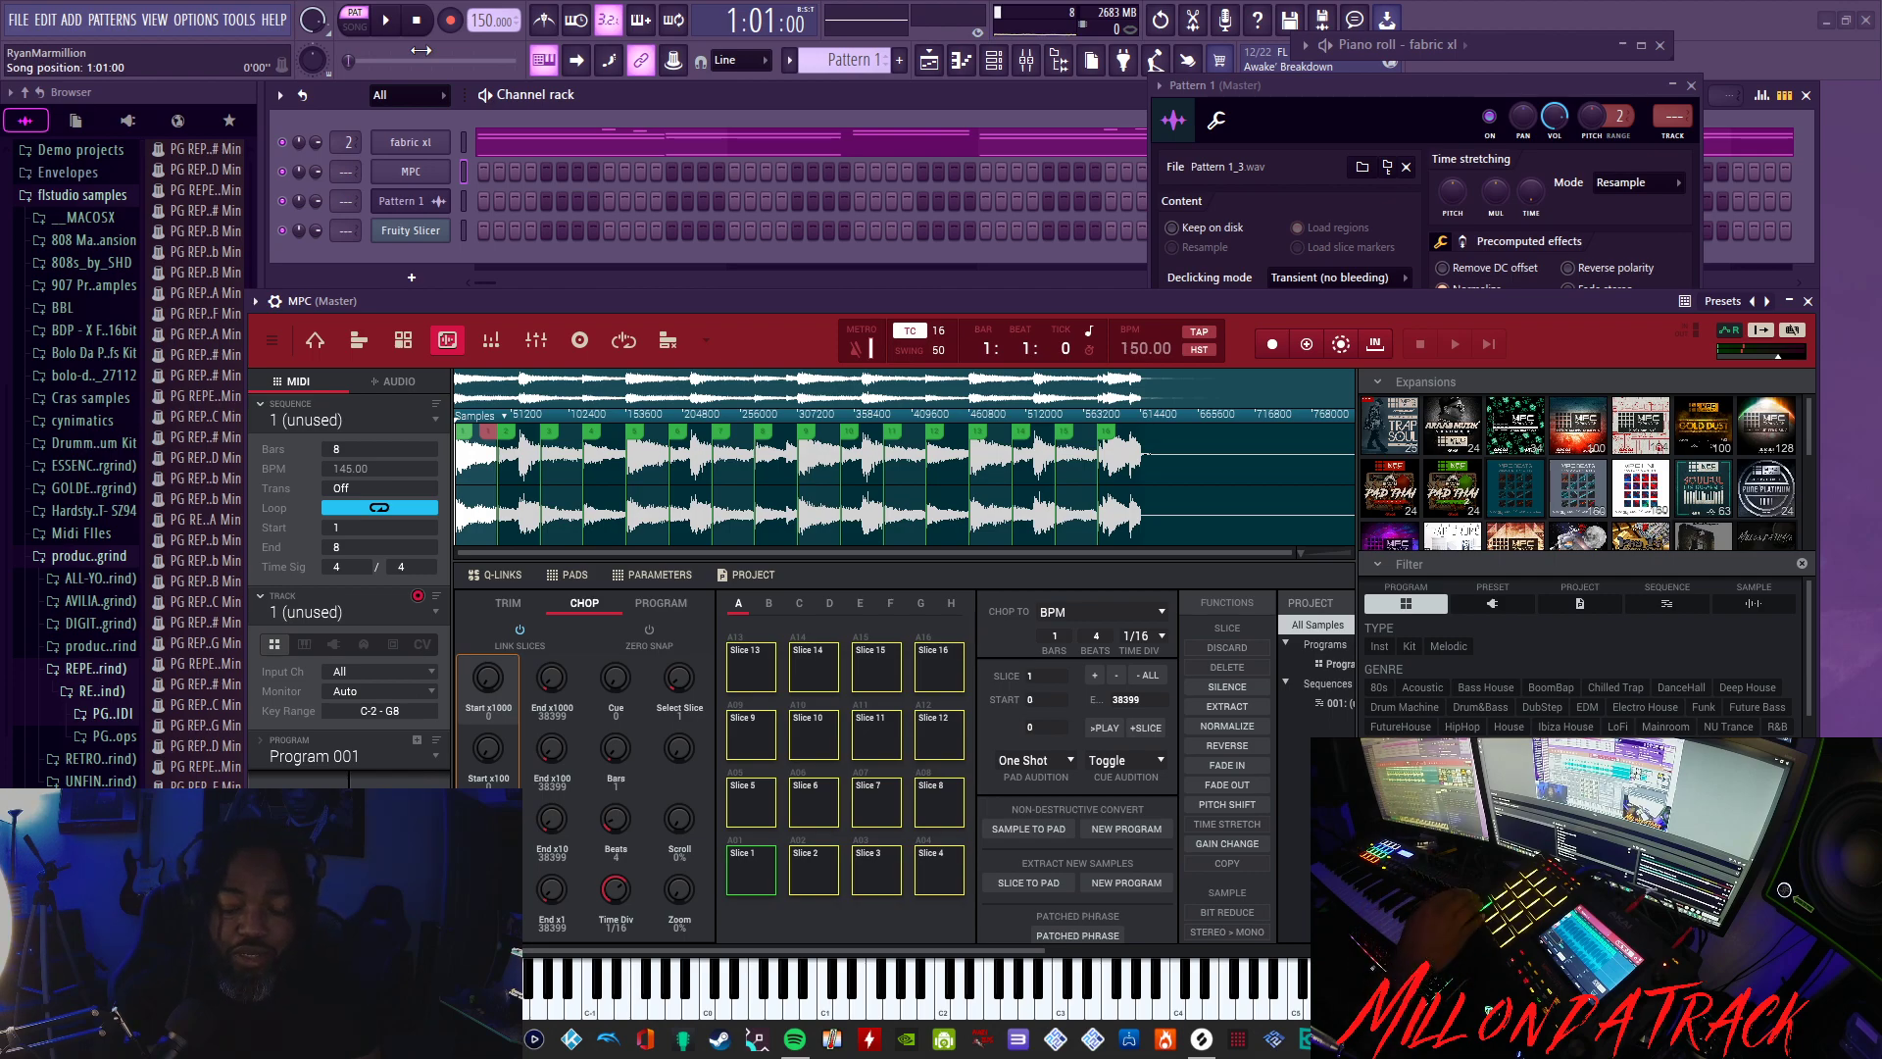
left_click(814, 866)
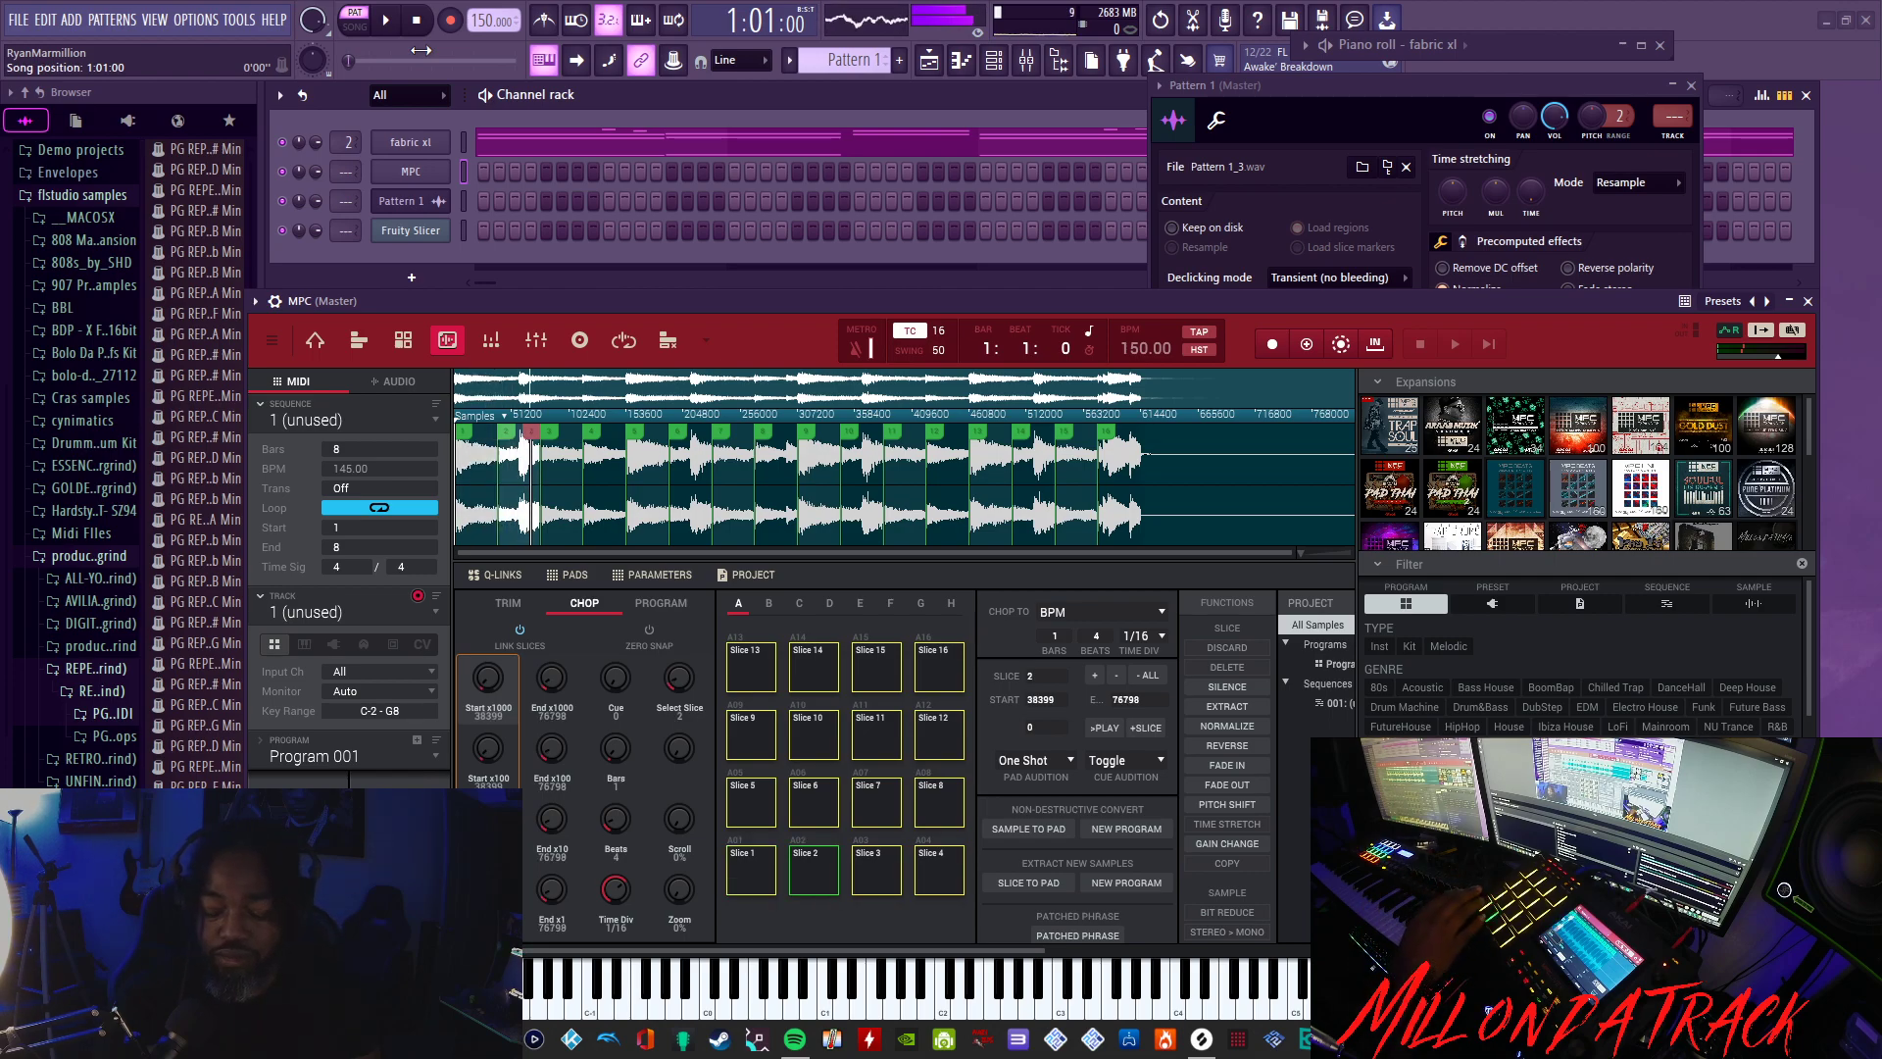
left_click(749, 868)
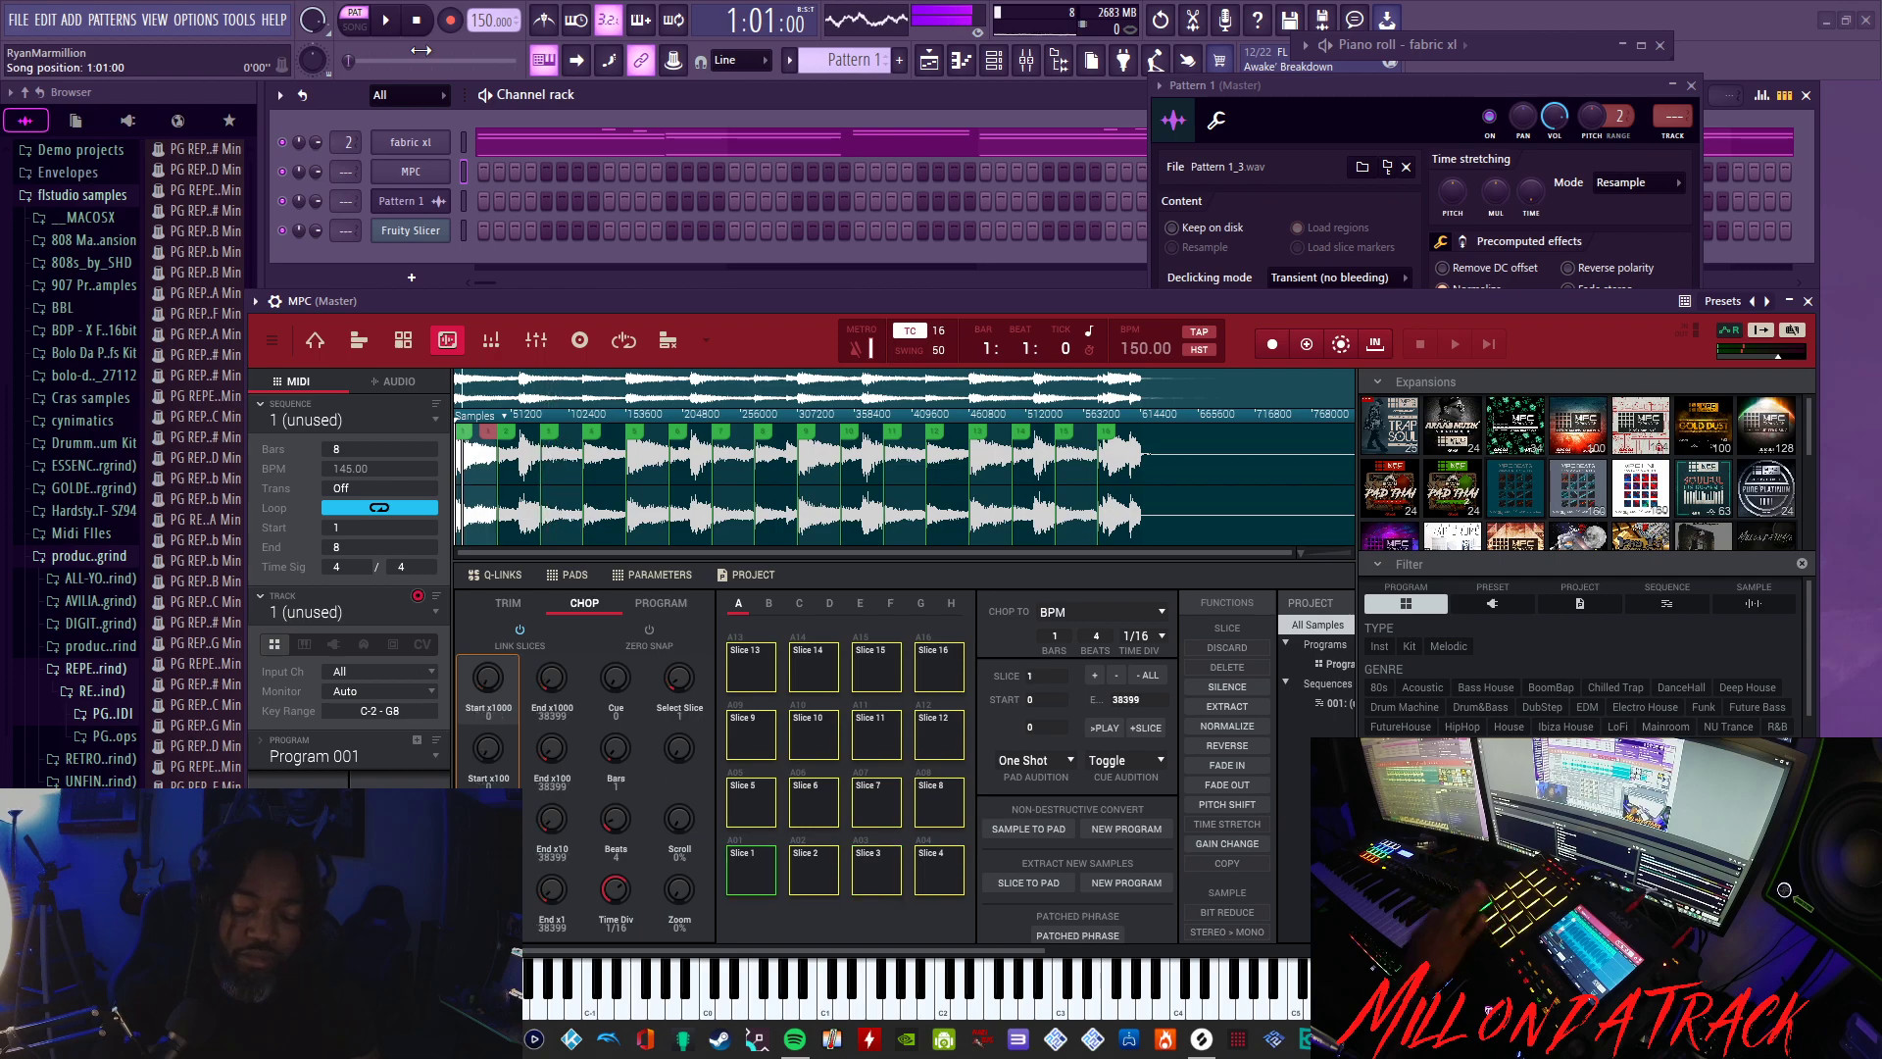
left_click(813, 855)
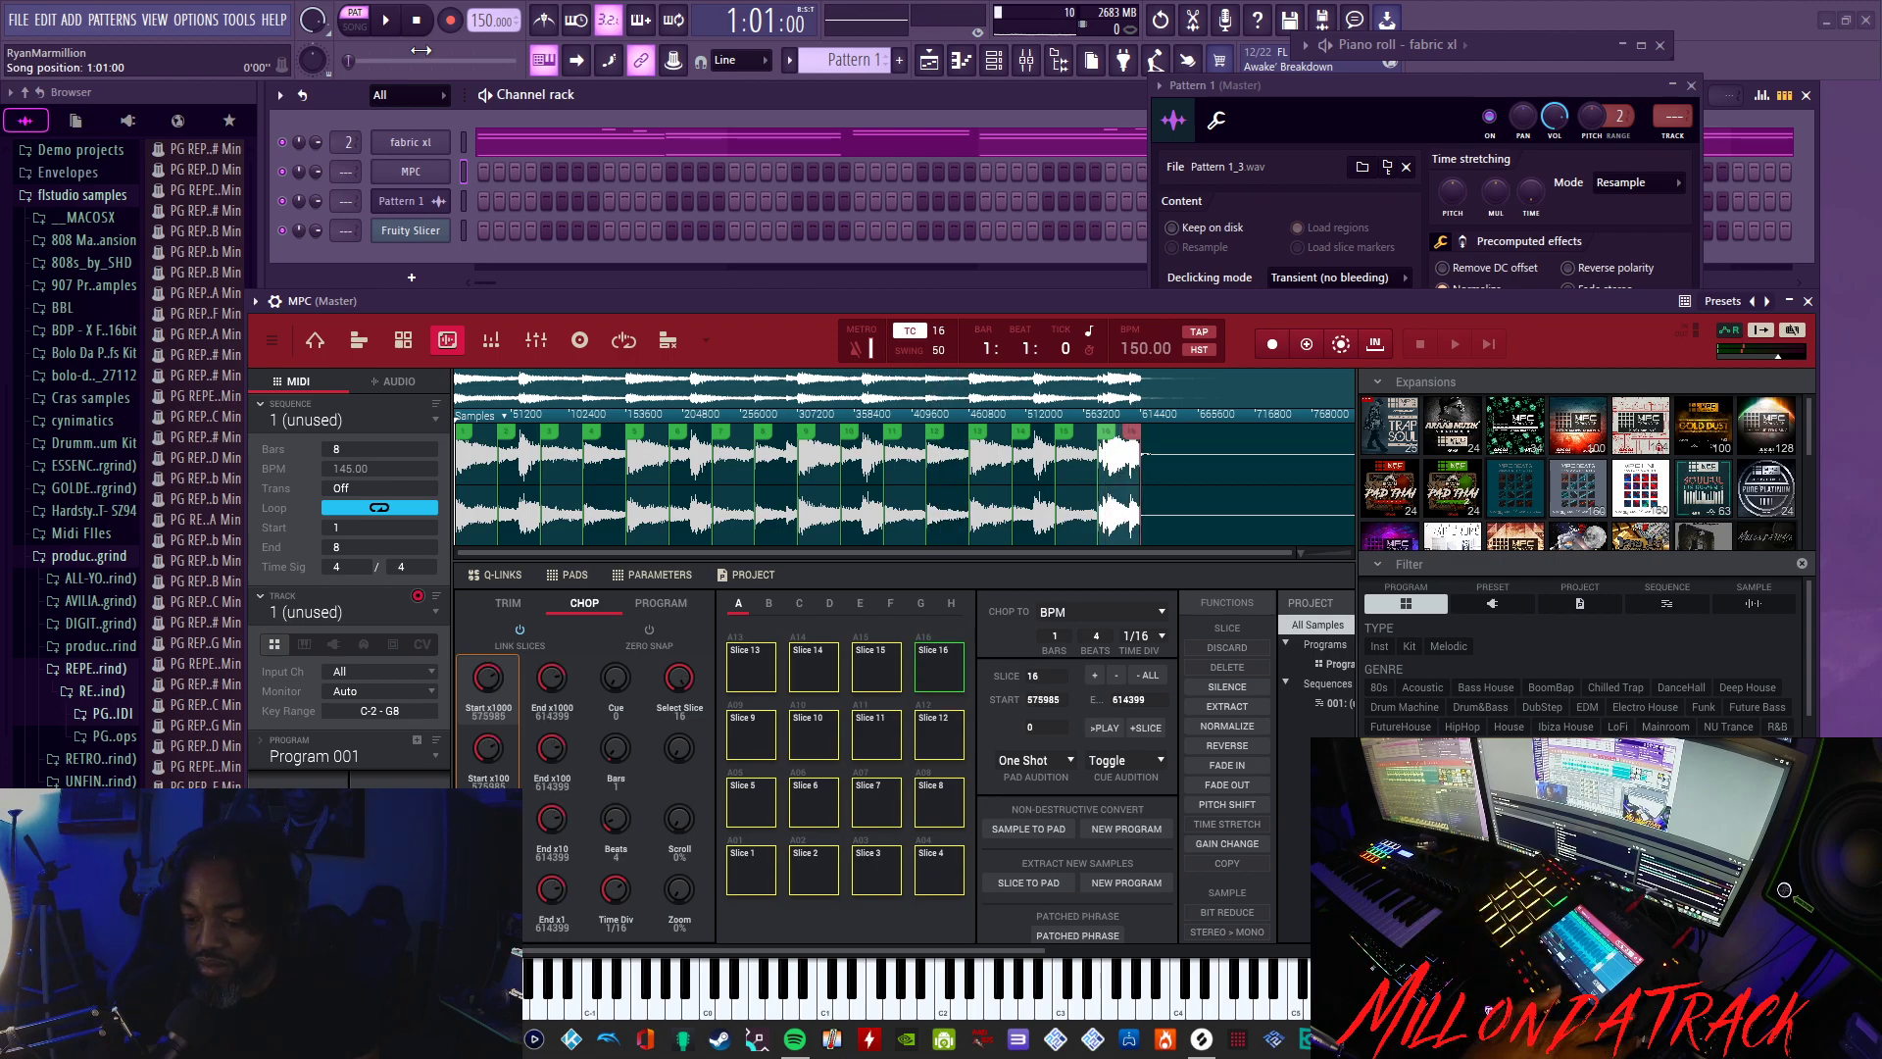
- Switch Chop To to Manual and add slices at the chord changes
left_click(1101, 611)
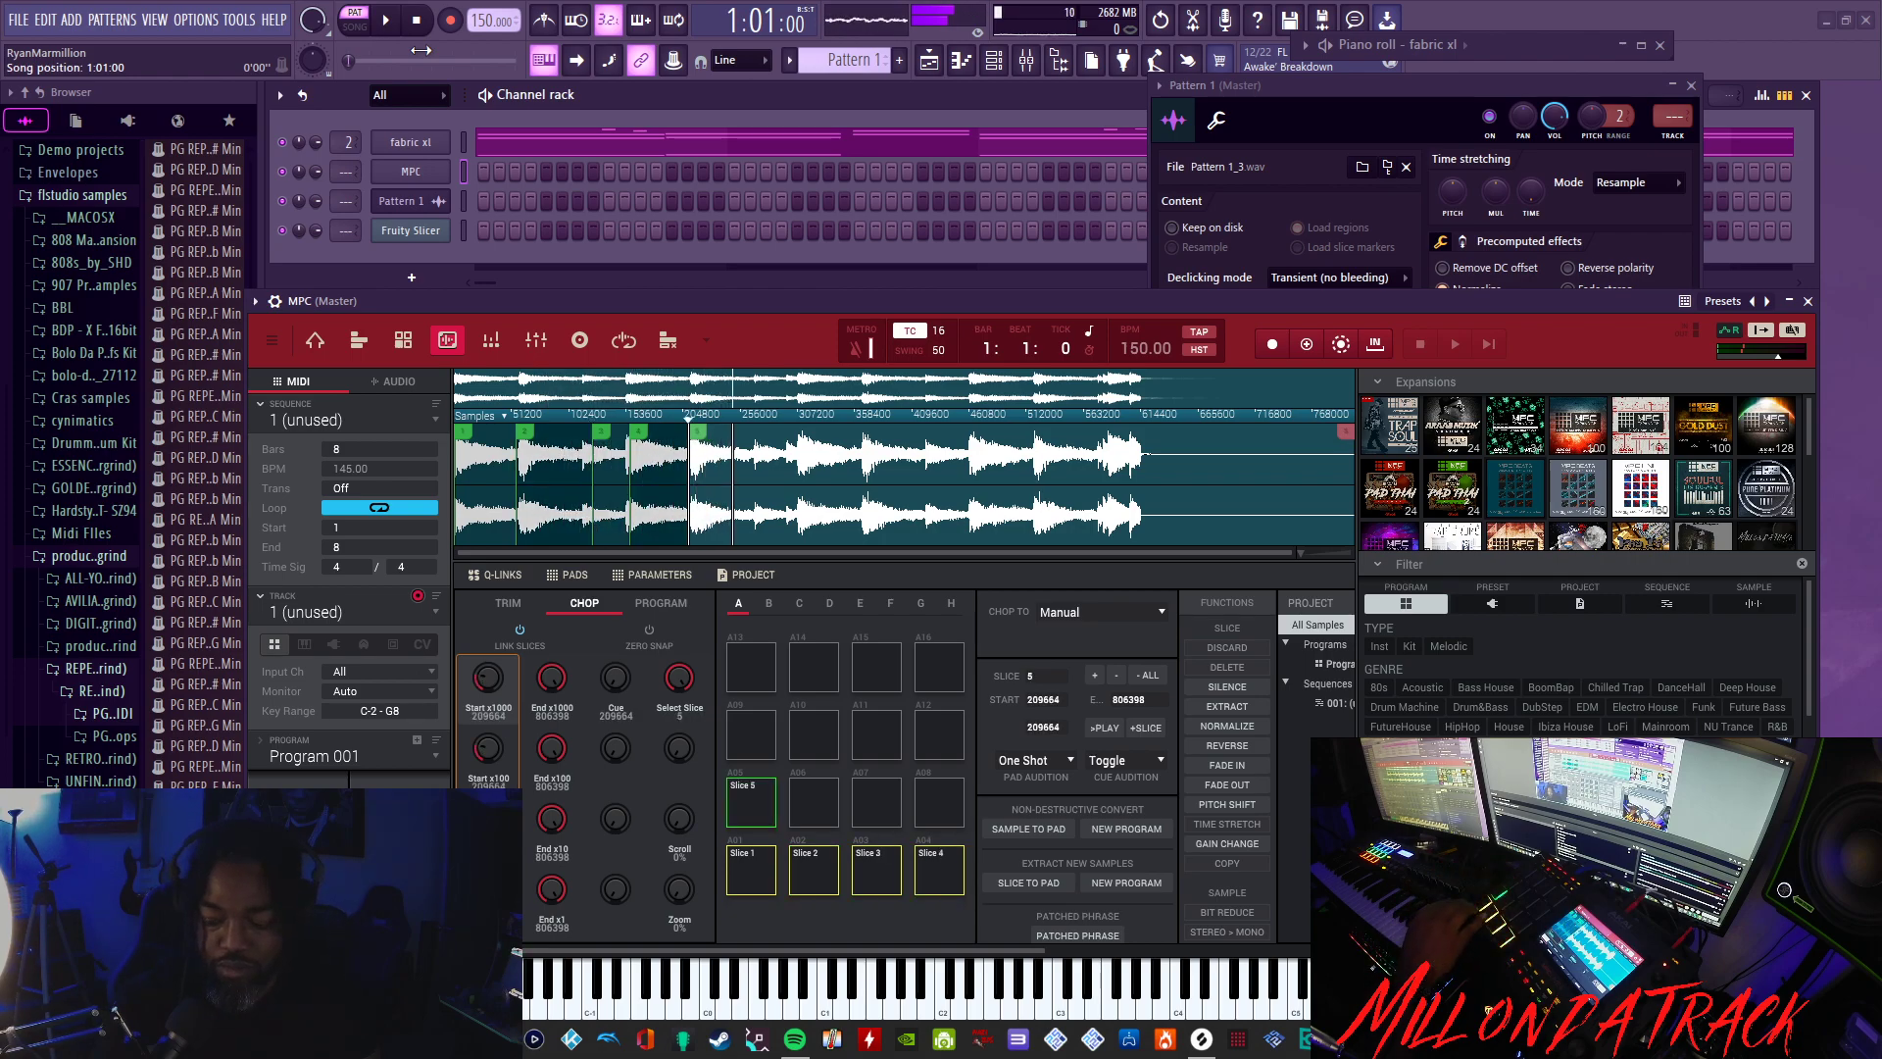
left_click(813, 802)
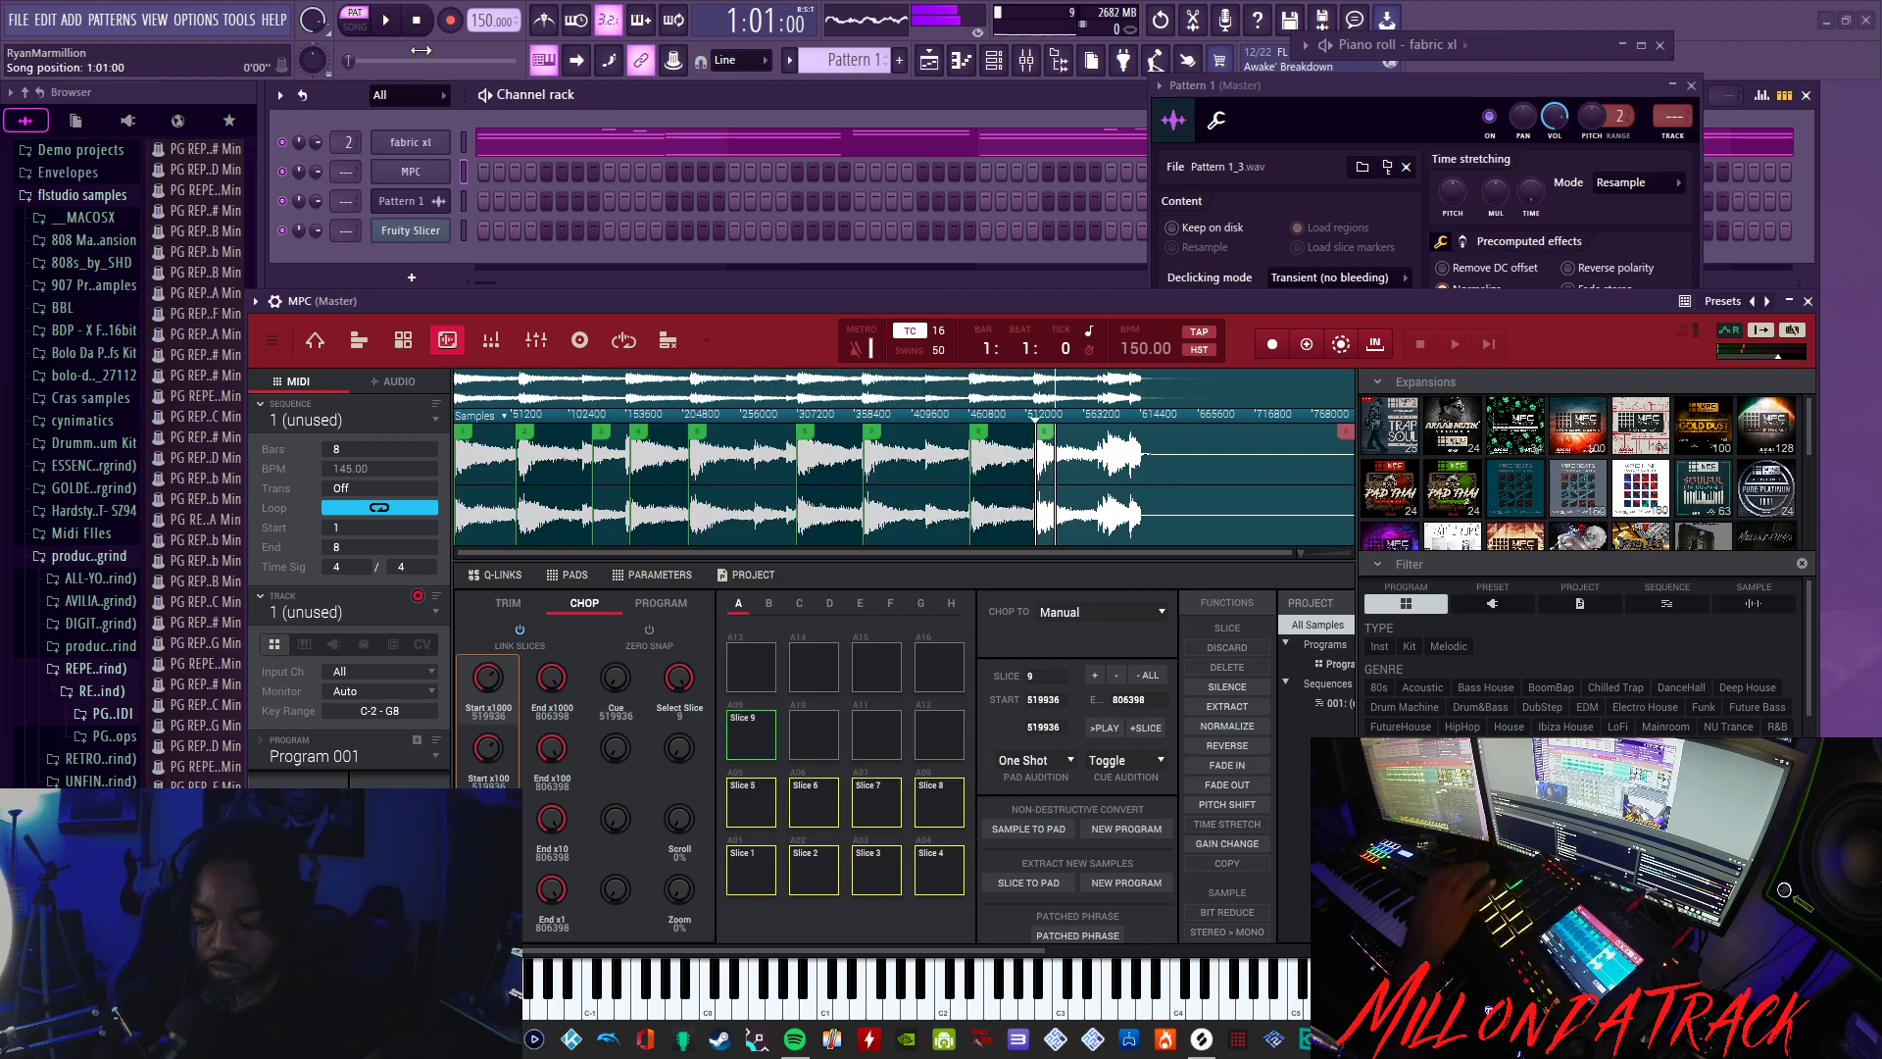
left_click(813, 735)
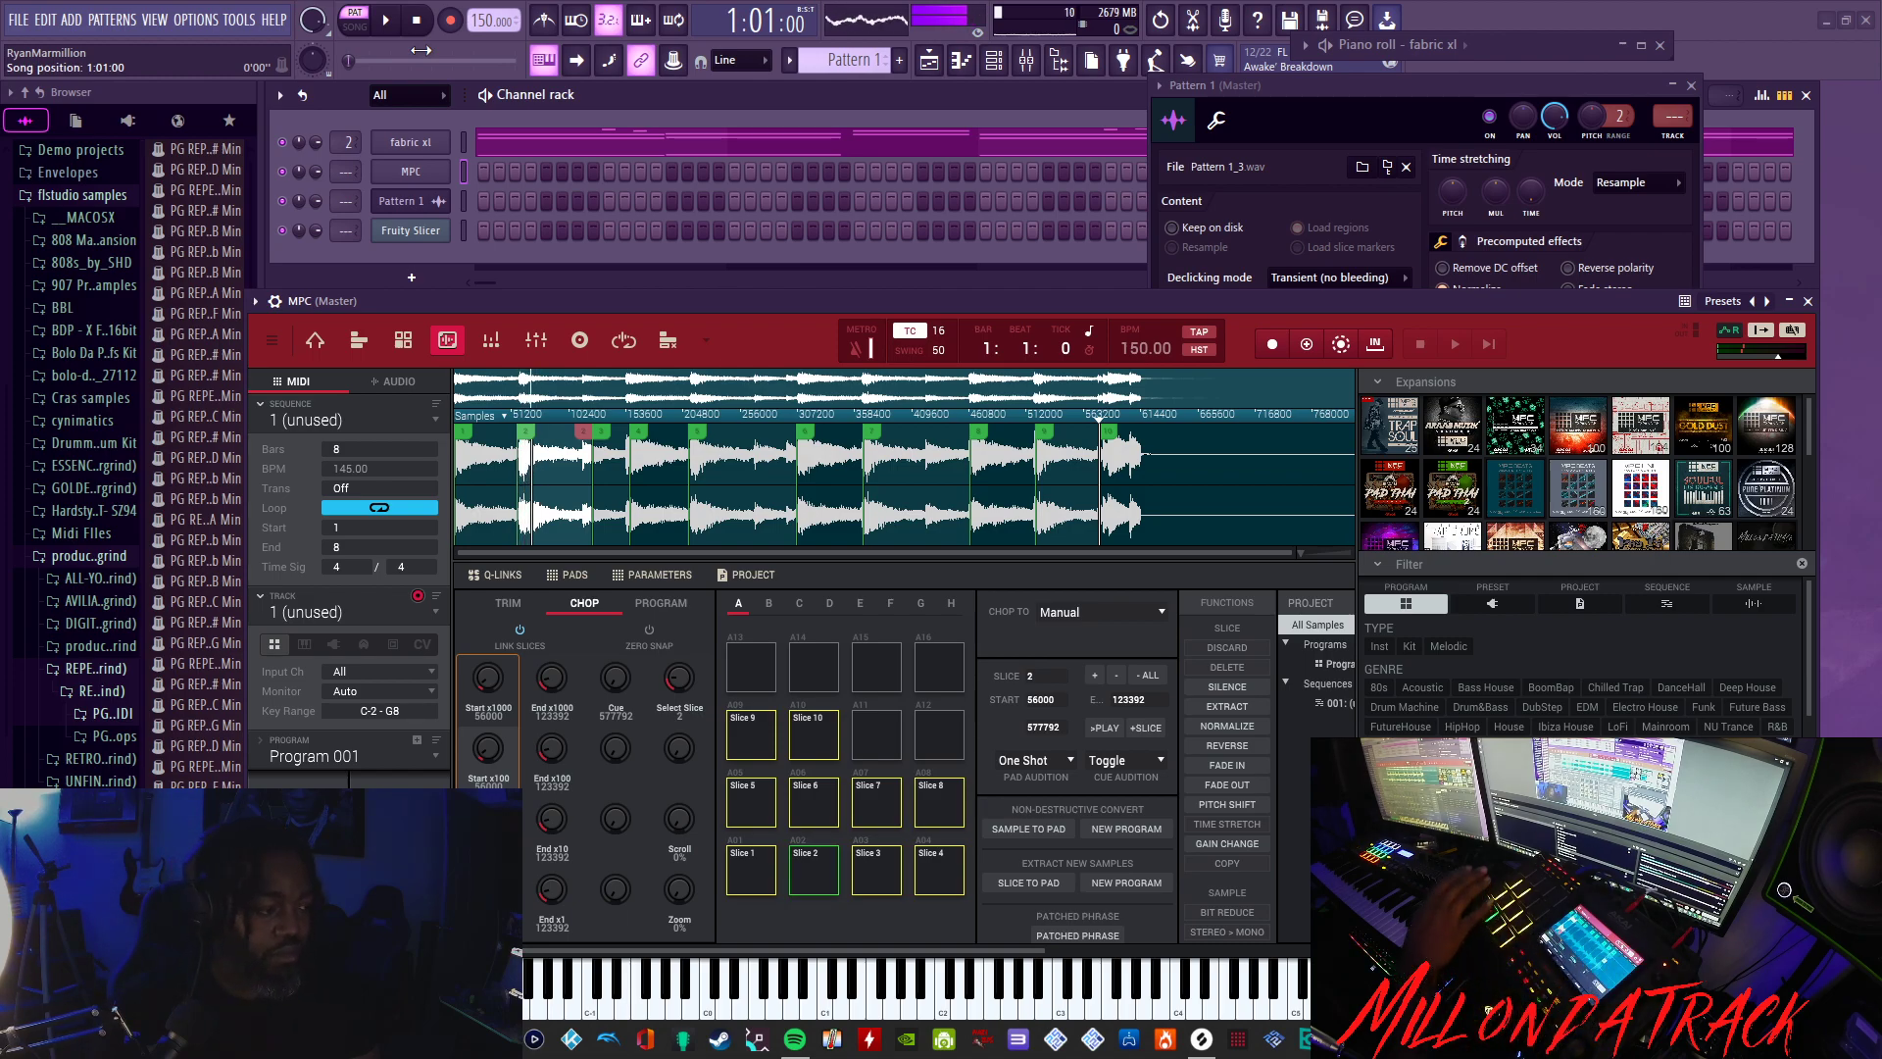
- Audition the manual slices 1, 2 and 7 on the pads
left_click(938, 867)
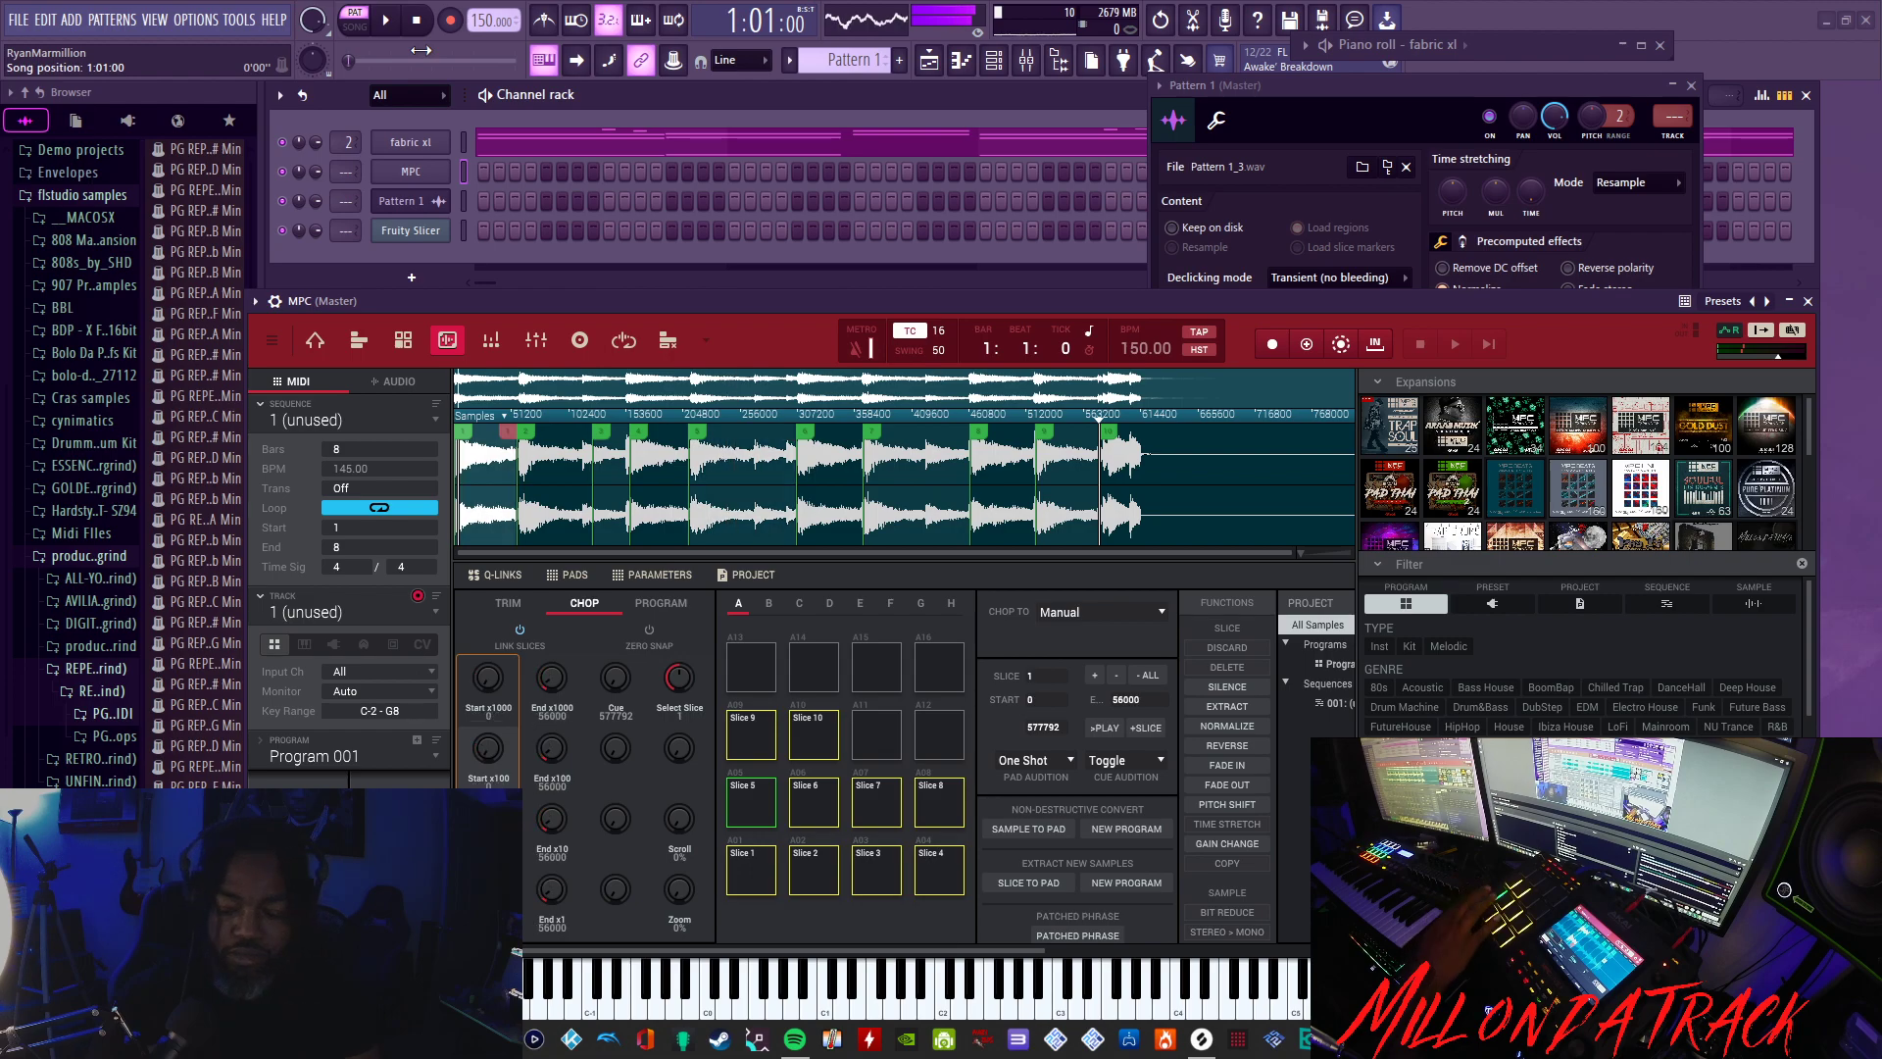
left_click(876, 798)
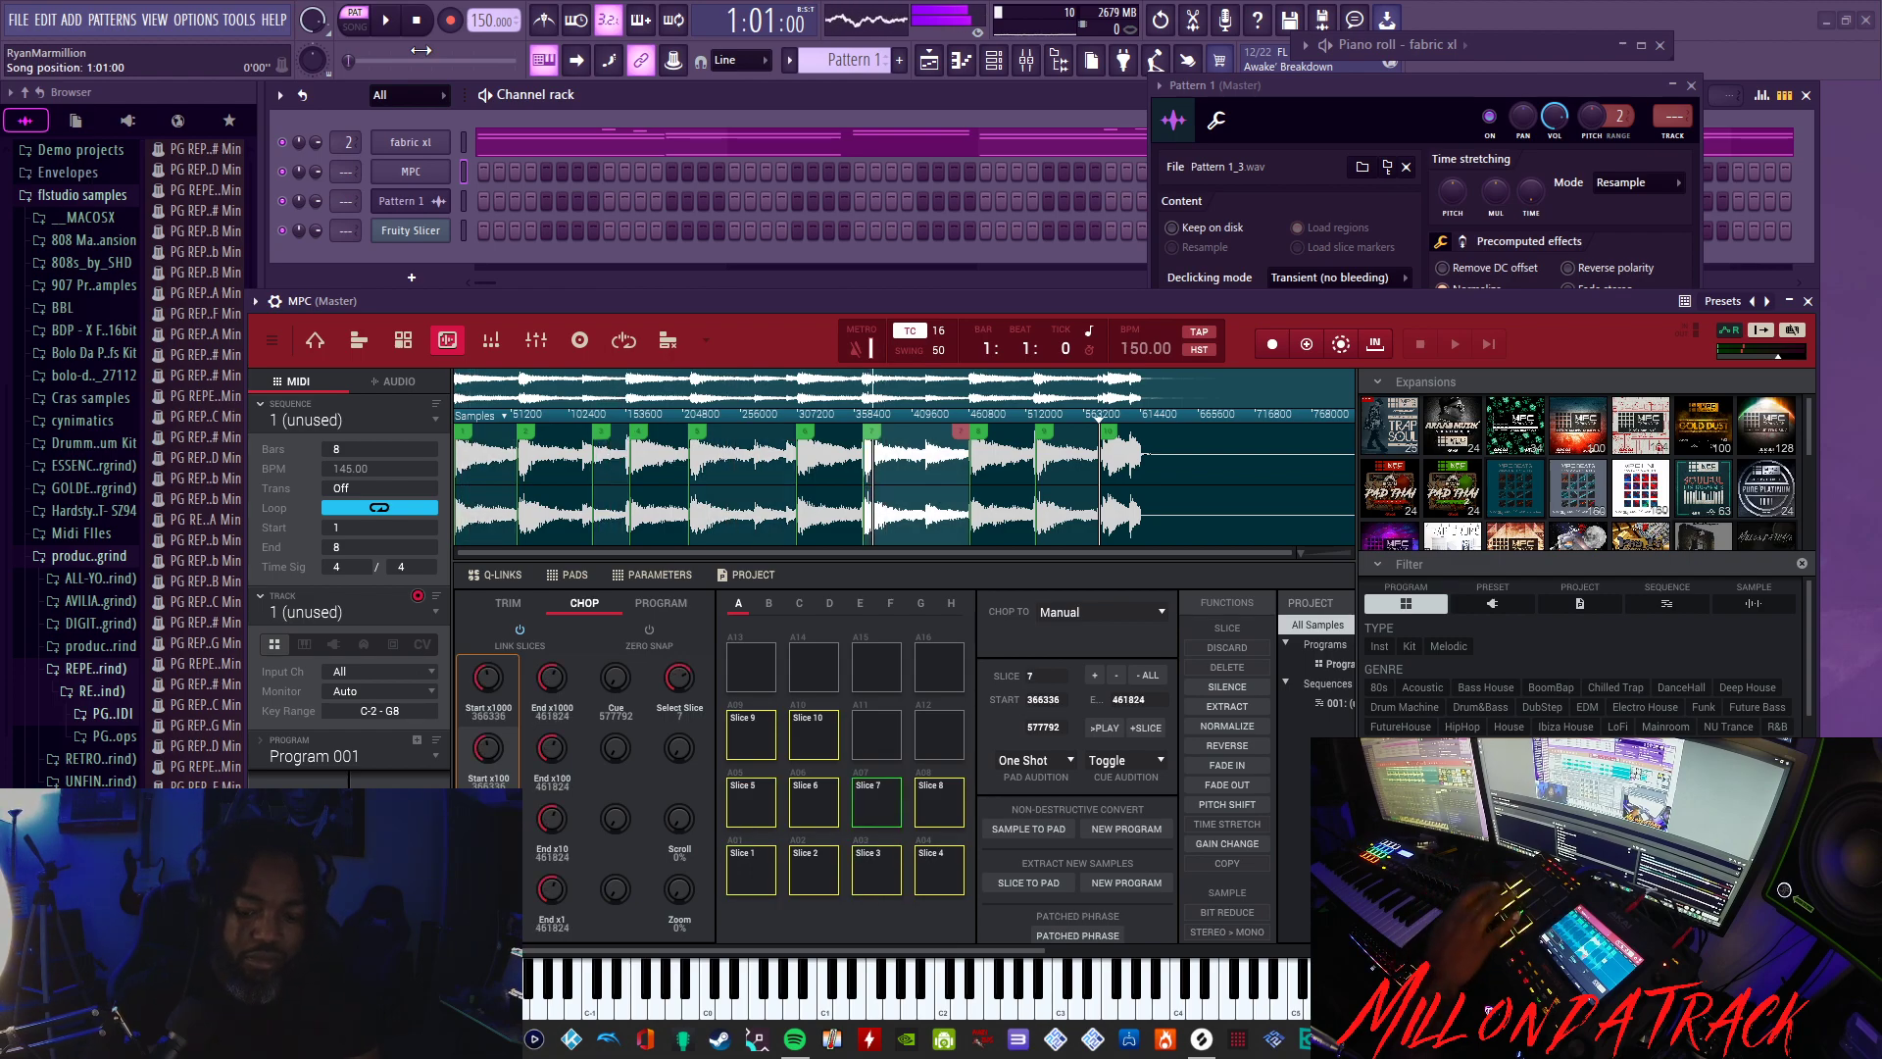
left_click(750, 861)
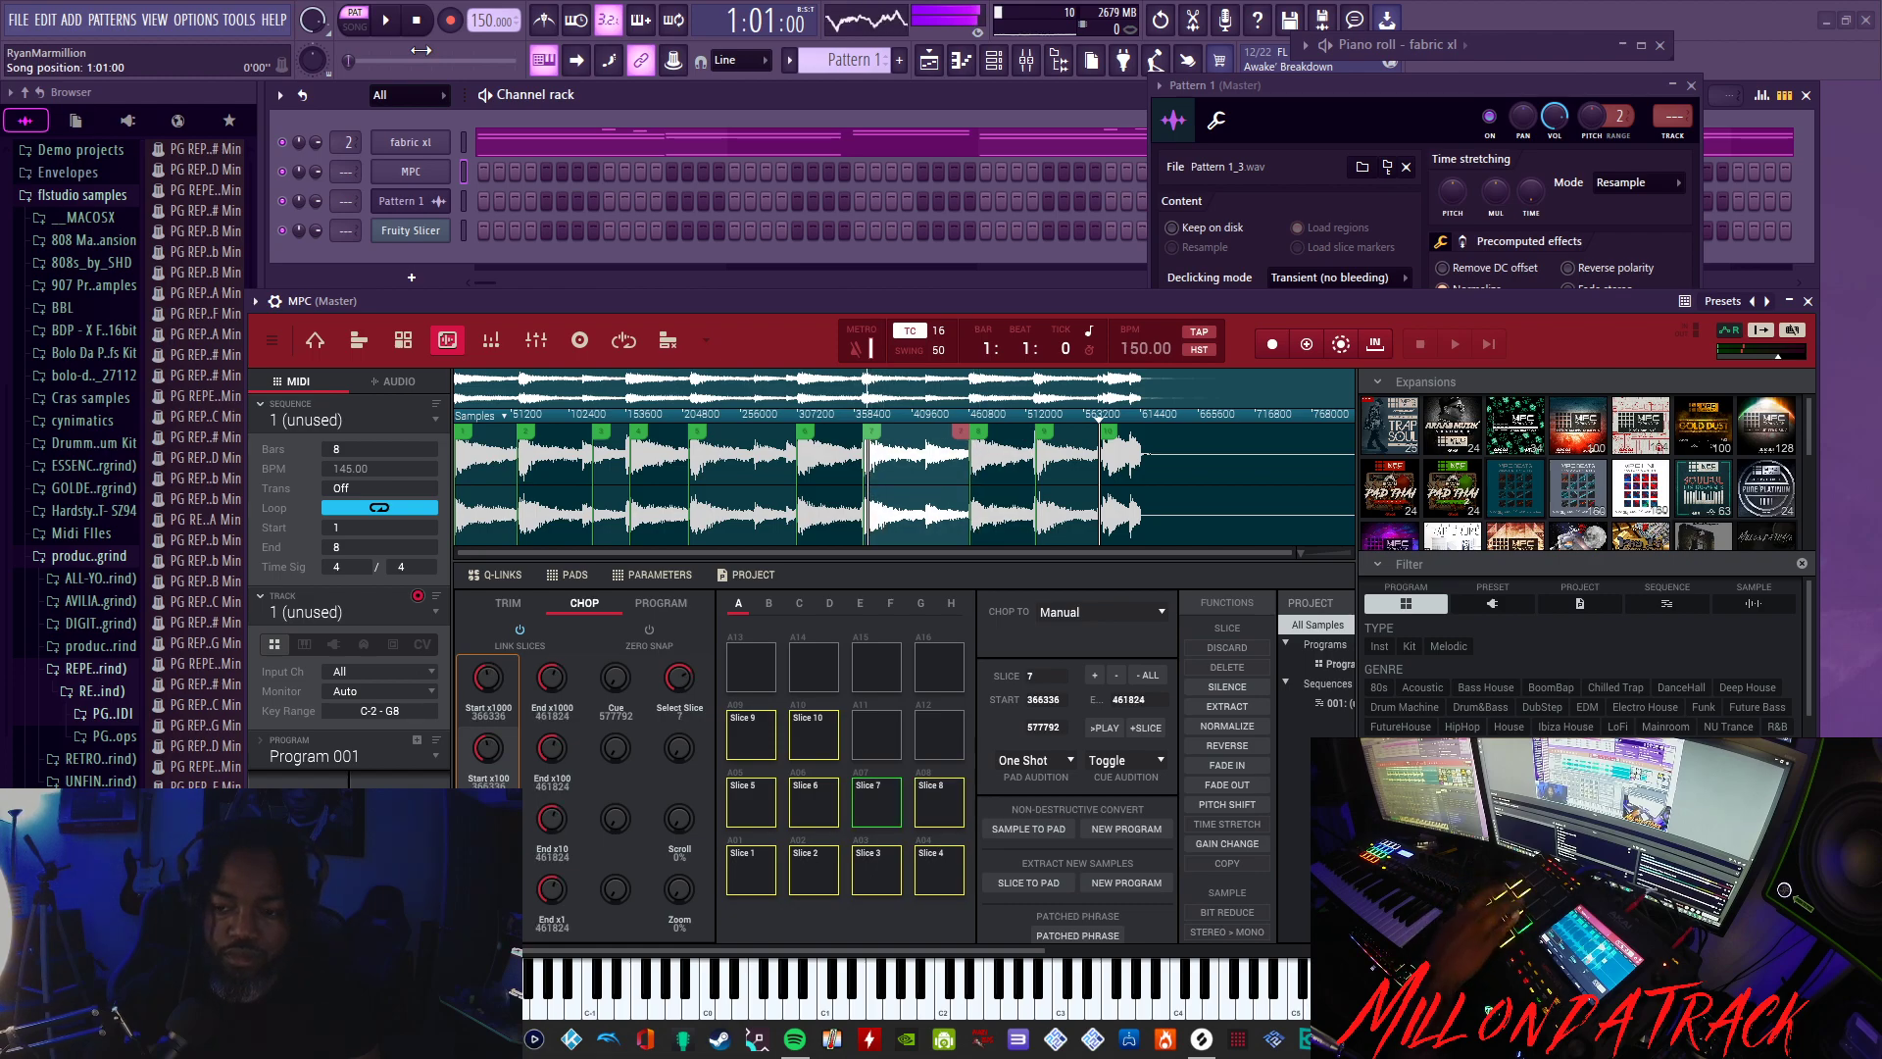
left_click(750, 866)
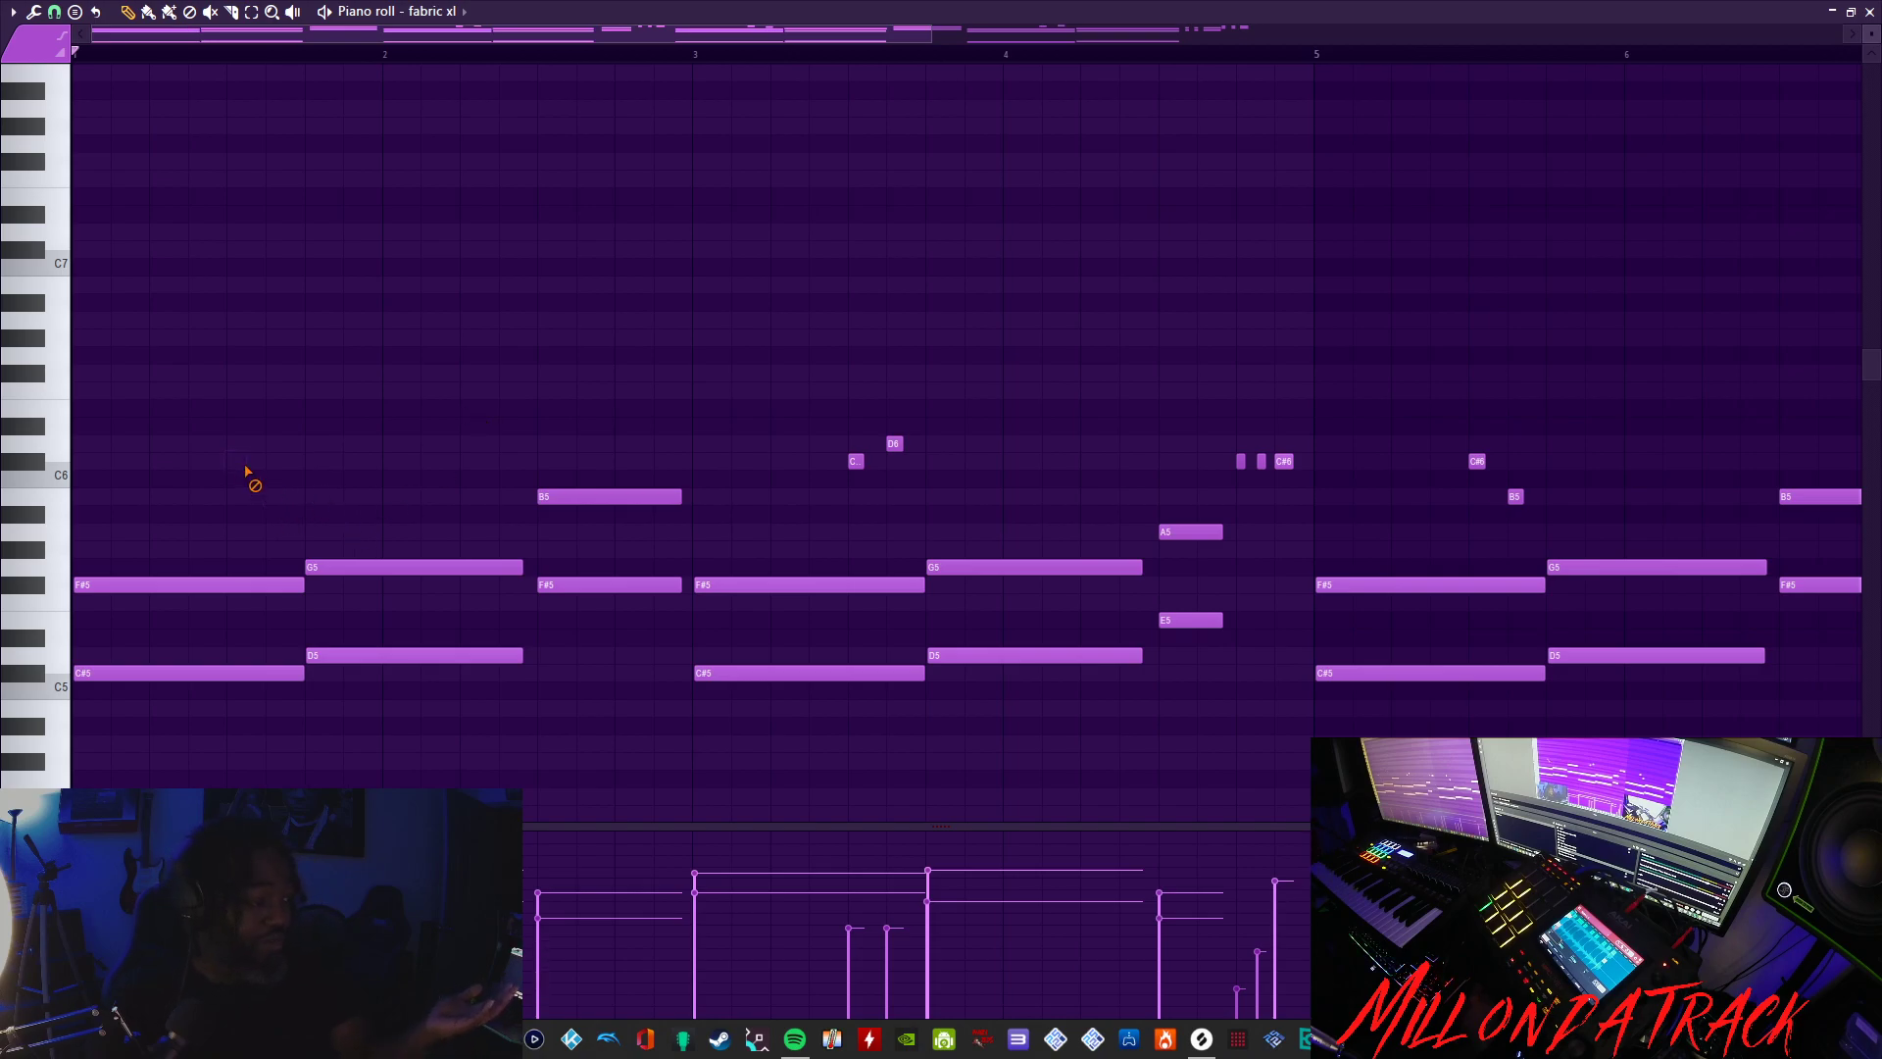
mouse_move(777, 469)
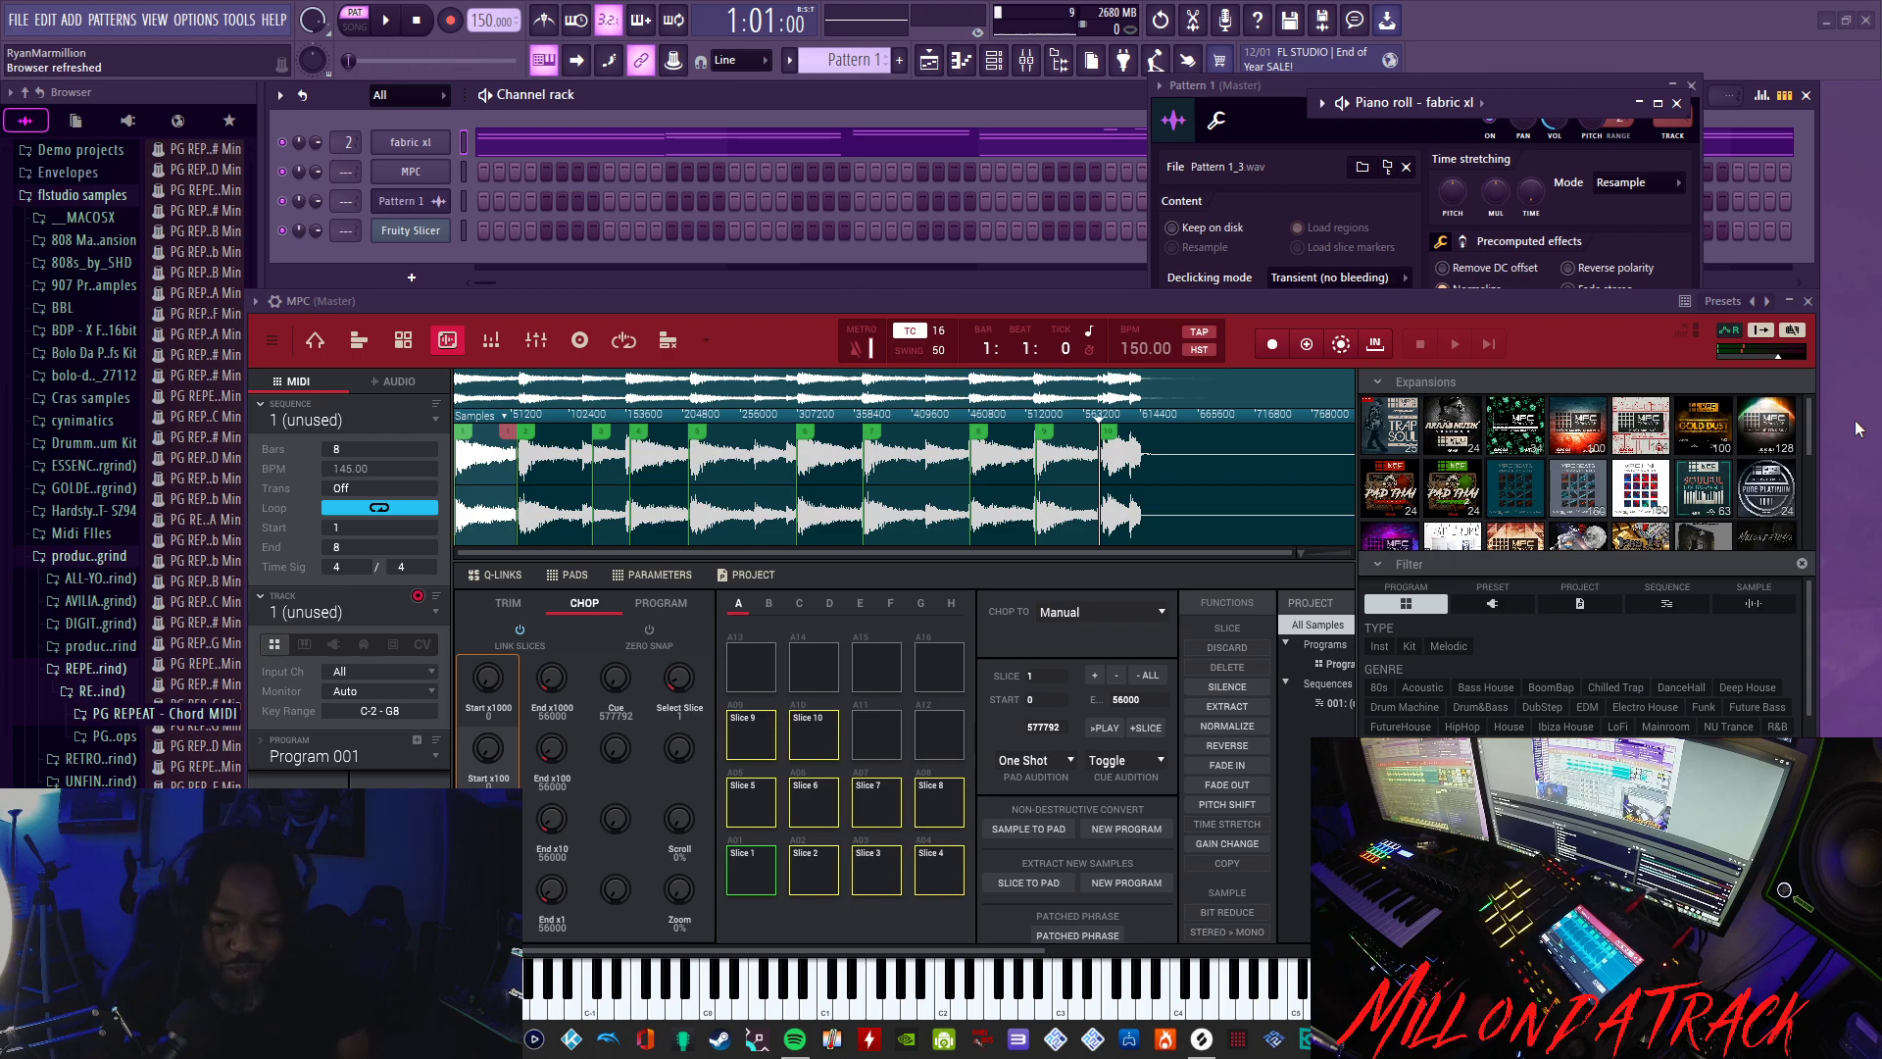
mouse_move(1841, 542)
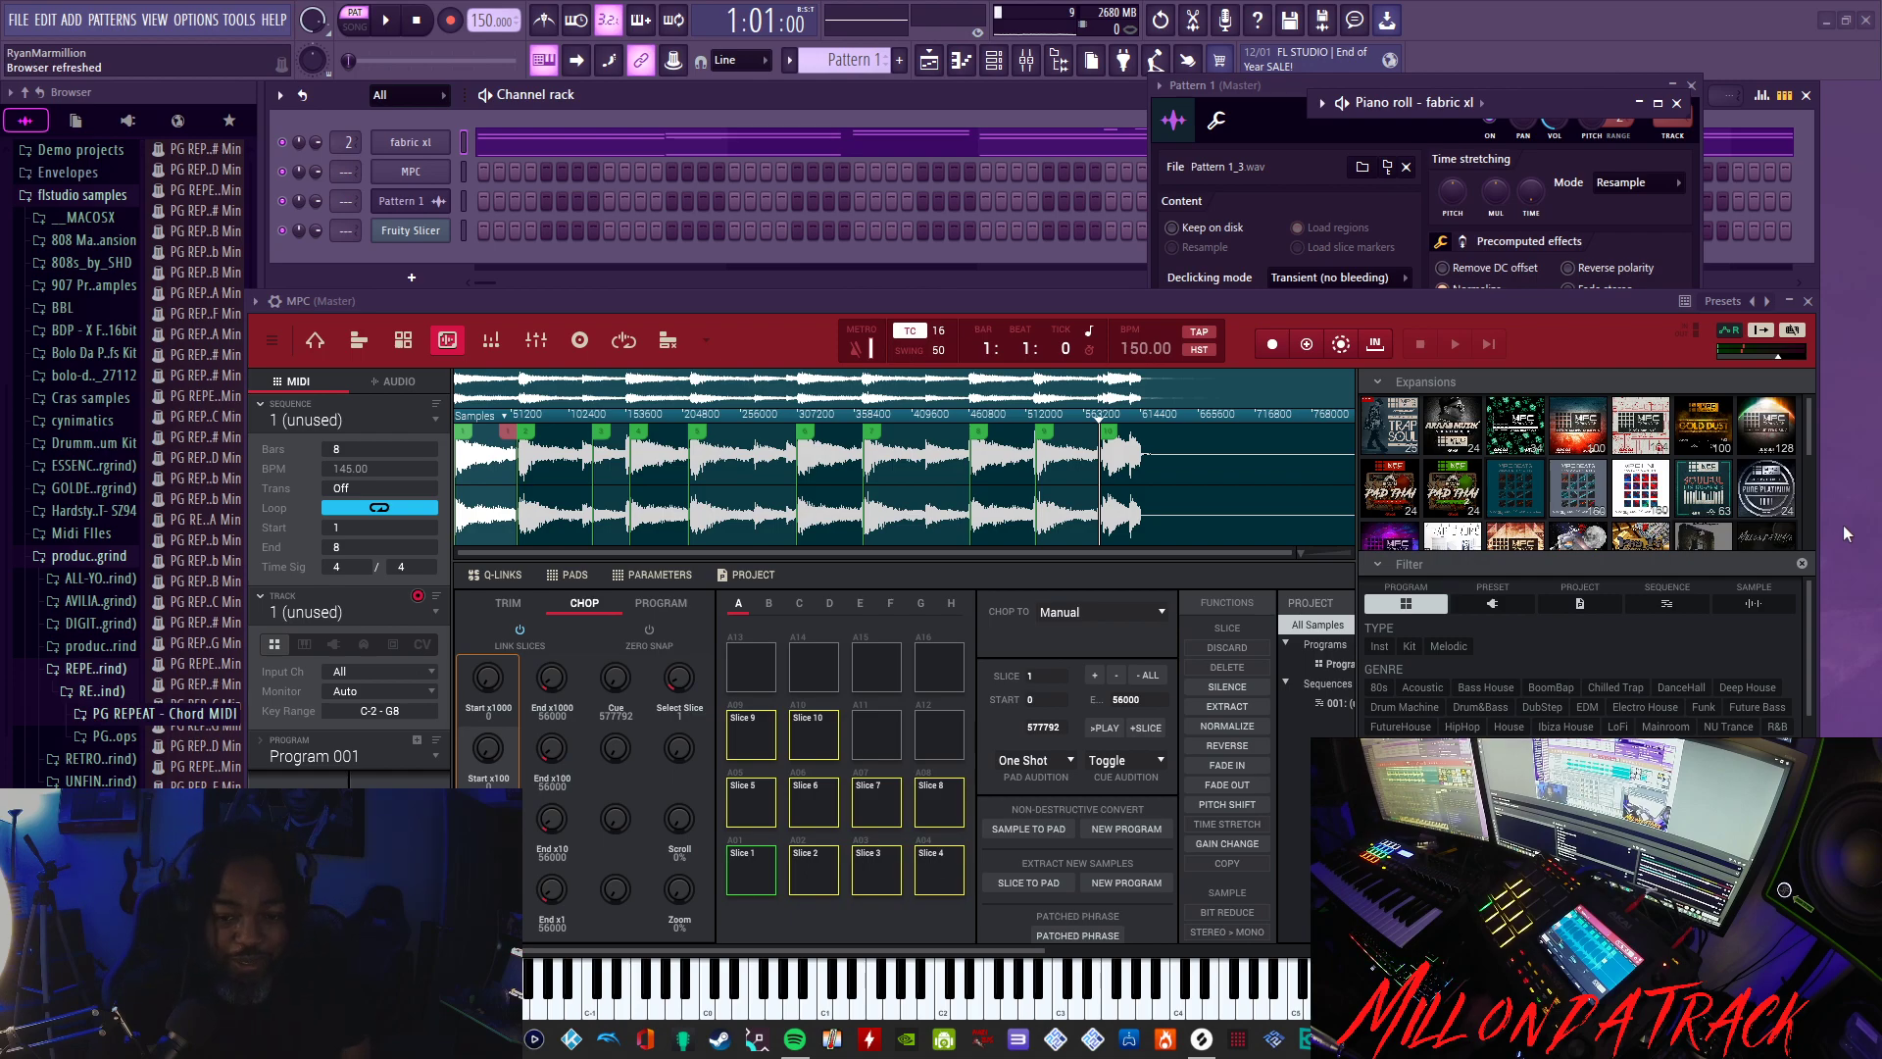
mouse_move(1873, 564)
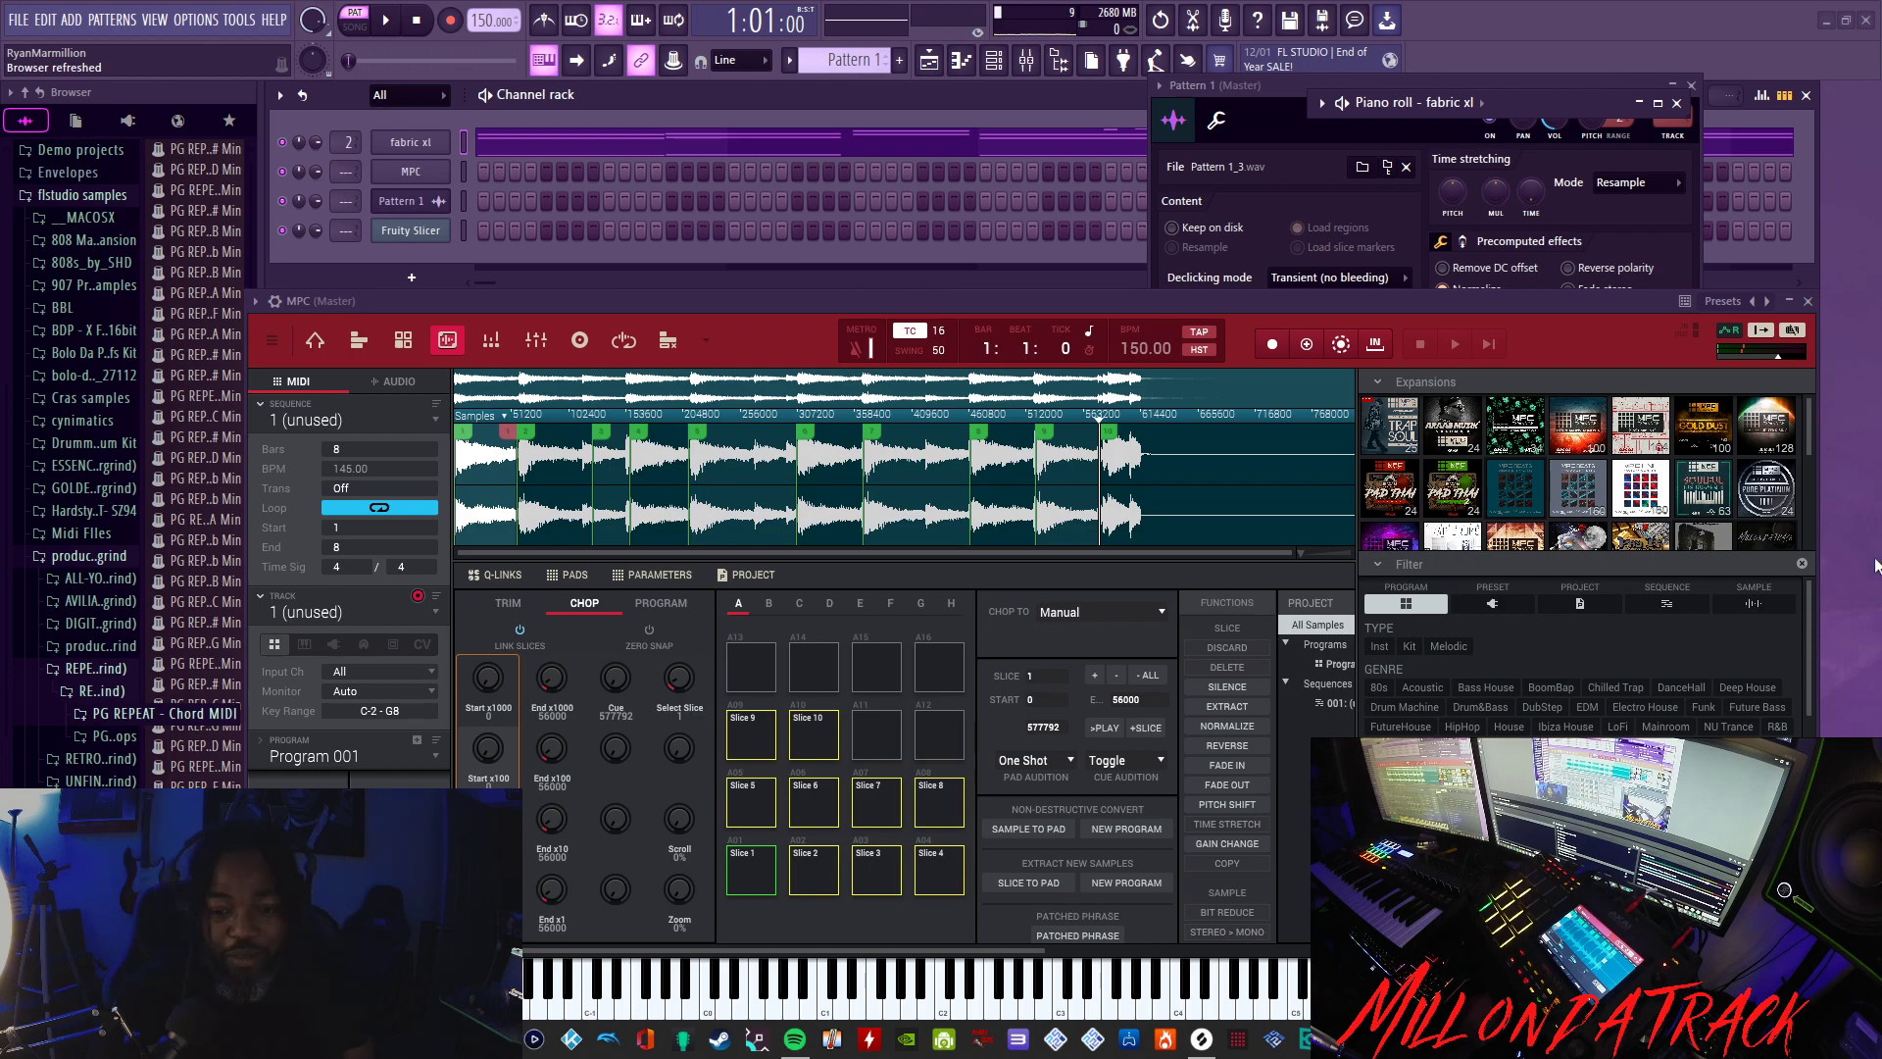